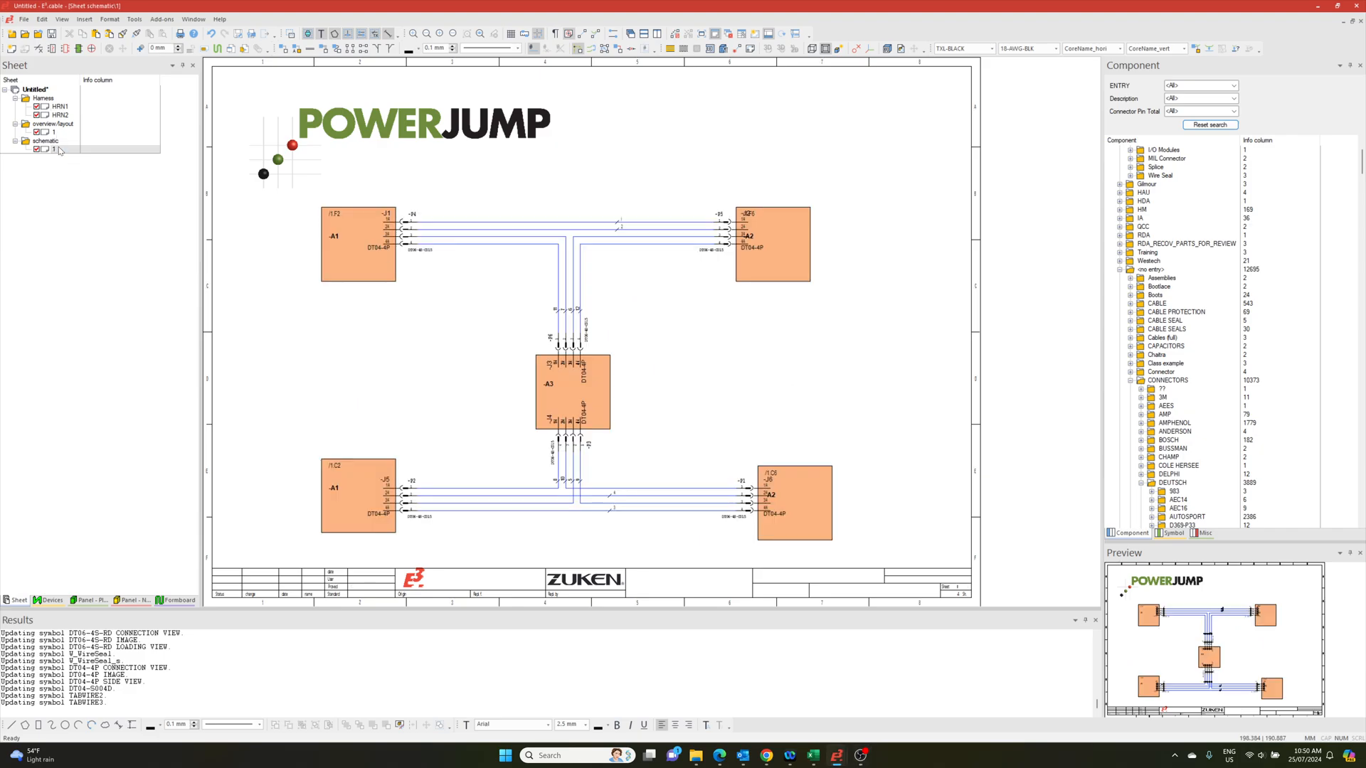
{"action": "mouse_move", "coordinate": [694, 342]}
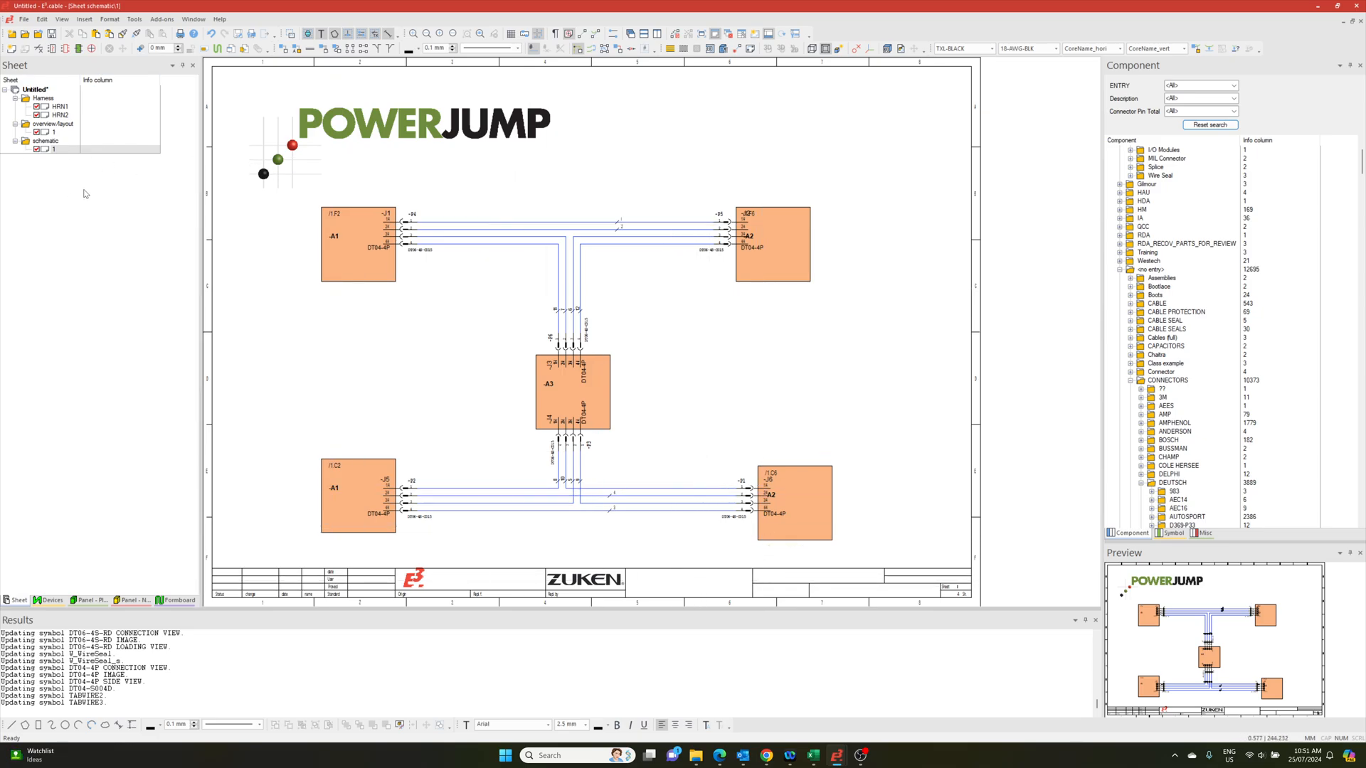
{"action": "mouse_move", "coordinate": [892, 436]}
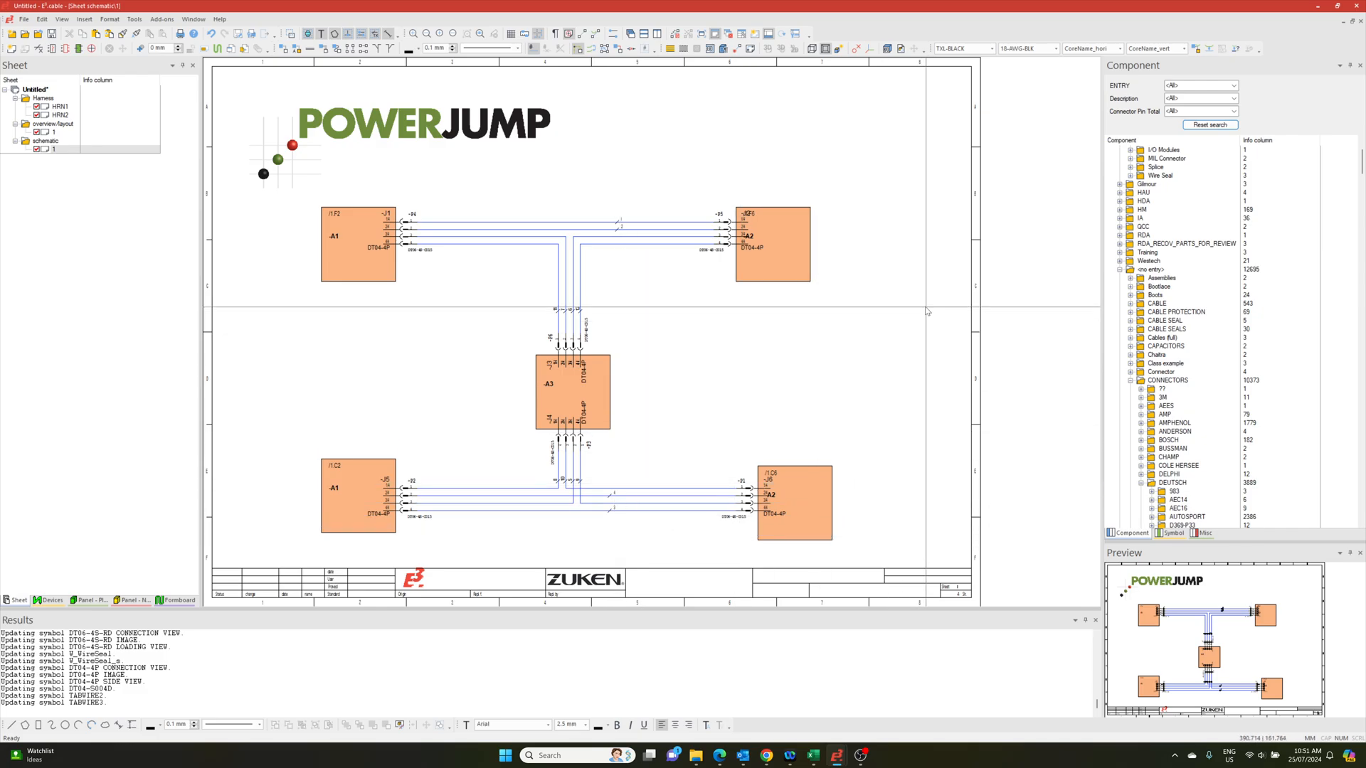
{"action": "mouse_move", "coordinate": [871, 392]}
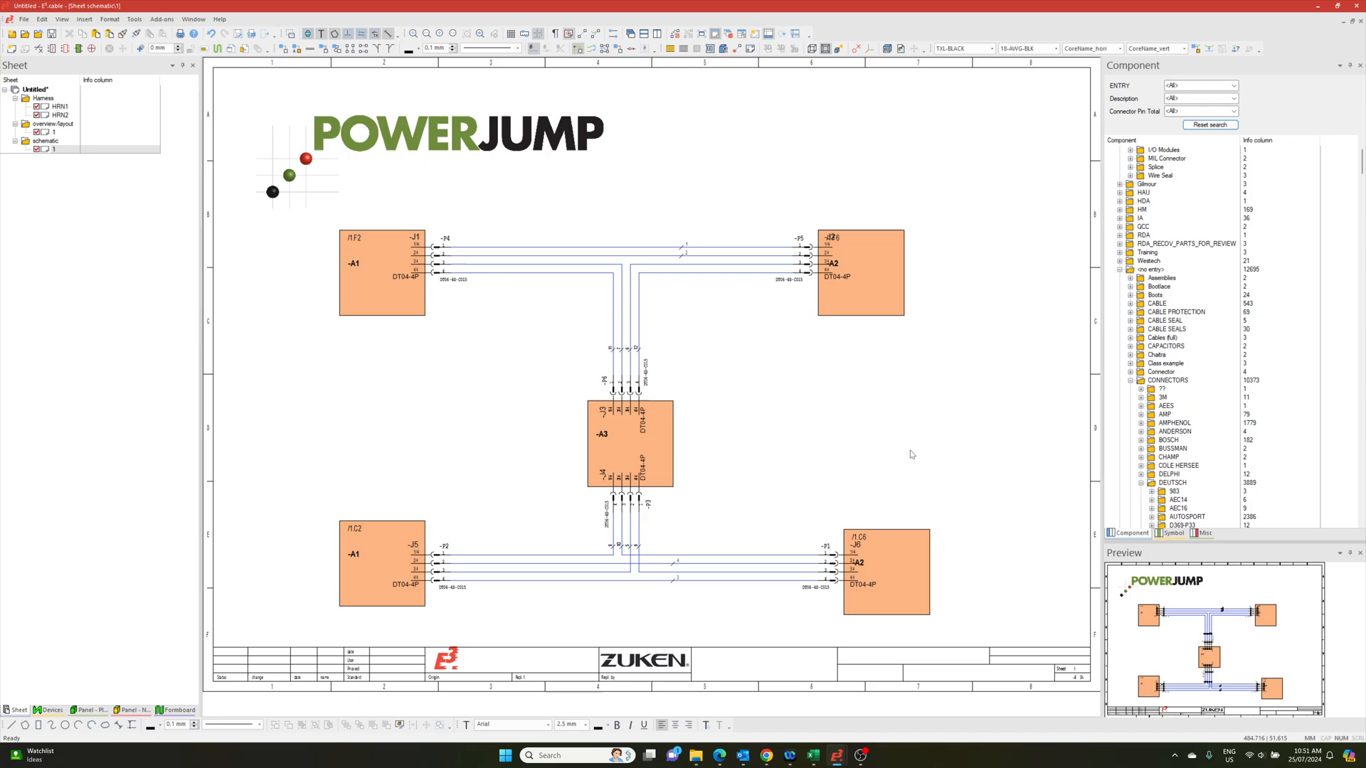
{"action": "mouse_move", "coordinate": [725, 529]}
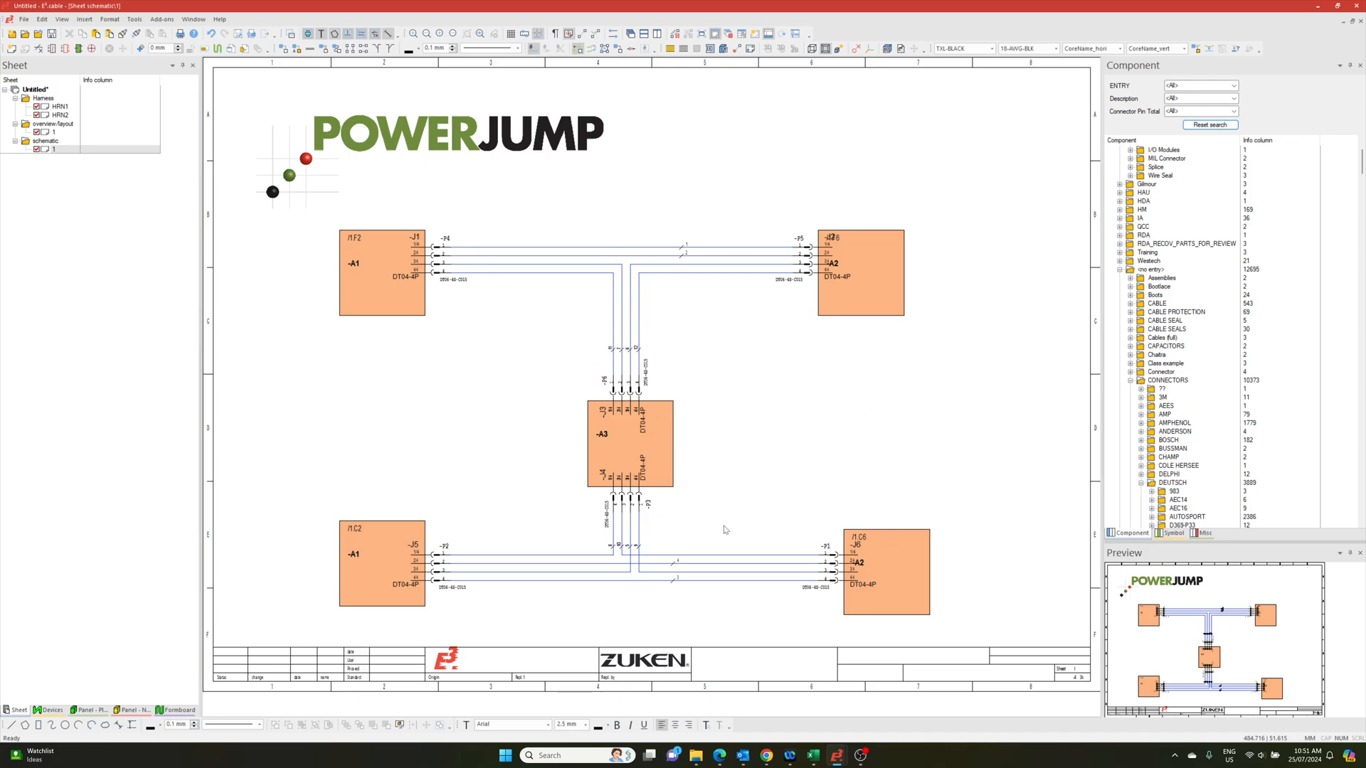
{"action": "mouse_move", "coordinate": [783, 358]}
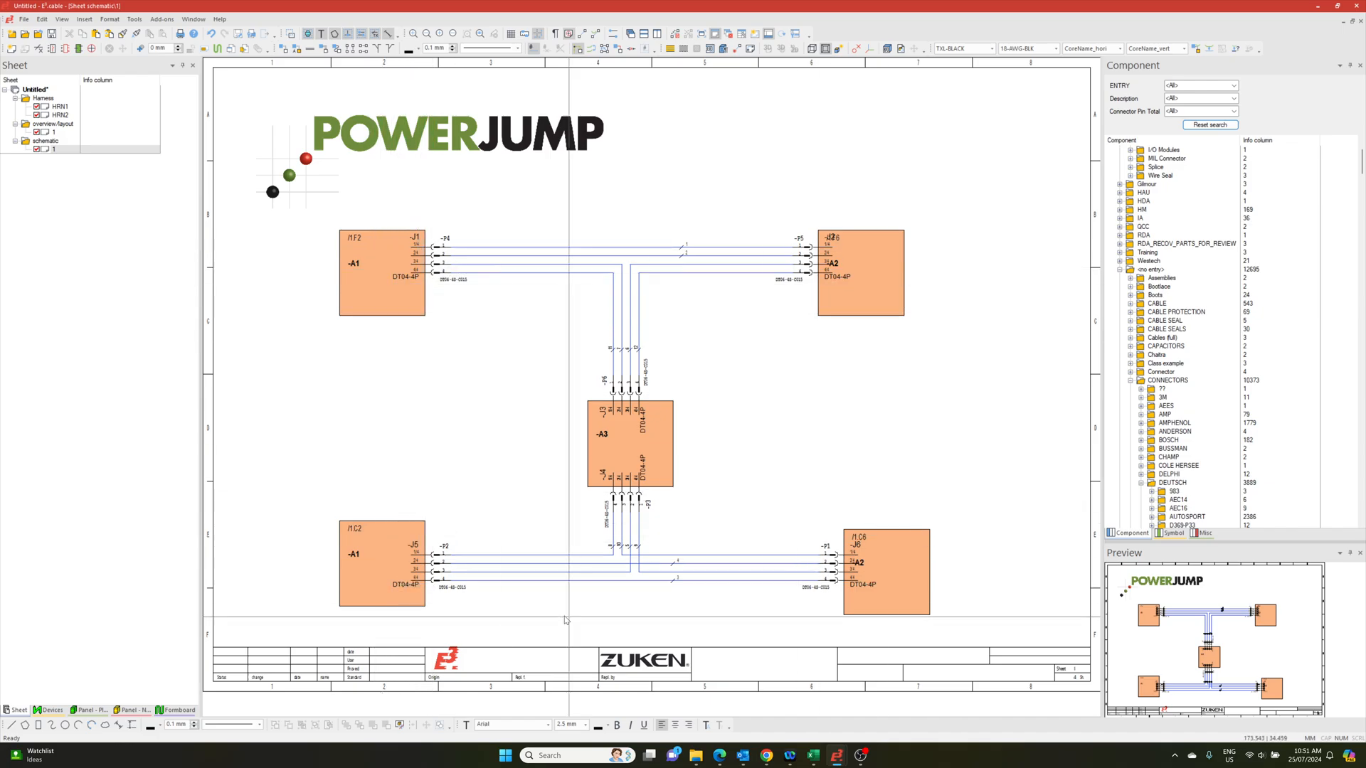
{"action": "mouse_move", "coordinate": [385, 618]}
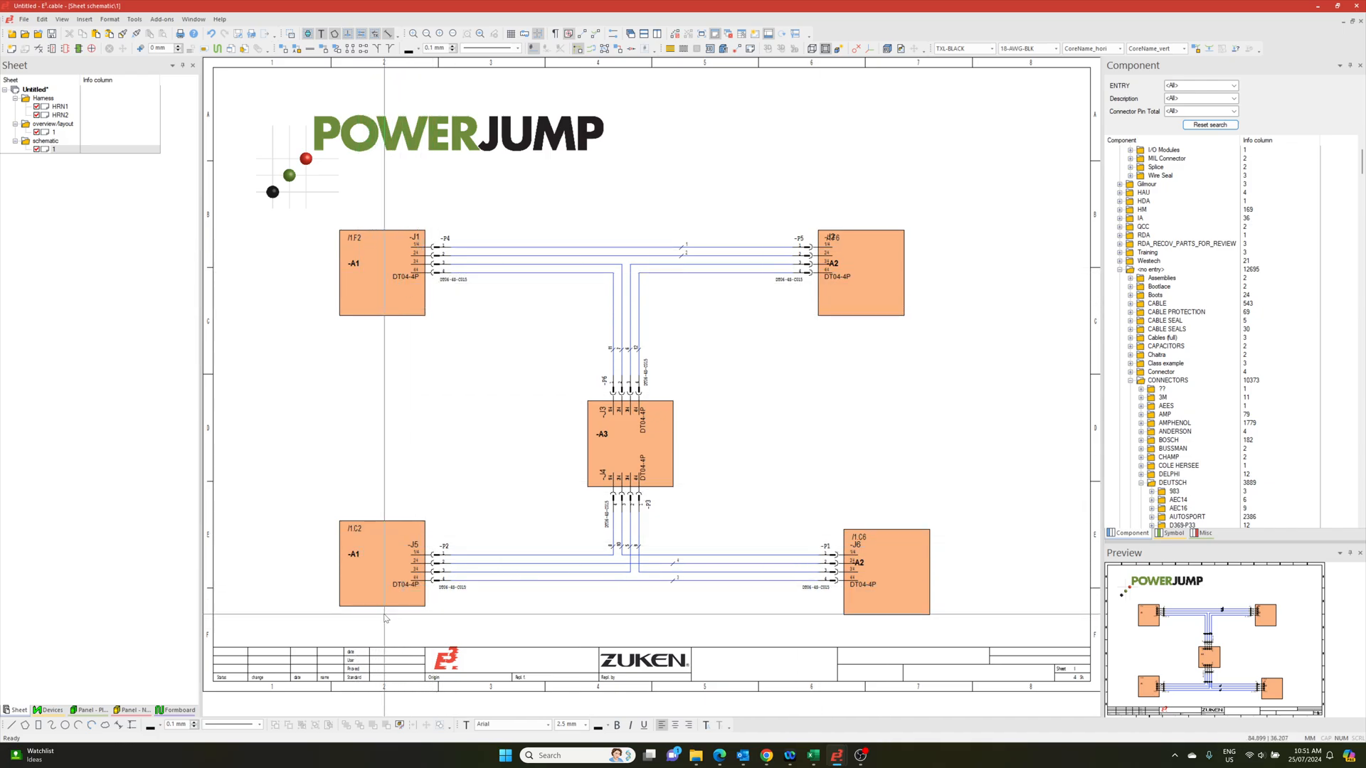
Open overview-layout sheet 1 showing the connector blocks and single-line connections.
{"action": "left_click", "coordinate": [886, 570]}
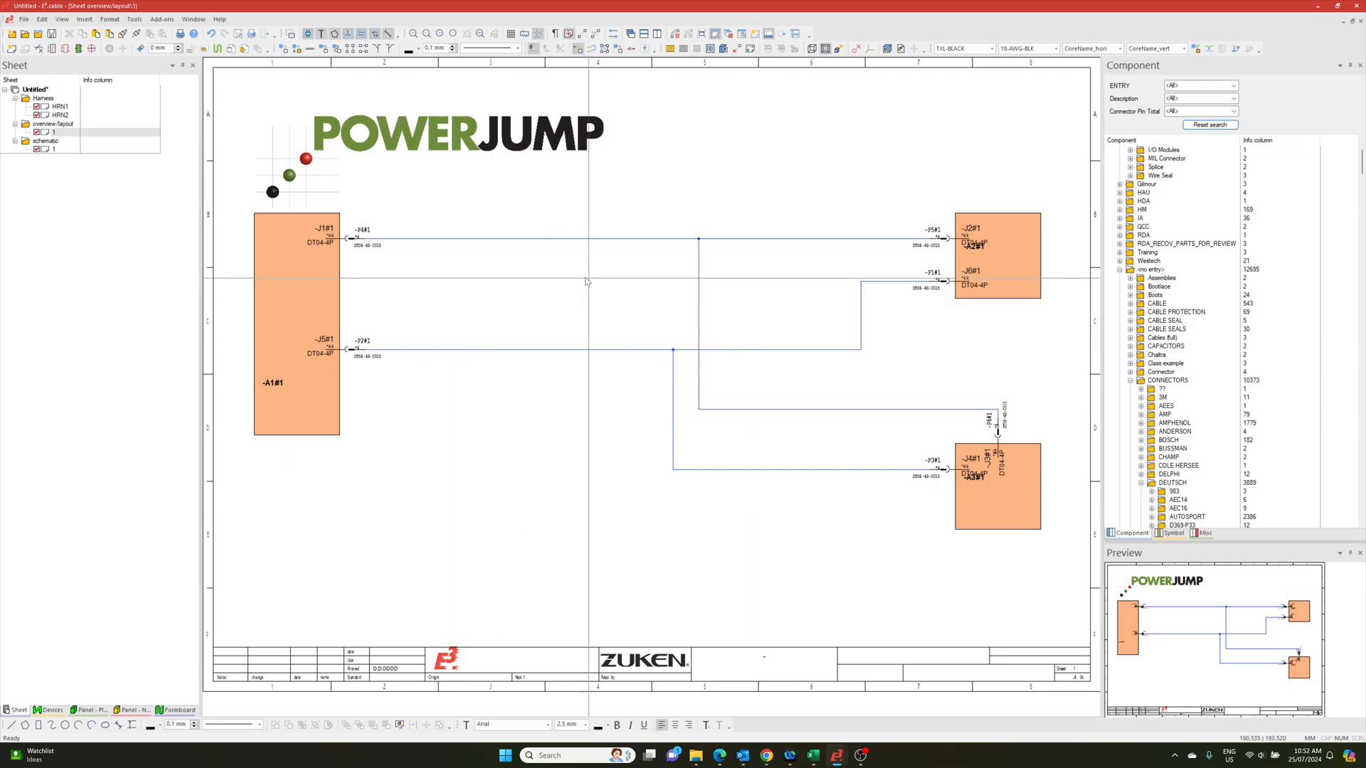
{"action": "mouse_move", "coordinate": [998, 267]}
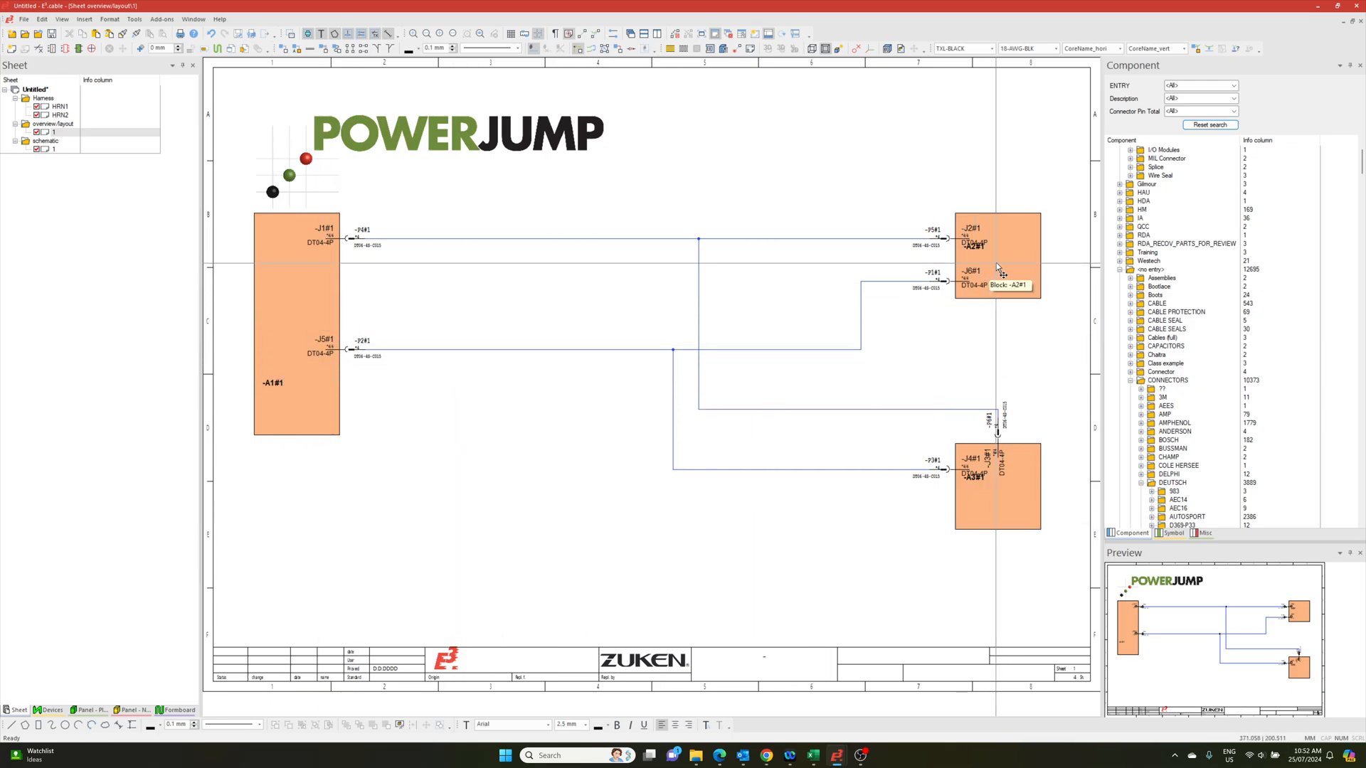
{"action": "mouse_move", "coordinate": [1025, 512]}
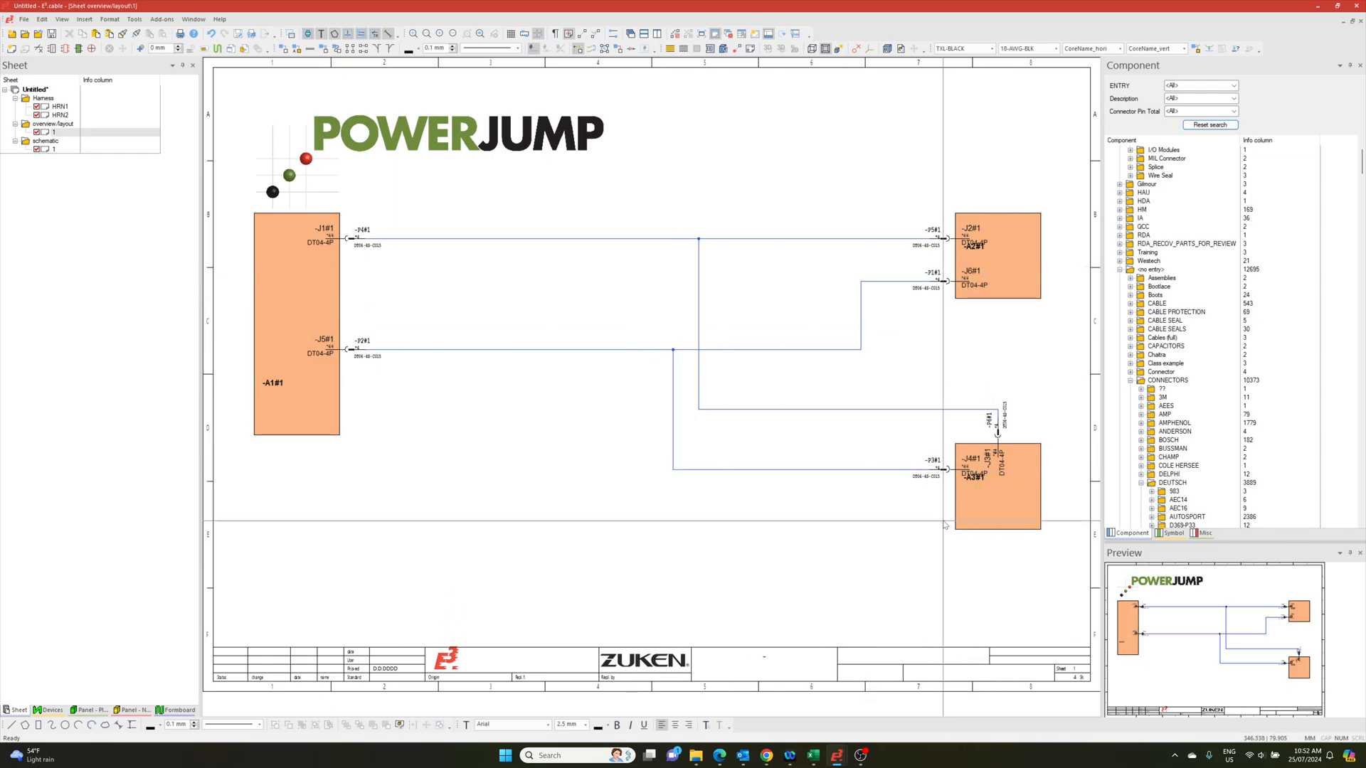
{"action": "mouse_move", "coordinate": [954, 469]}
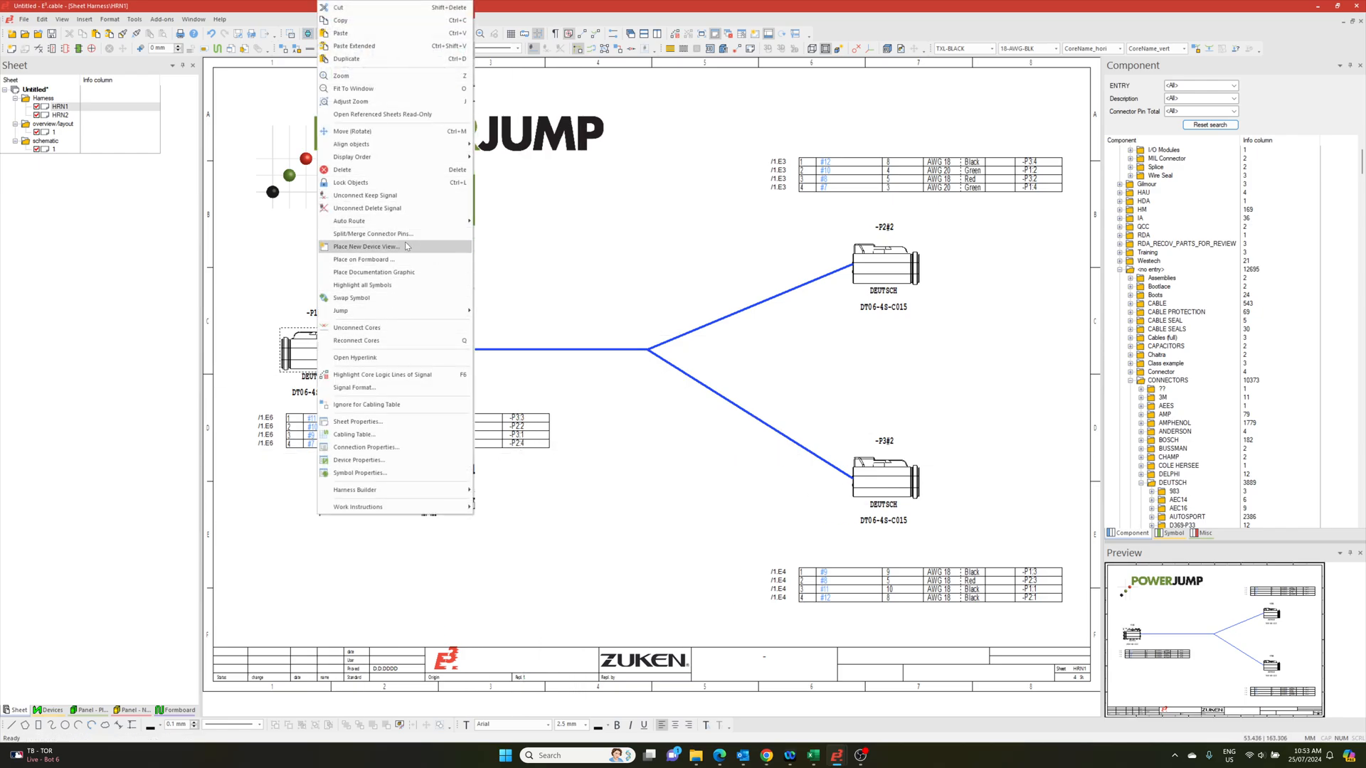
Place new single-pin device views of P1 and P2 on HRN1.
{"action": "left_click", "coordinate": [366, 247]}
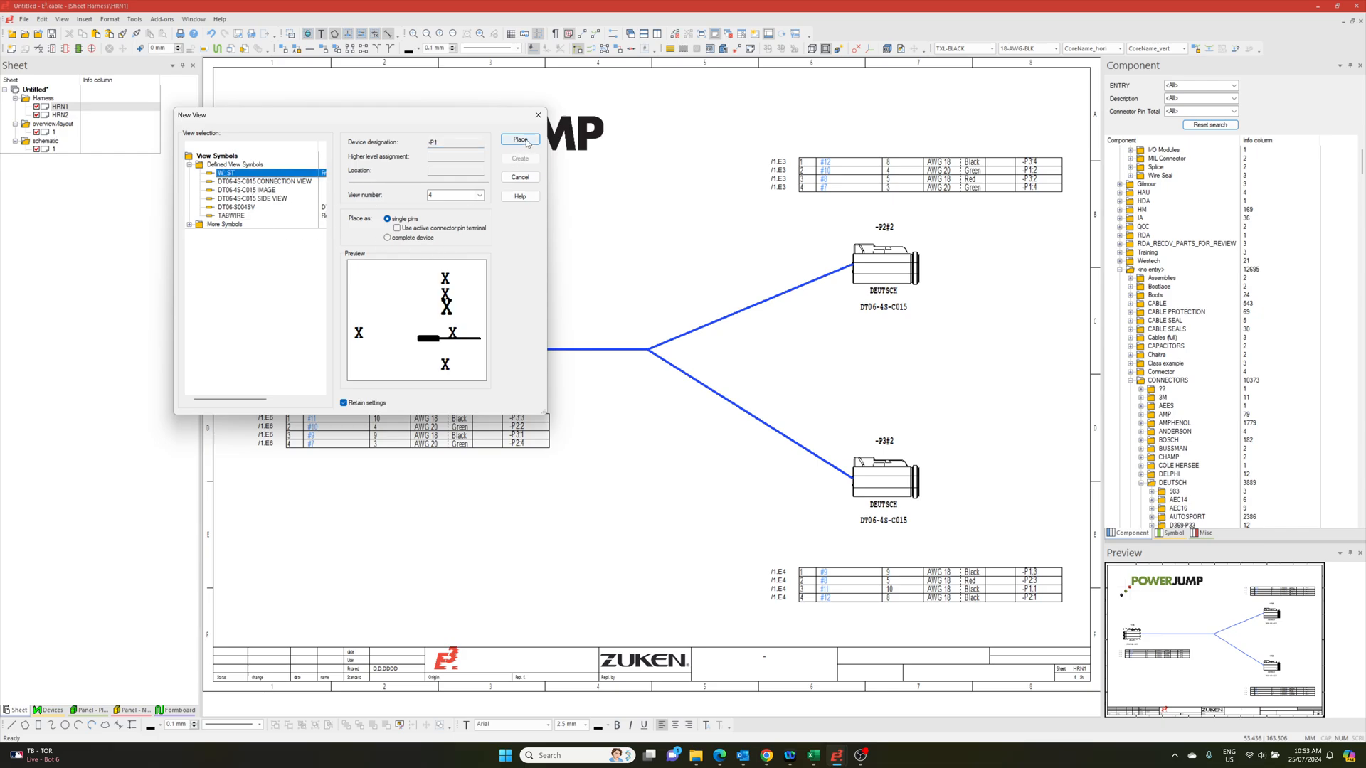
{"action": "left_click", "coordinate": [520, 140]}
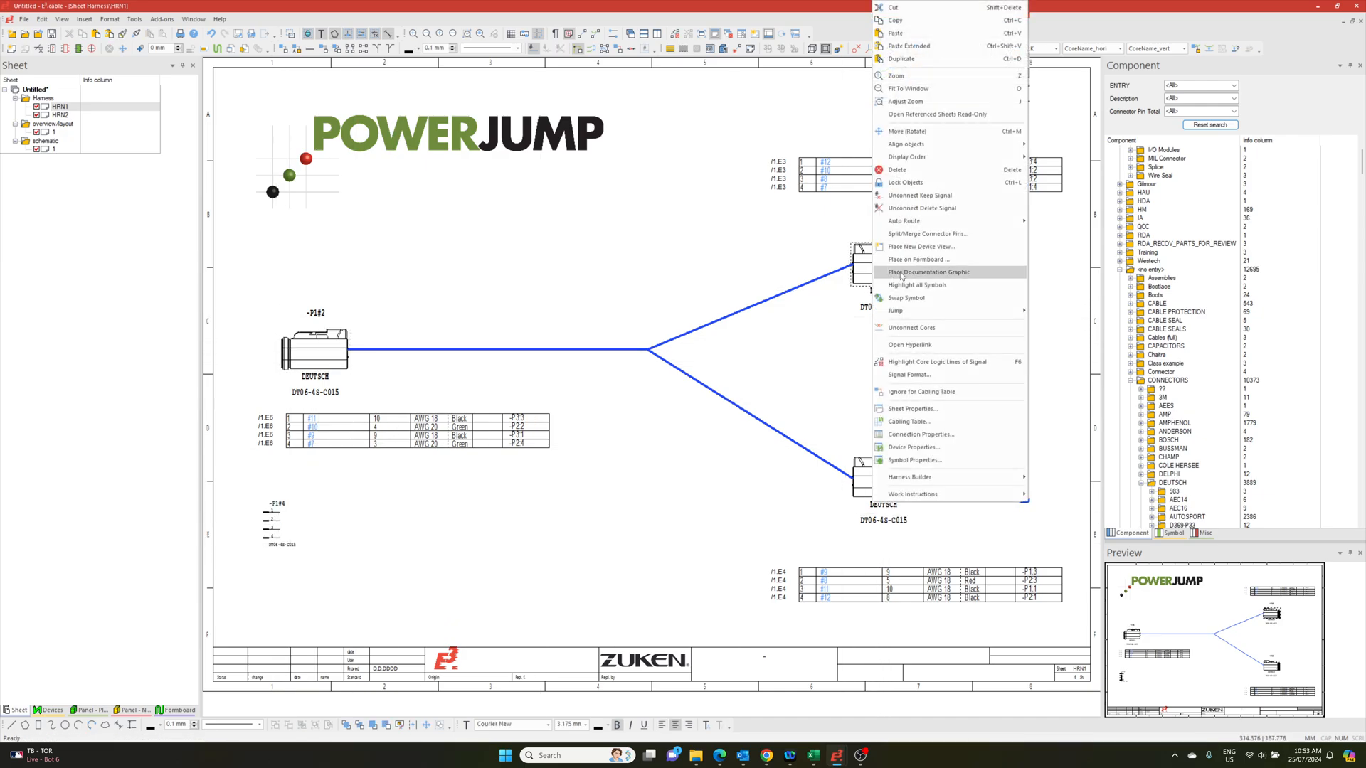
{"action": "left_click", "coordinate": [919, 247]}
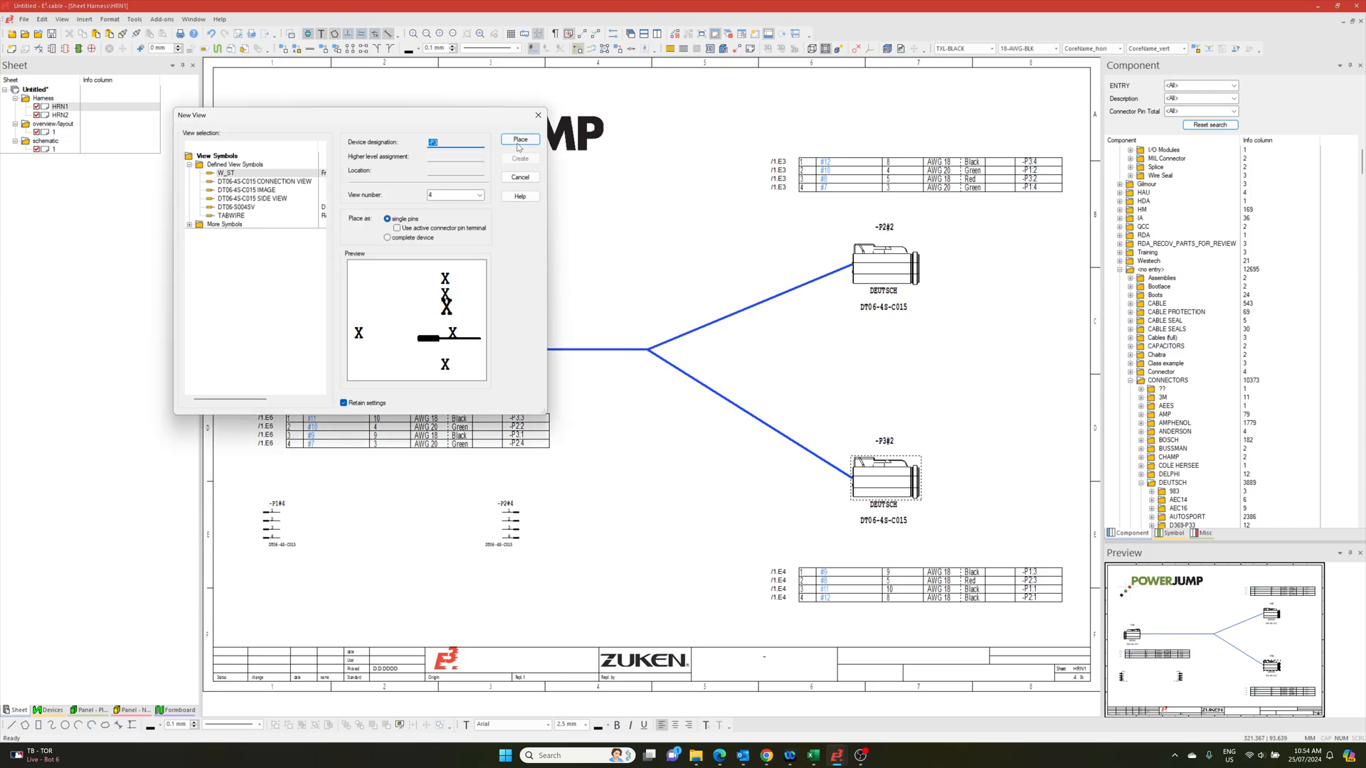
{"action": "left_click", "coordinate": [519, 139]}
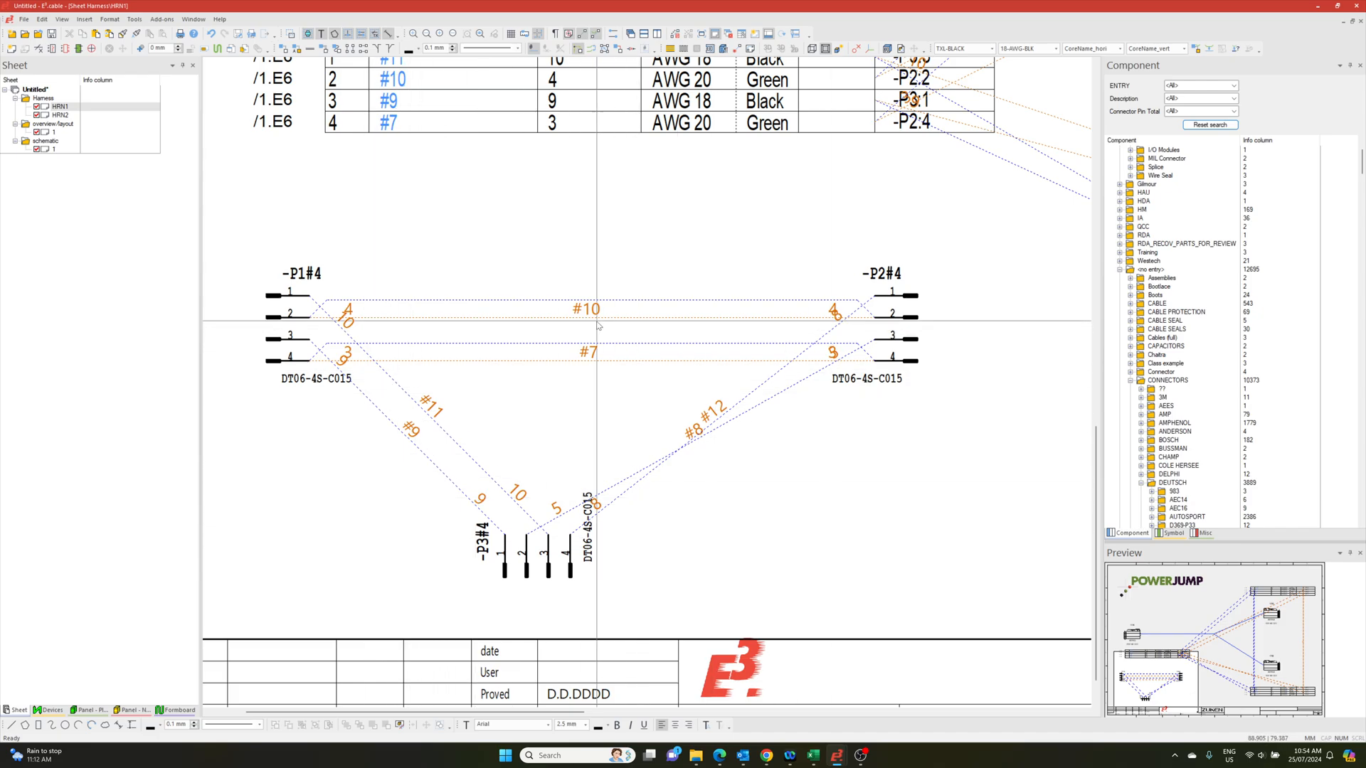
{"action": "mouse_move", "coordinate": [557, 322]}
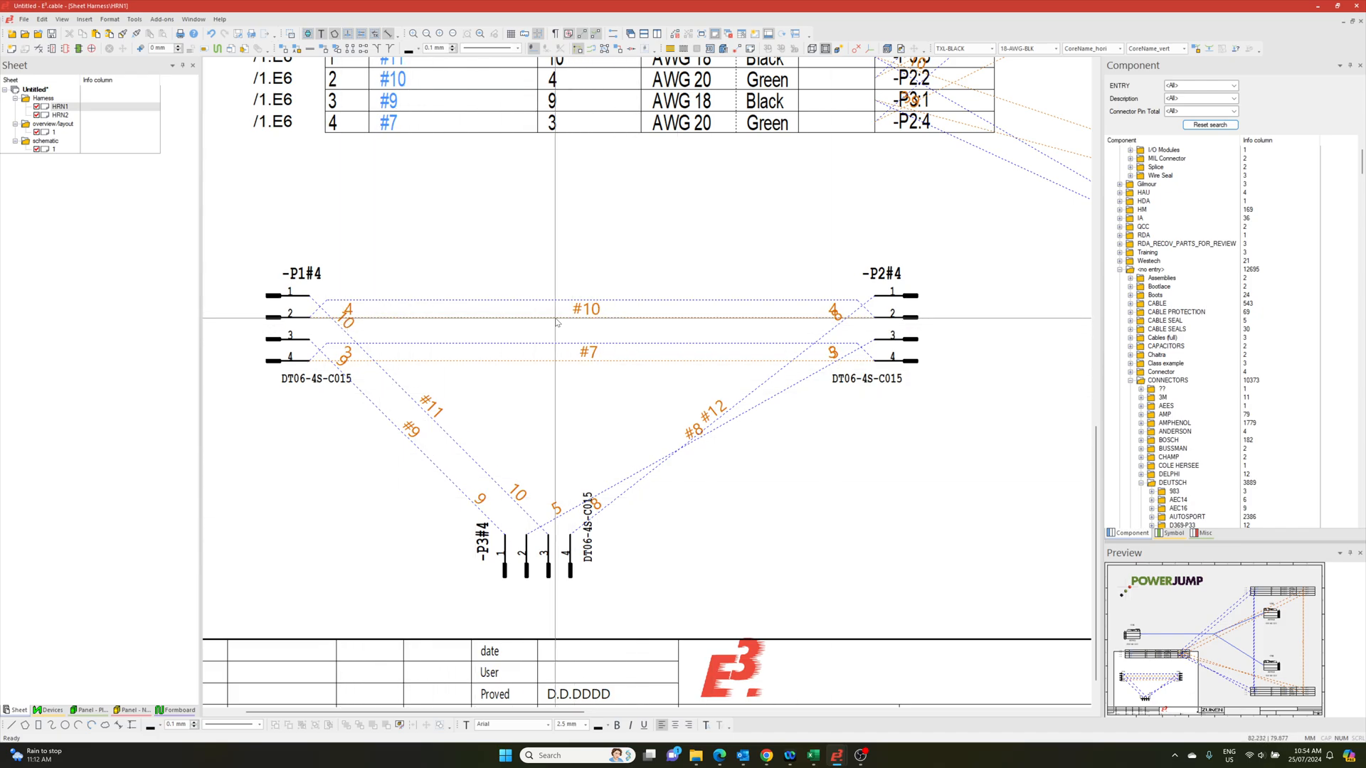
Auto-route the cores between the P1, P2 and P3 pin views by signal.
{"action": "left_click_drag", "start_coordinate": [555, 322], "coordinate": [831, 505]}
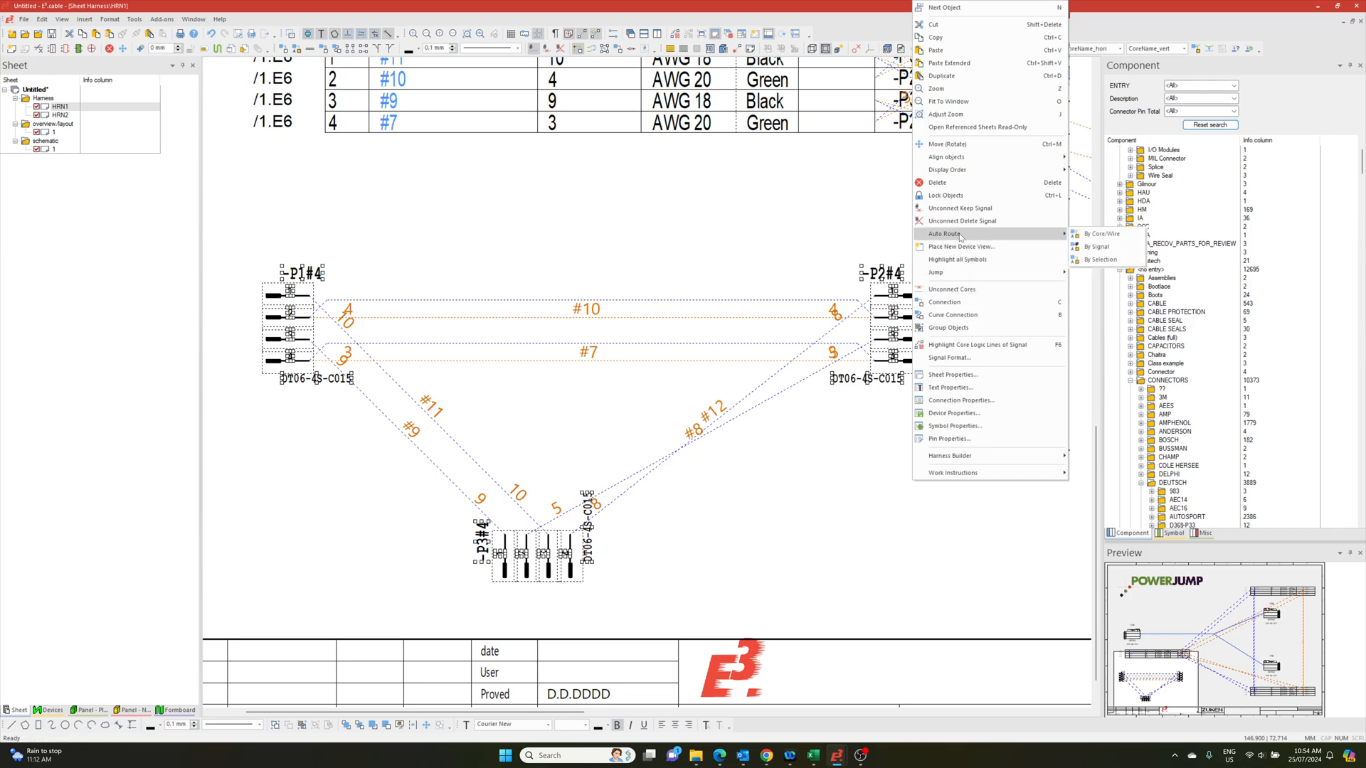
{"action": "left_click", "coordinate": [1094, 245]}
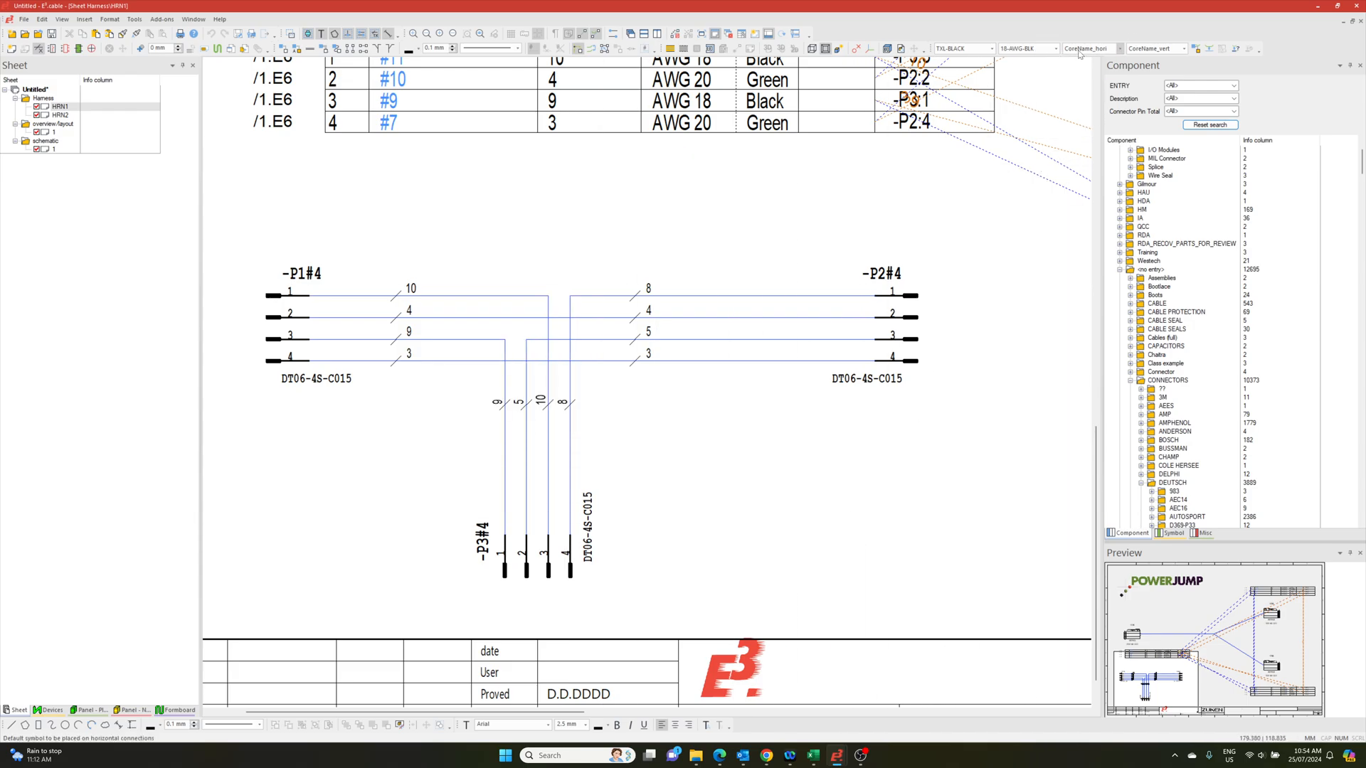
{"action": "left_click", "coordinate": [1121, 48]}
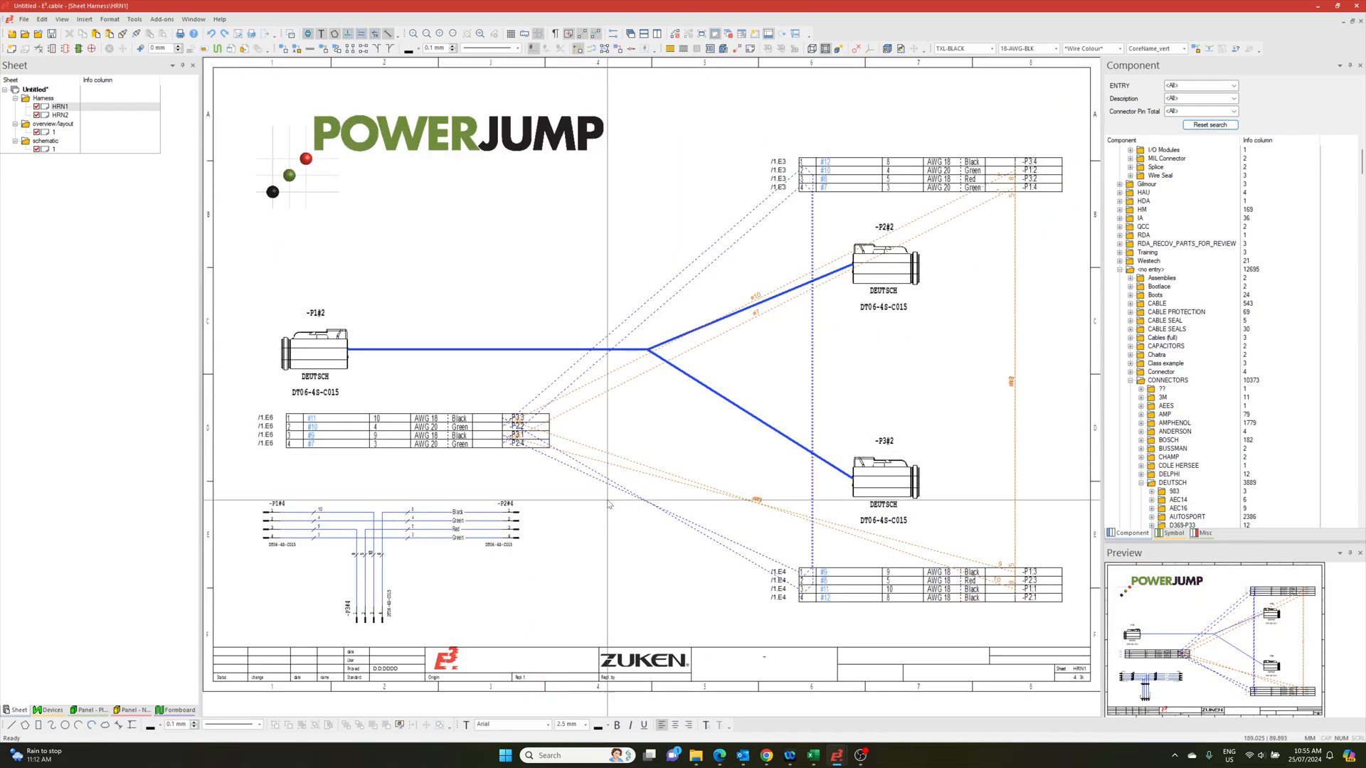
Deselect the routed pin views to view the uncluttered HRN1 sheet.
{"action": "left_click", "coordinate": [590, 34]}
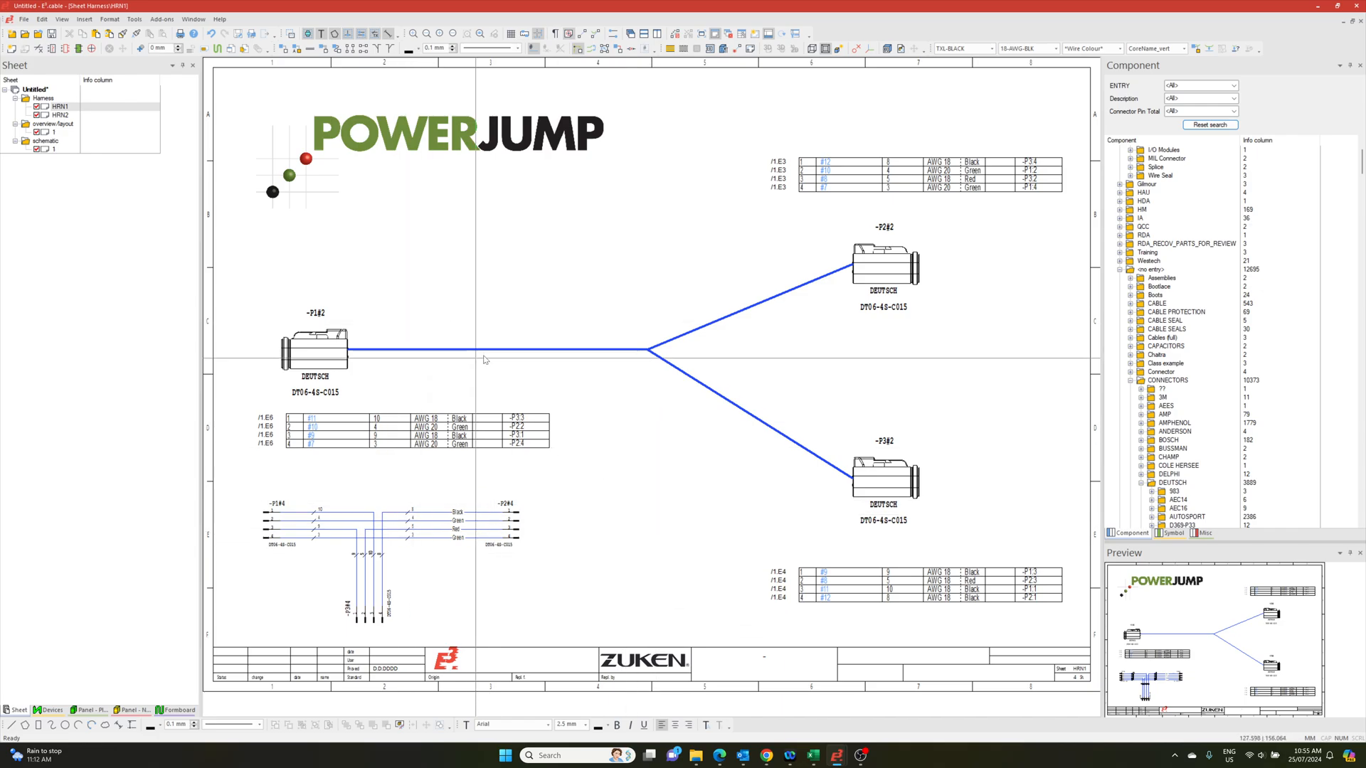
{"action": "mouse_move", "coordinate": [583, 496]}
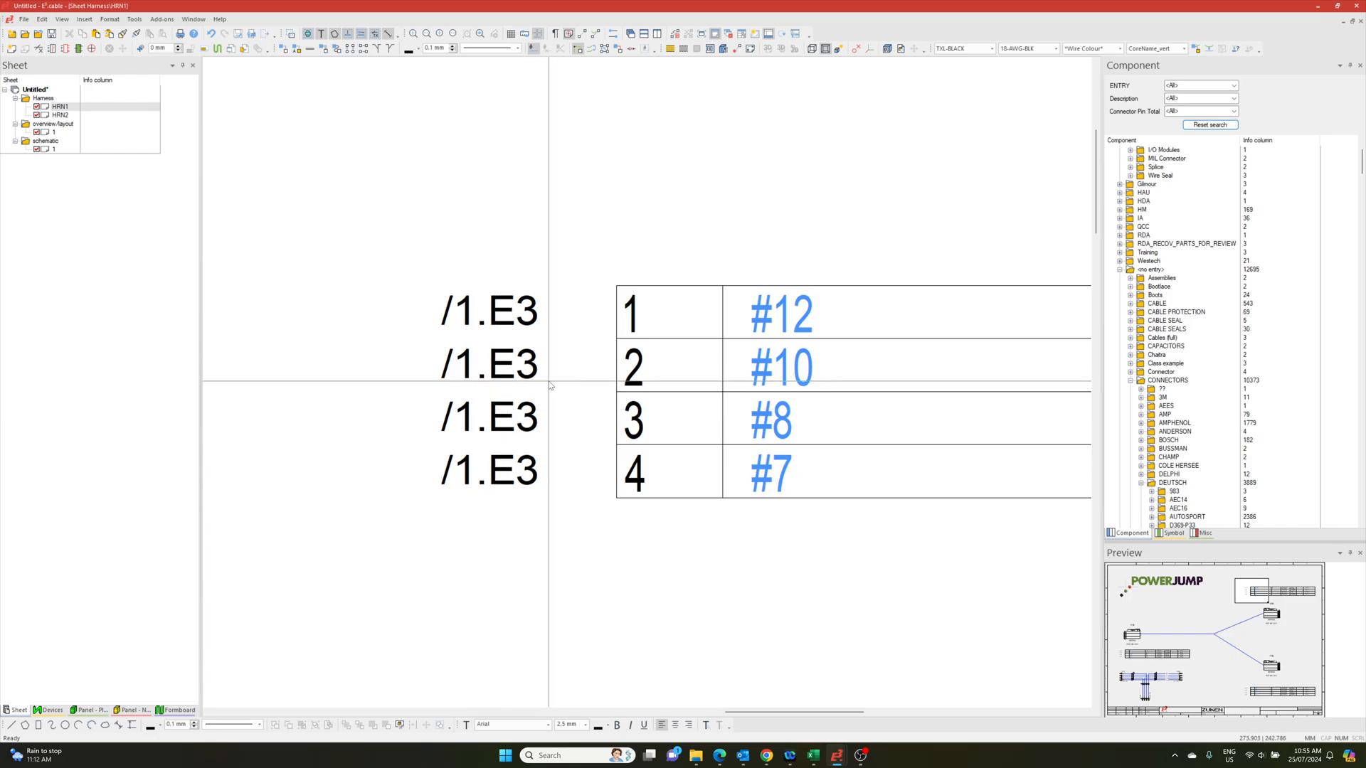
{"action": "mouse_move", "coordinate": [508, 311]}
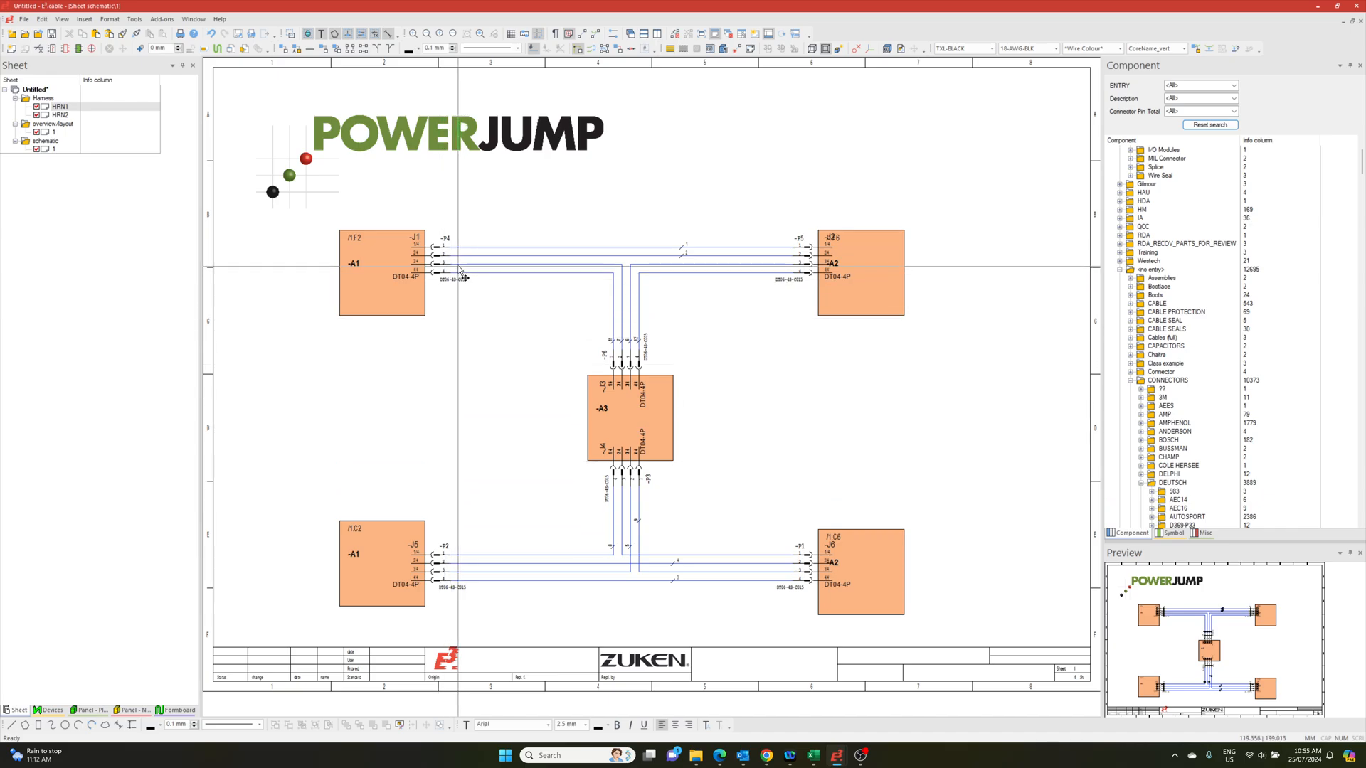
Expand connector -P4 in the Devices list and jump to its layout view.
{"action": "left_click", "coordinate": [50, 710]}
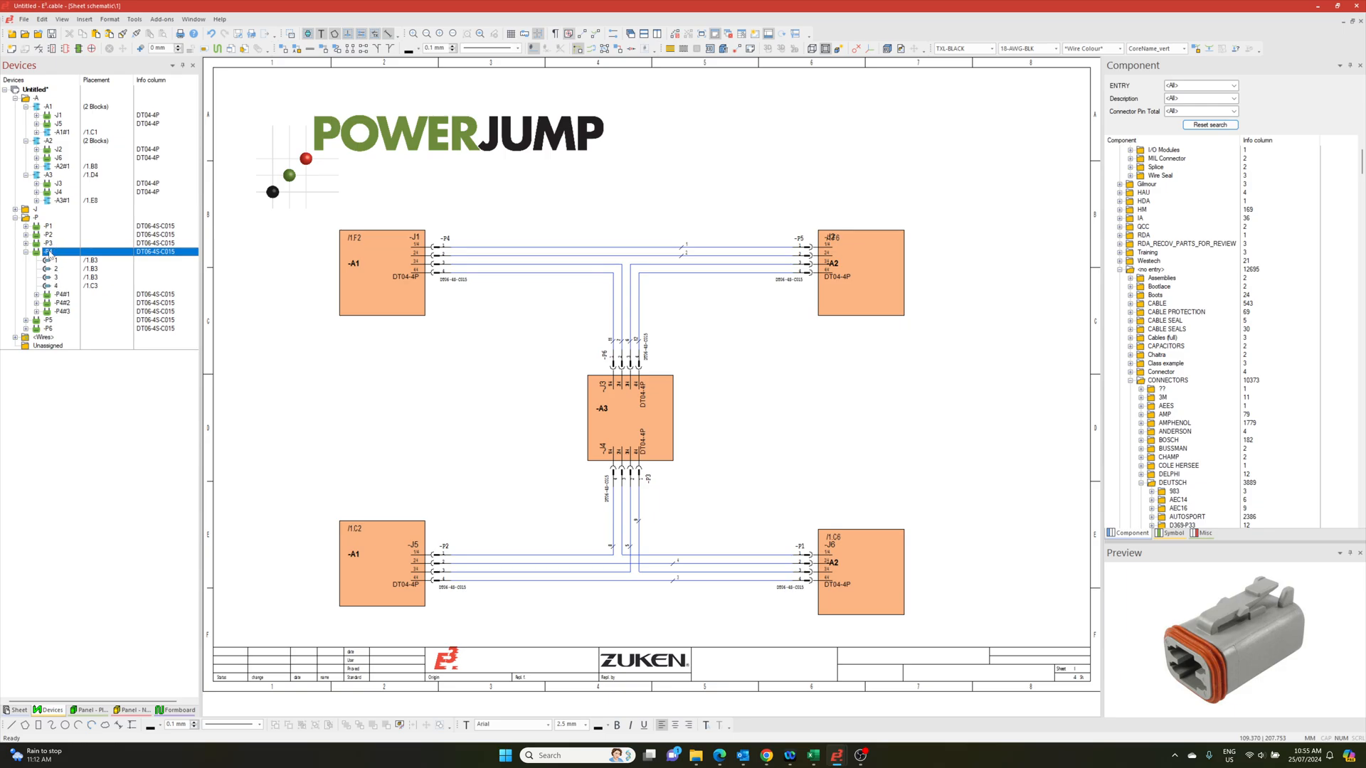
{"action": "left_click", "coordinate": [63, 294]}
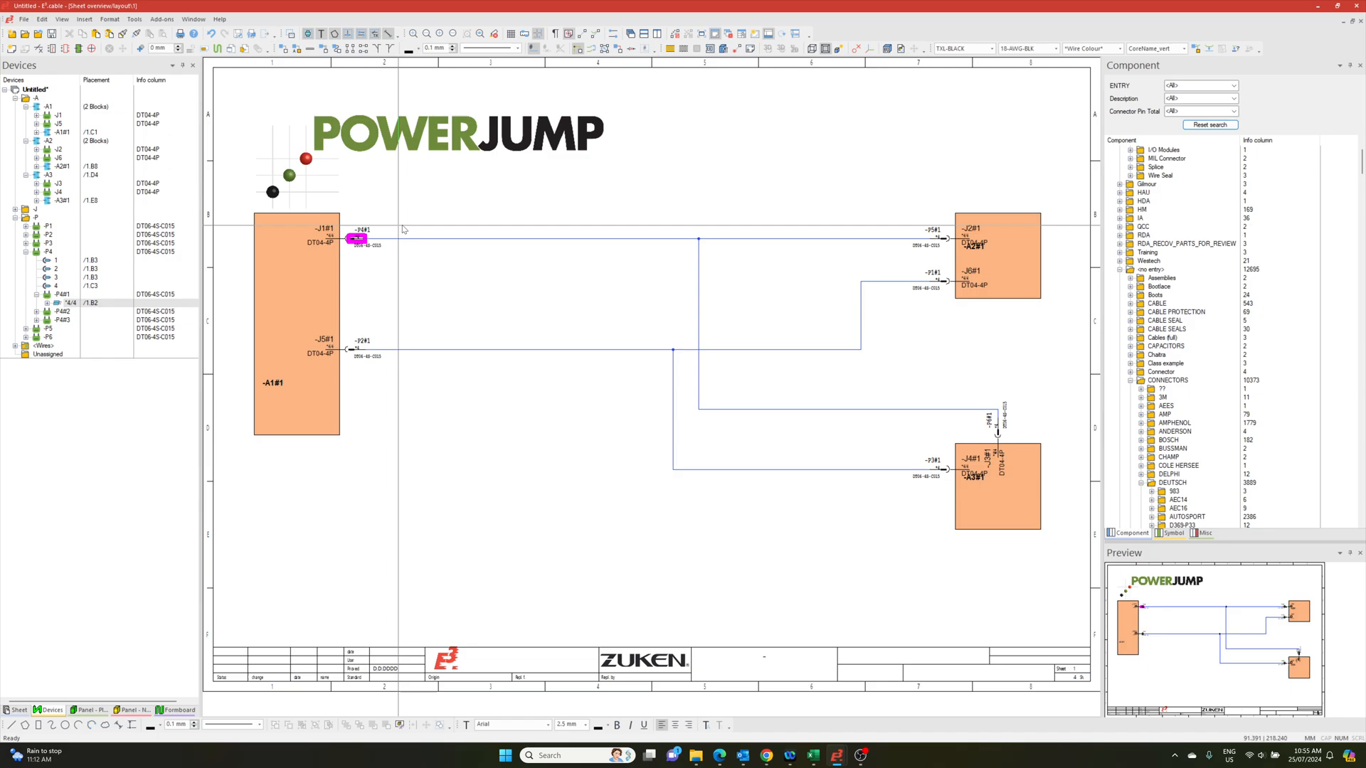
{"action": "mouse_move", "coordinate": [523, 430]}
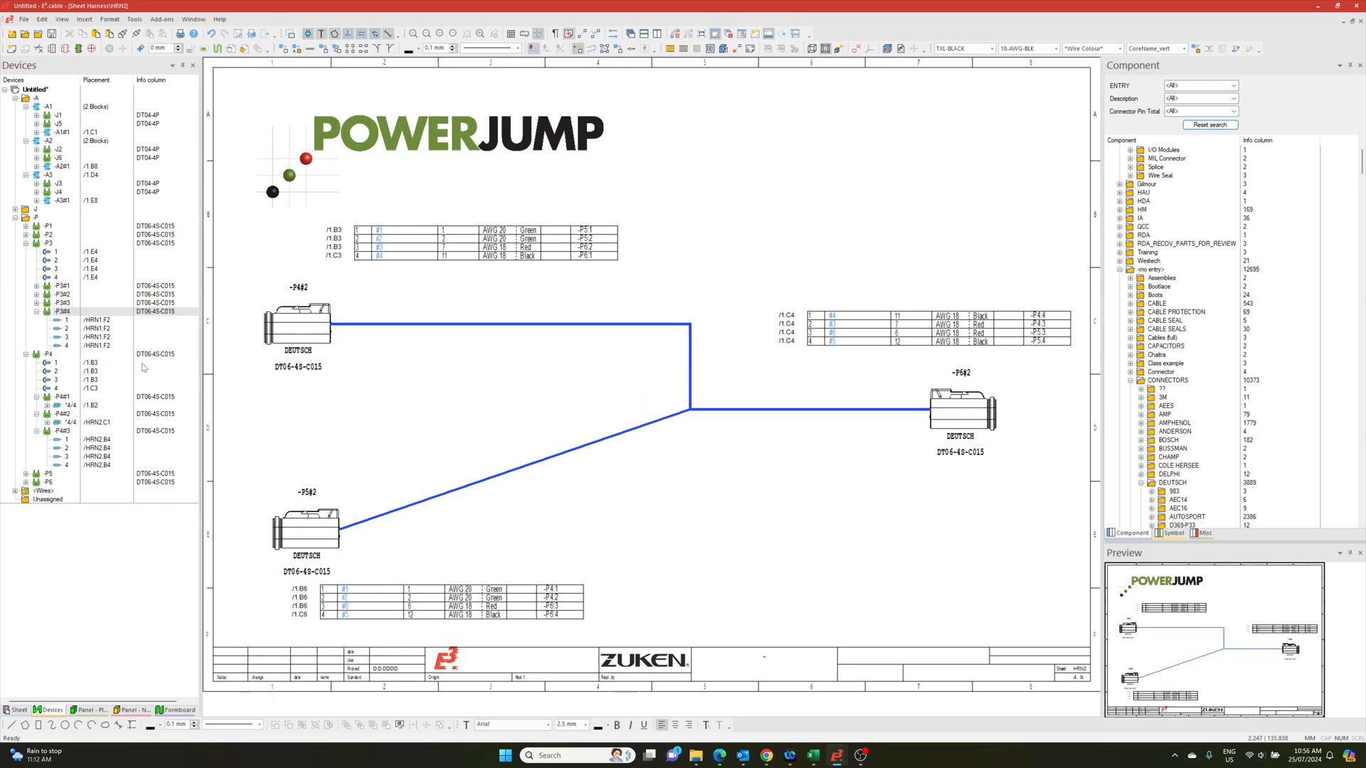
{"action": "mouse_move", "coordinate": [335, 263]}
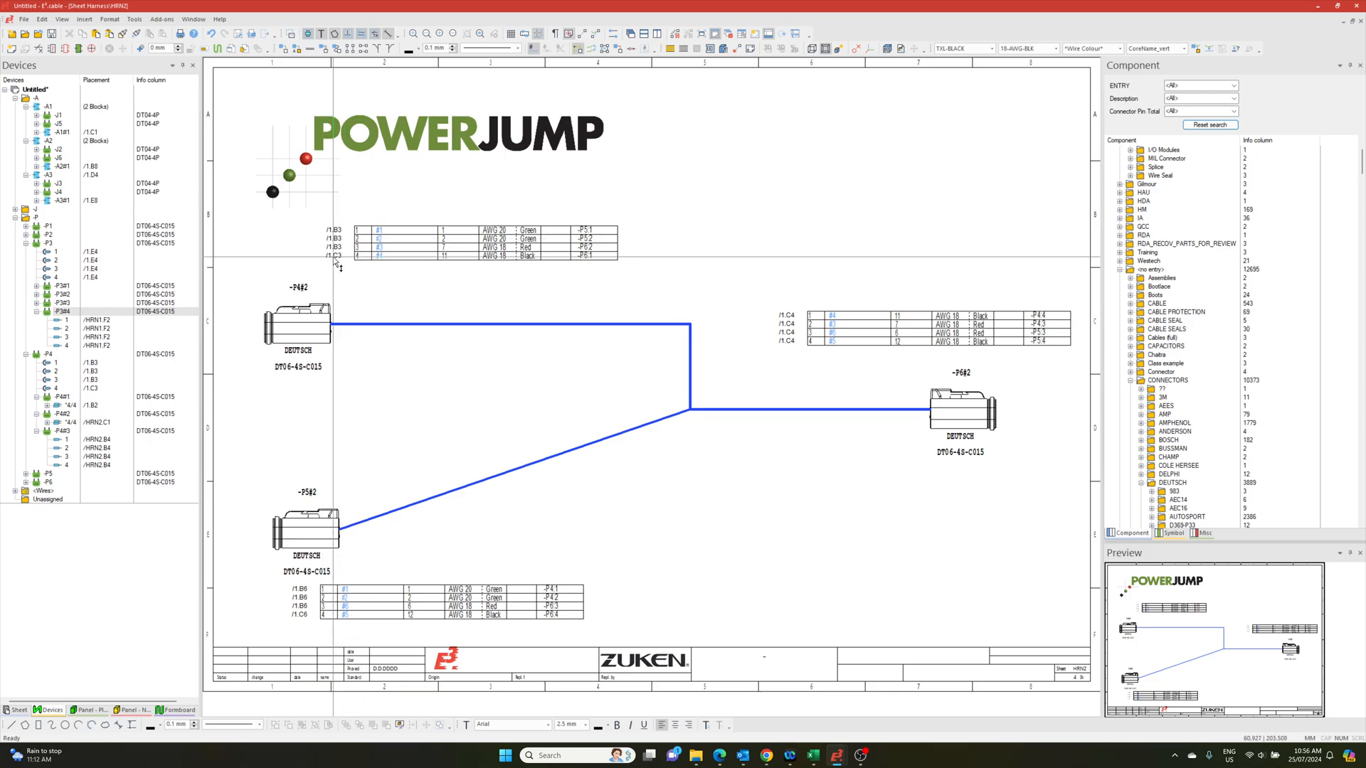
Export all project sheets to Untitled.pdf on the Desktop.
{"action": "left_click", "coordinate": [23, 19]}
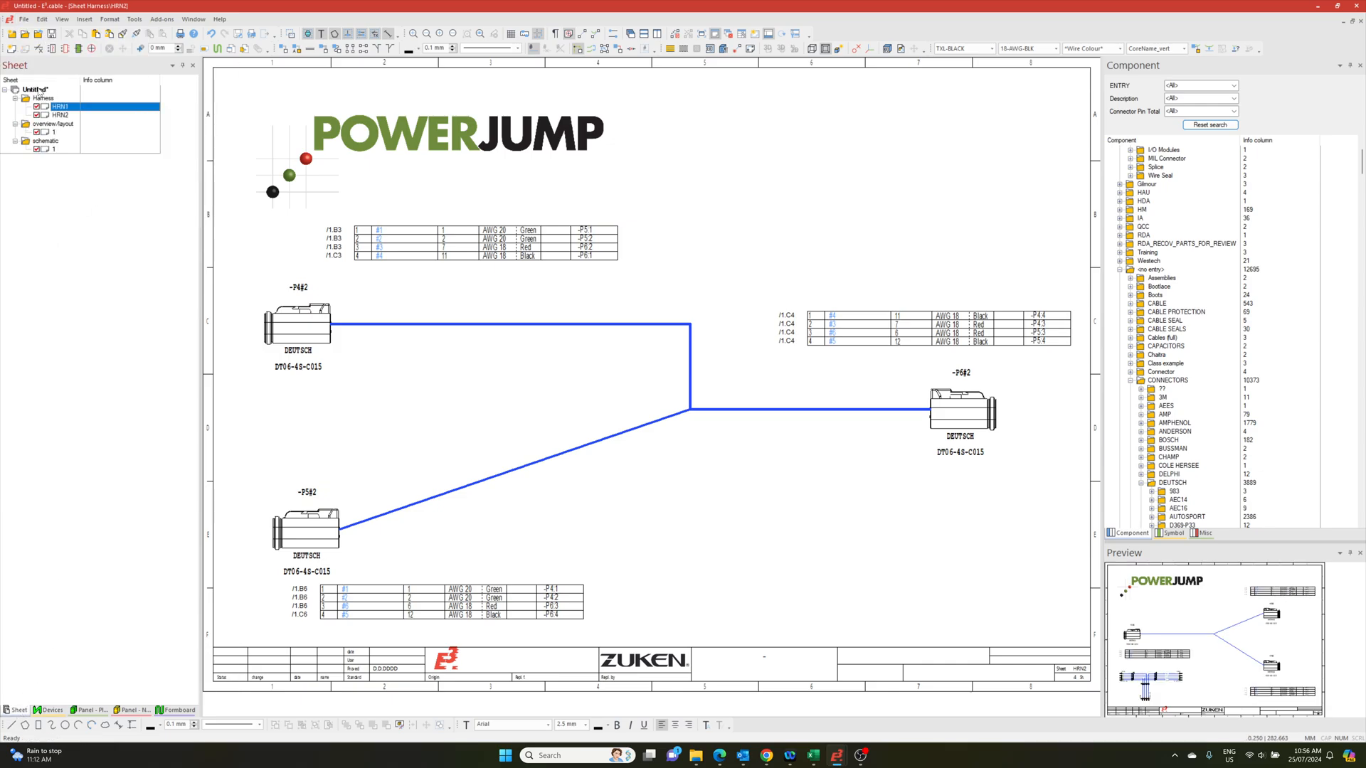
{"action": "left_click", "coordinate": [23, 19]}
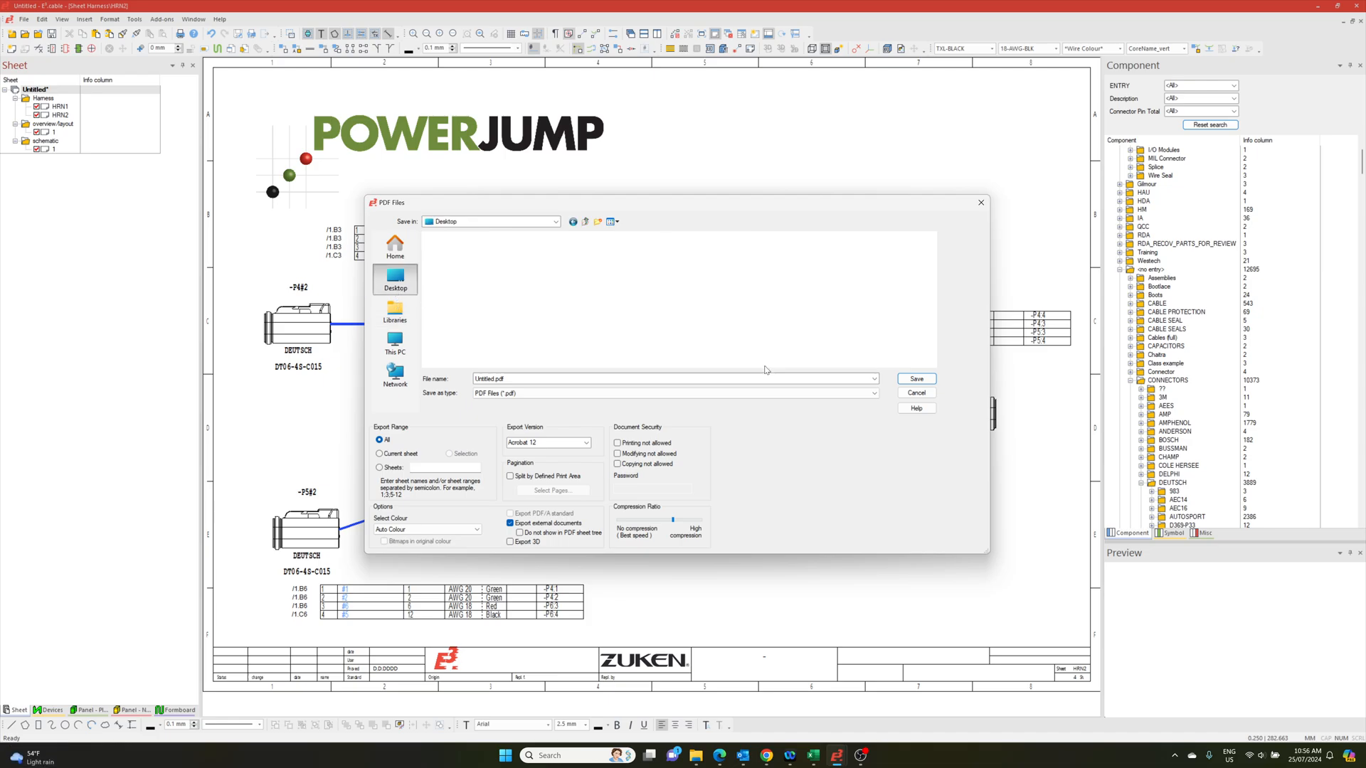
{"action": "left_click", "coordinate": [915, 379]}
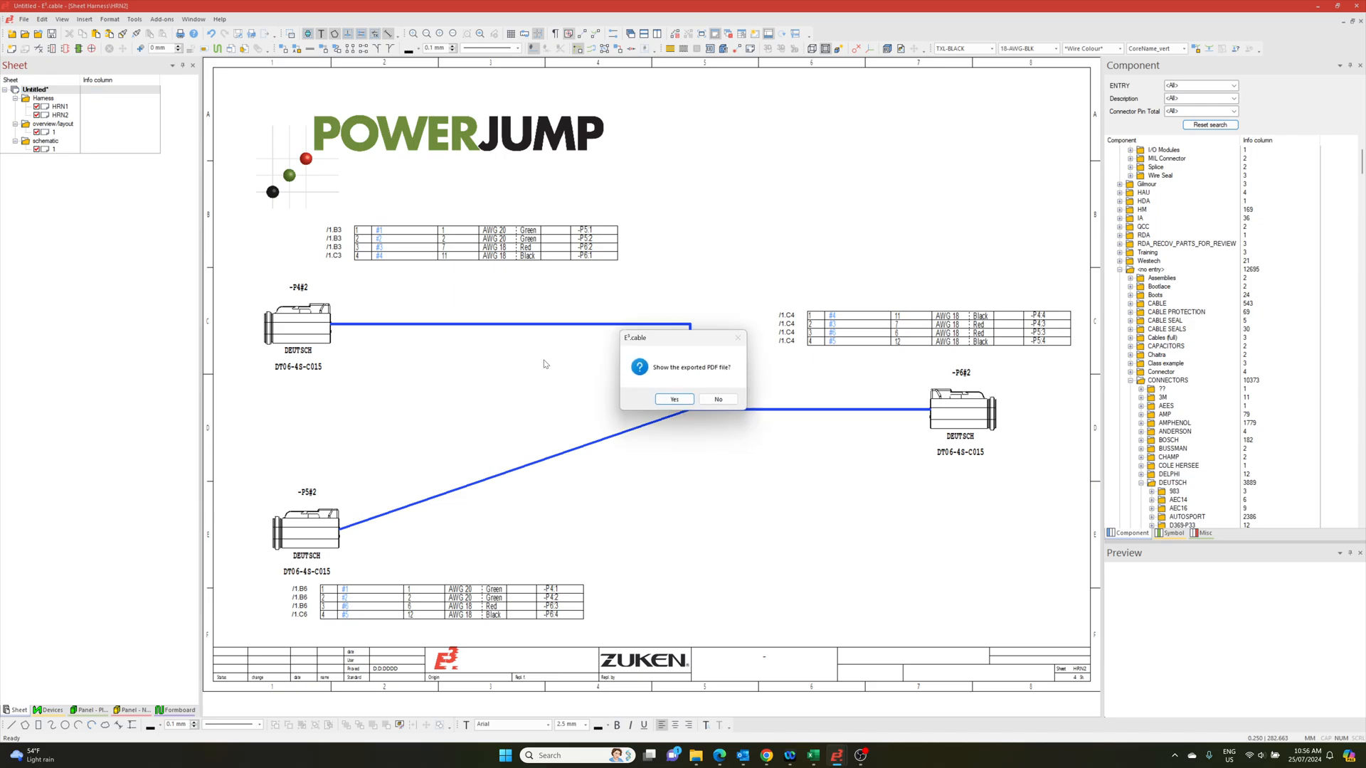
Review the four-page PDF and its sheet bookmarks in Foxit, then close it.
{"action": "left_click", "coordinate": [672, 399]}
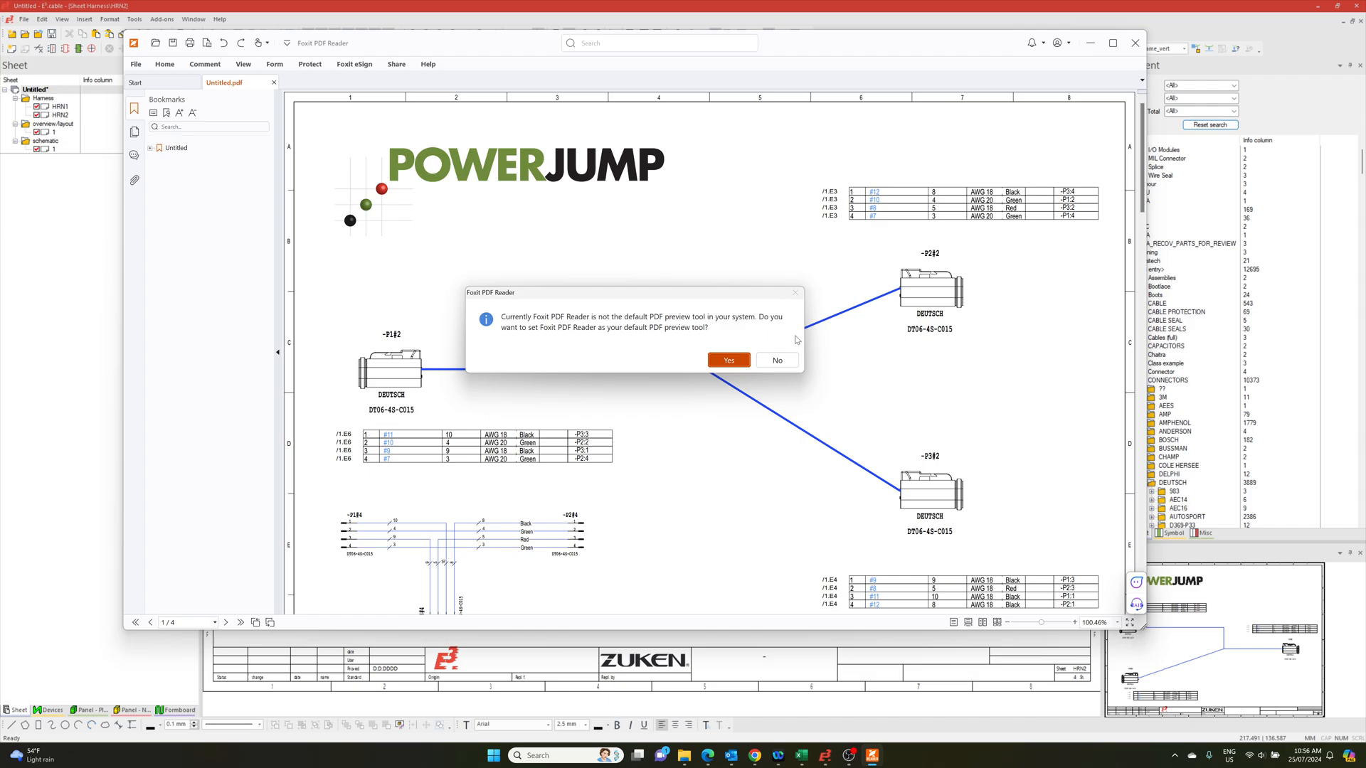
{"action": "left_click", "coordinate": [728, 360]}
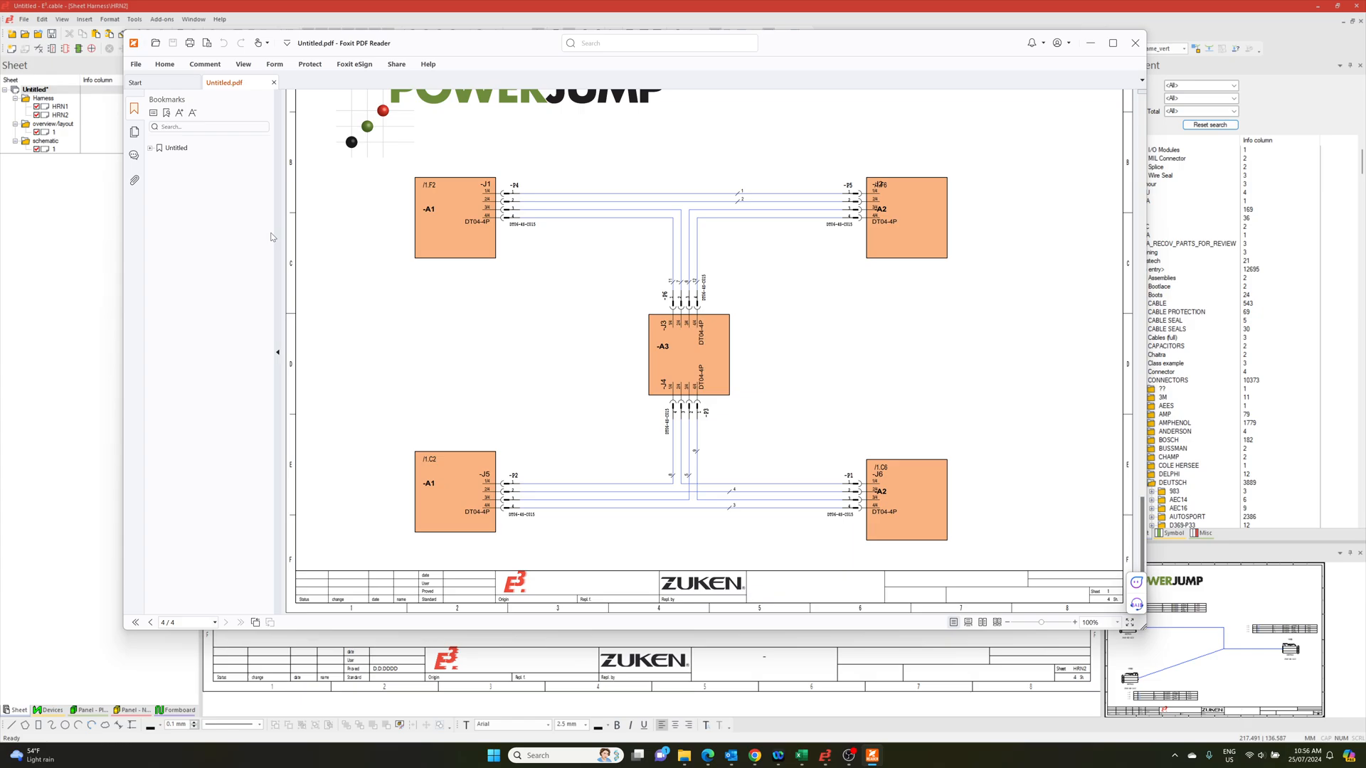
{"action": "mouse_move", "coordinate": [923, 540]}
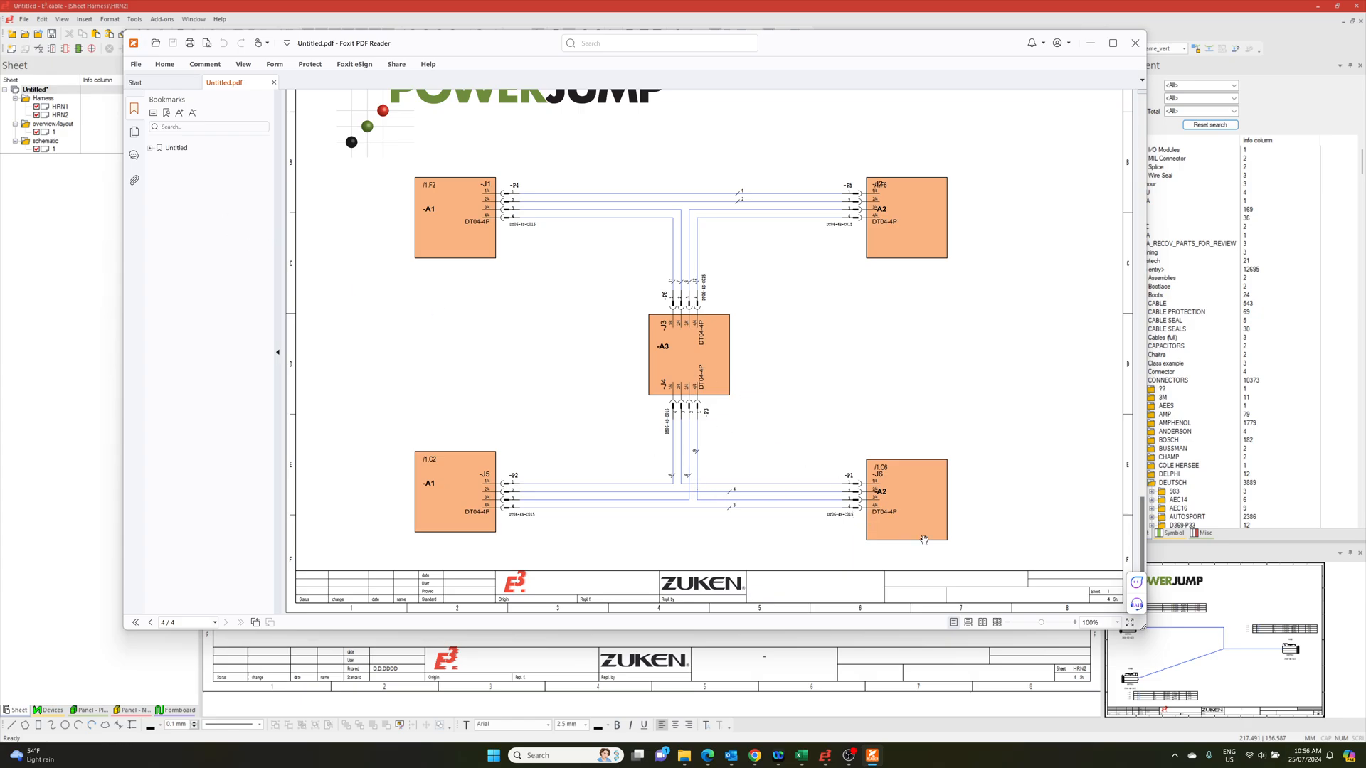
{"action": "mouse_move", "coordinate": [929, 495]}
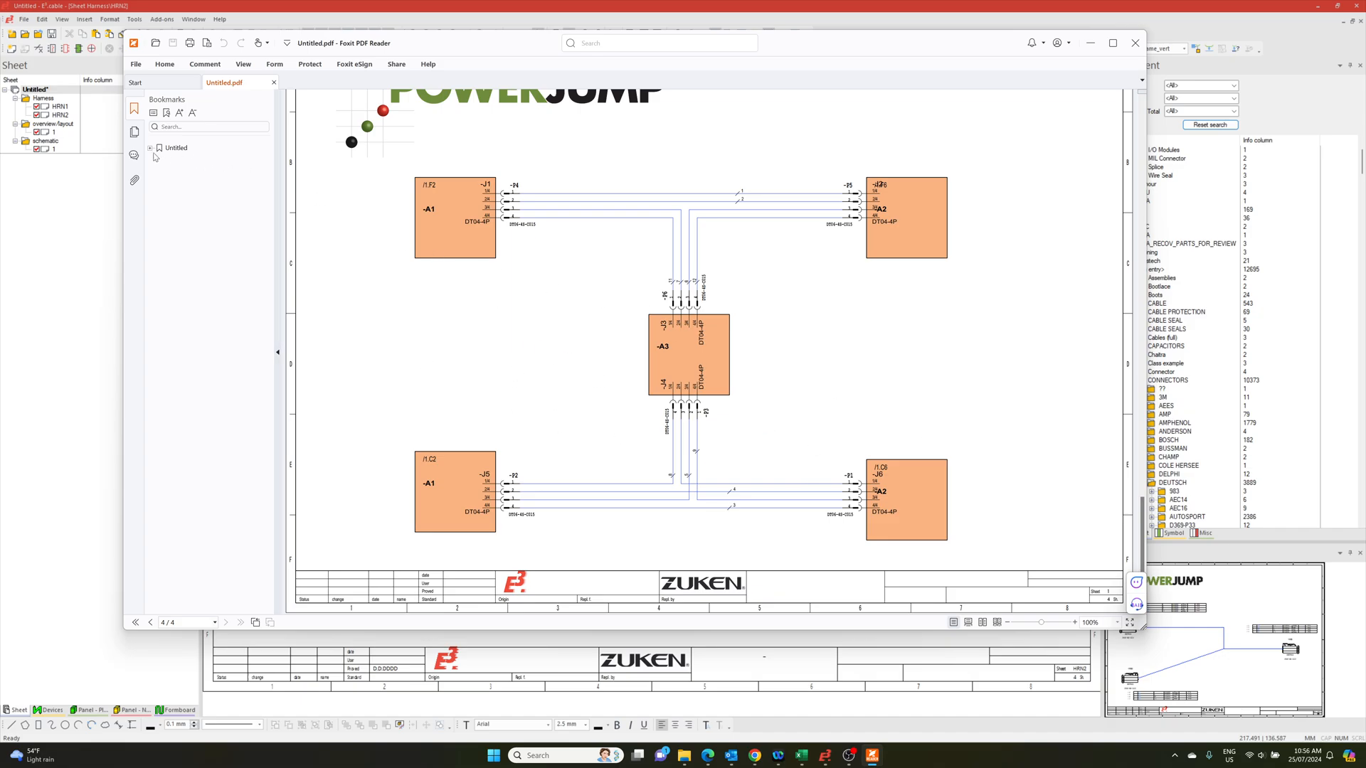
{"action": "left_click", "coordinate": [152, 147]}
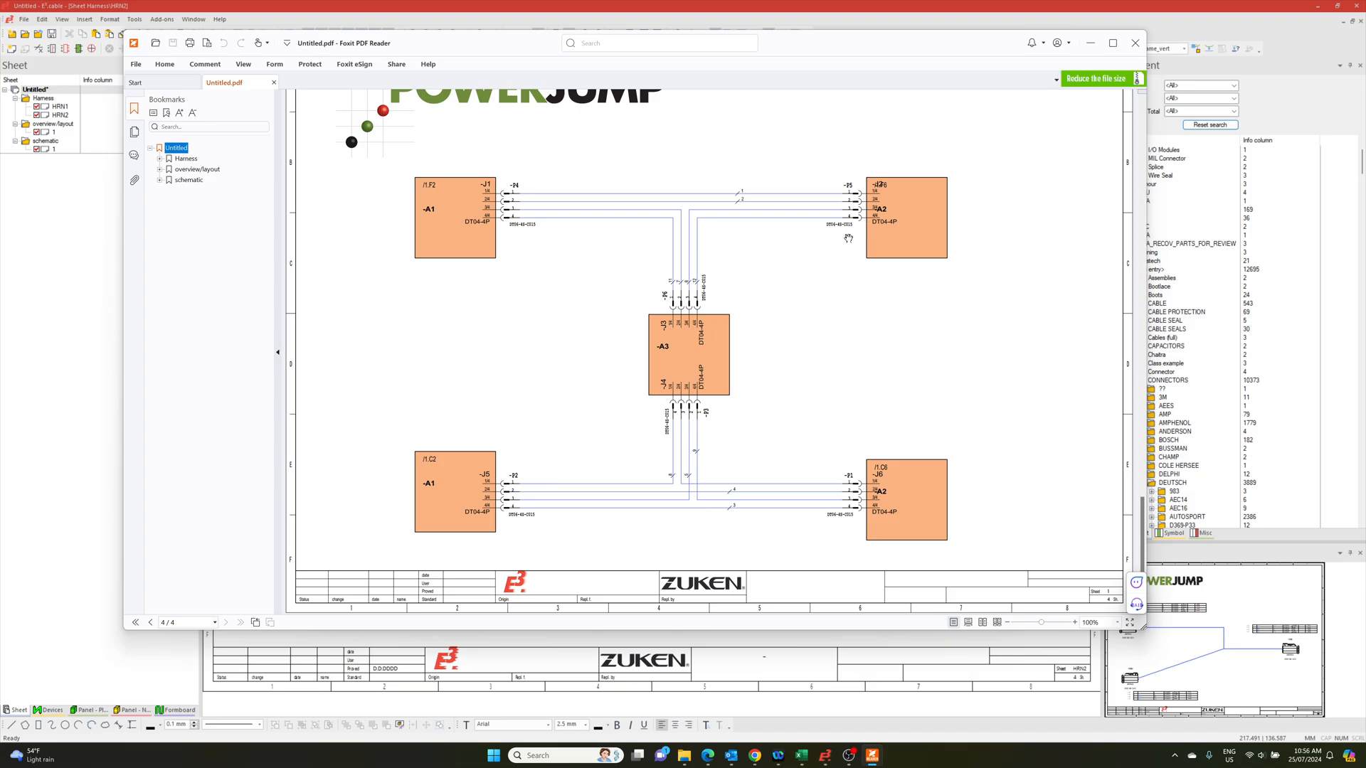
{"action": "mouse_move", "coordinate": [853, 229]}
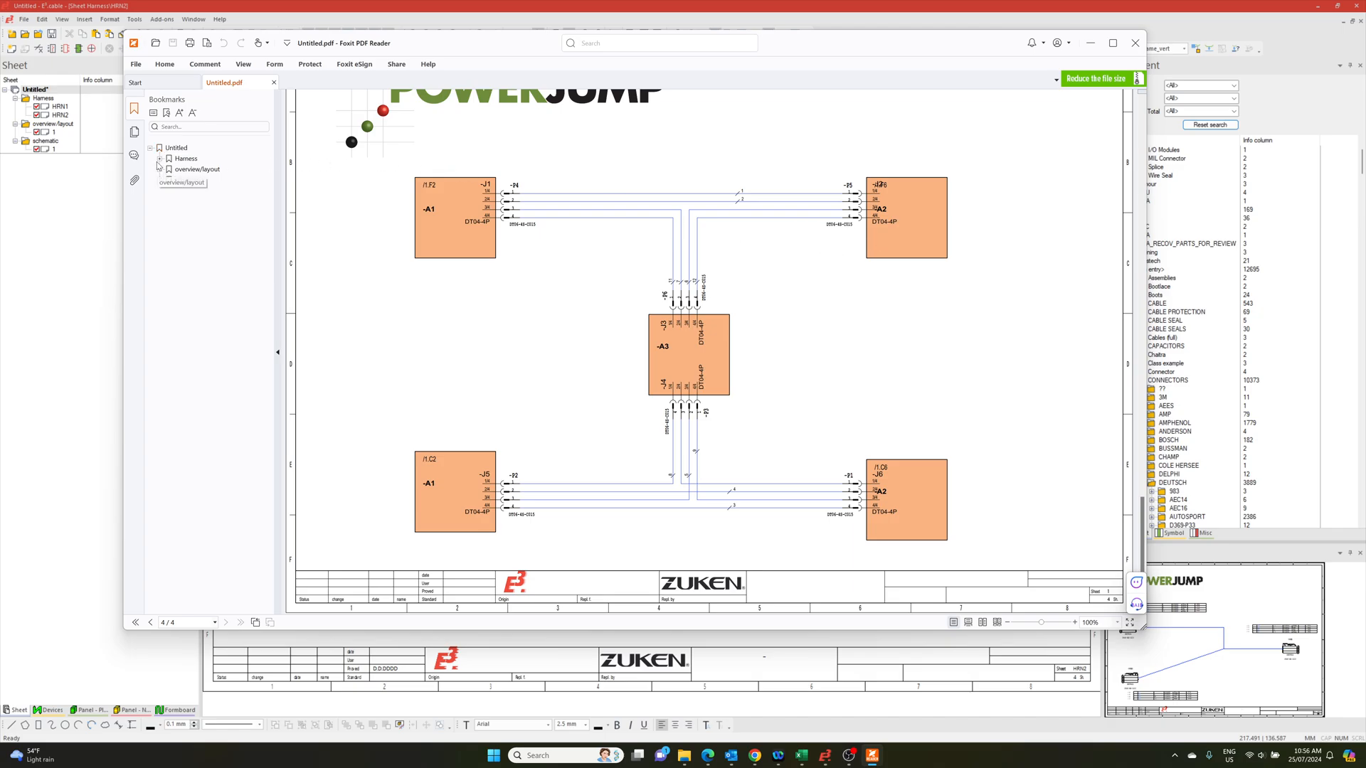
{"action": "left_click", "coordinate": [194, 179]}
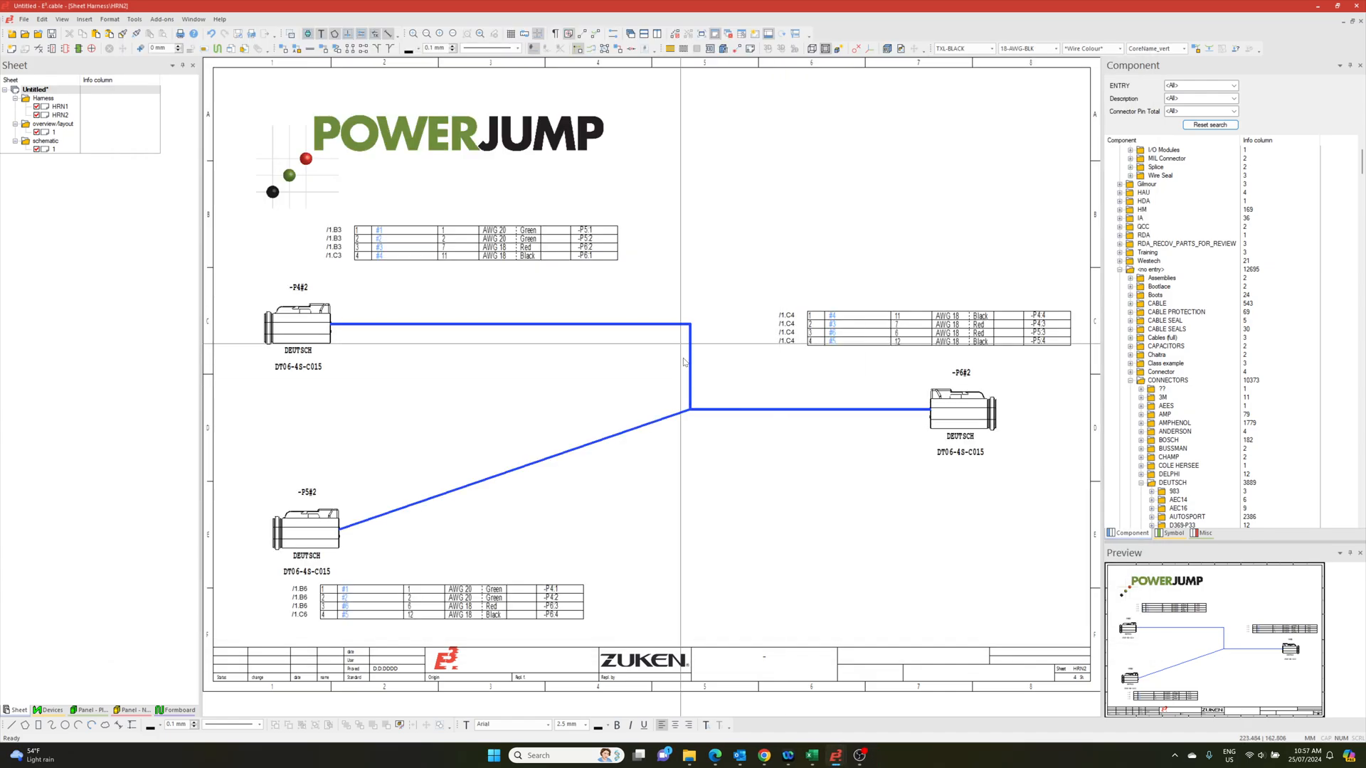
{"action": "mouse_move", "coordinate": [746, 447]}
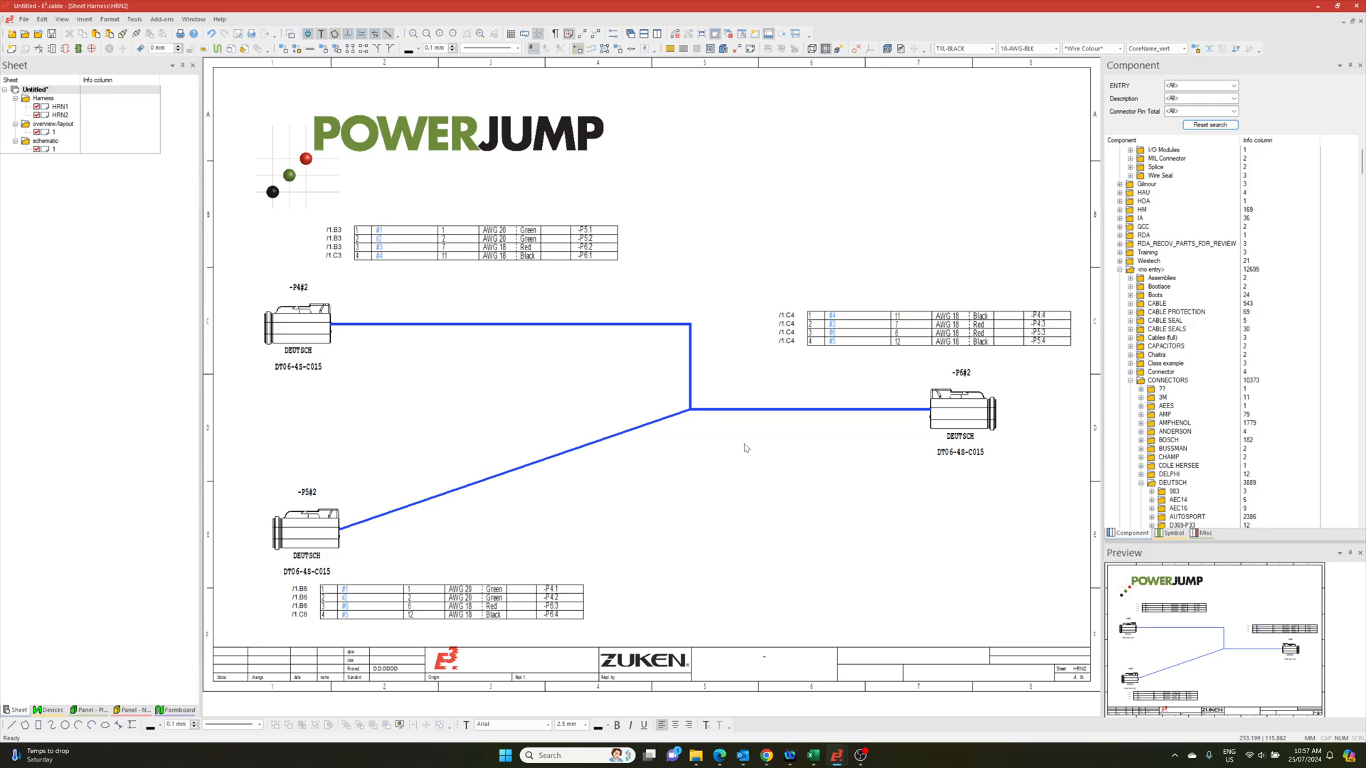
{"action": "mouse_move", "coordinate": [701, 379]}
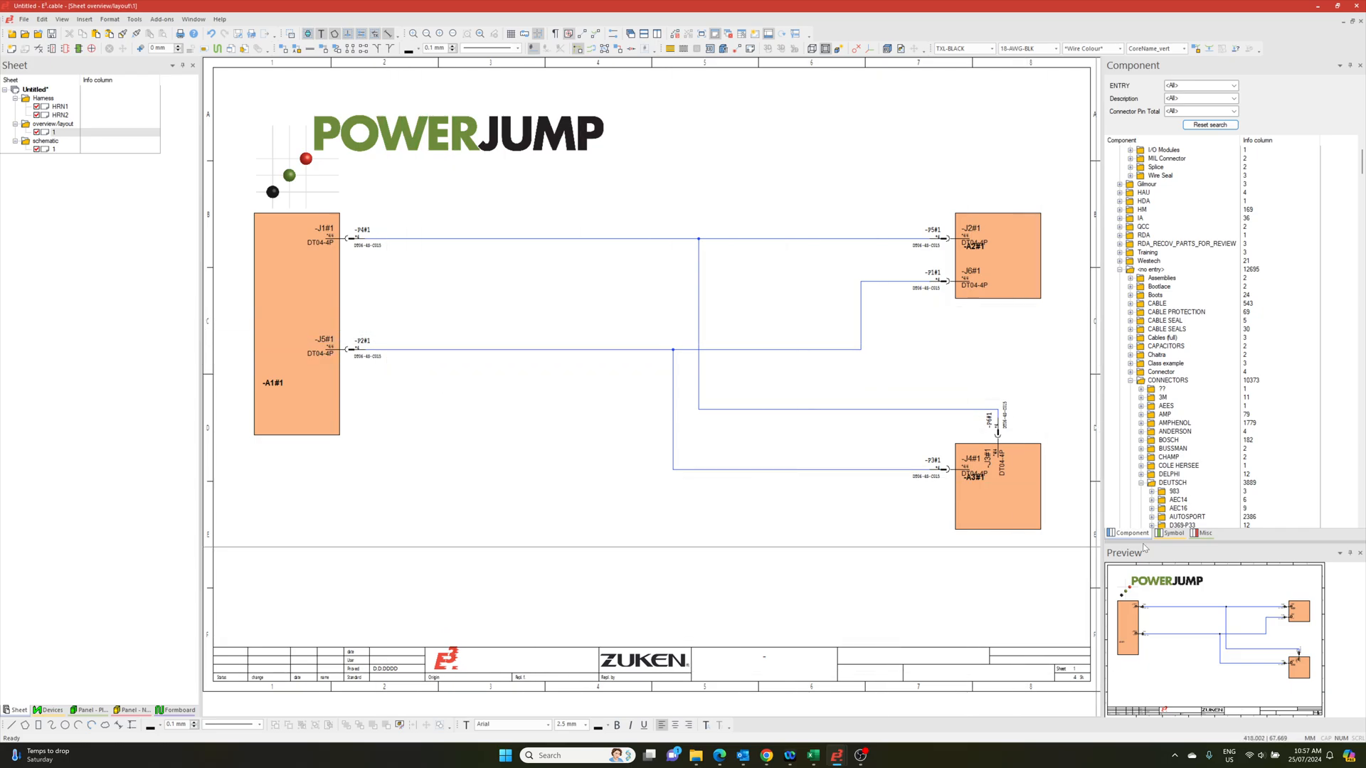
{"action": "mouse_move", "coordinate": [564, 349]}
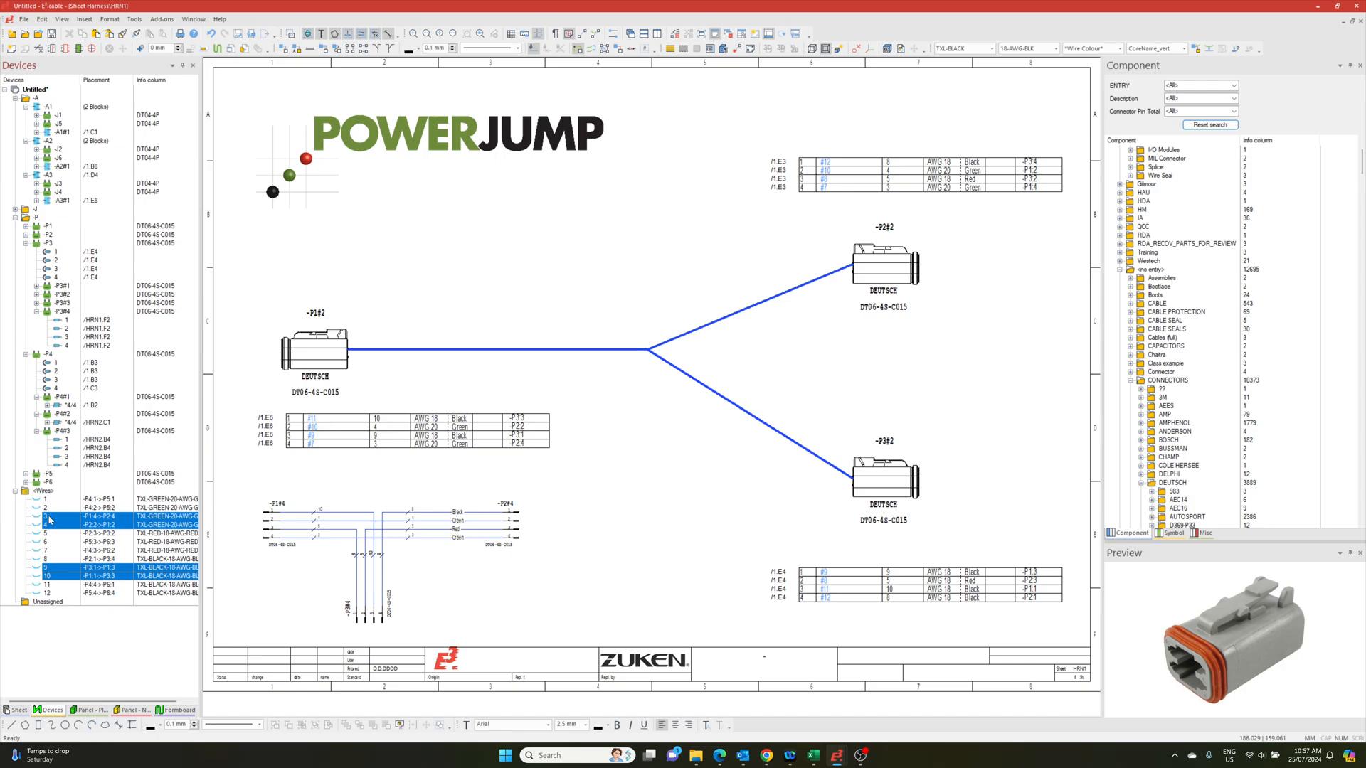
{"action": "mouse_move", "coordinate": [767, 426]}
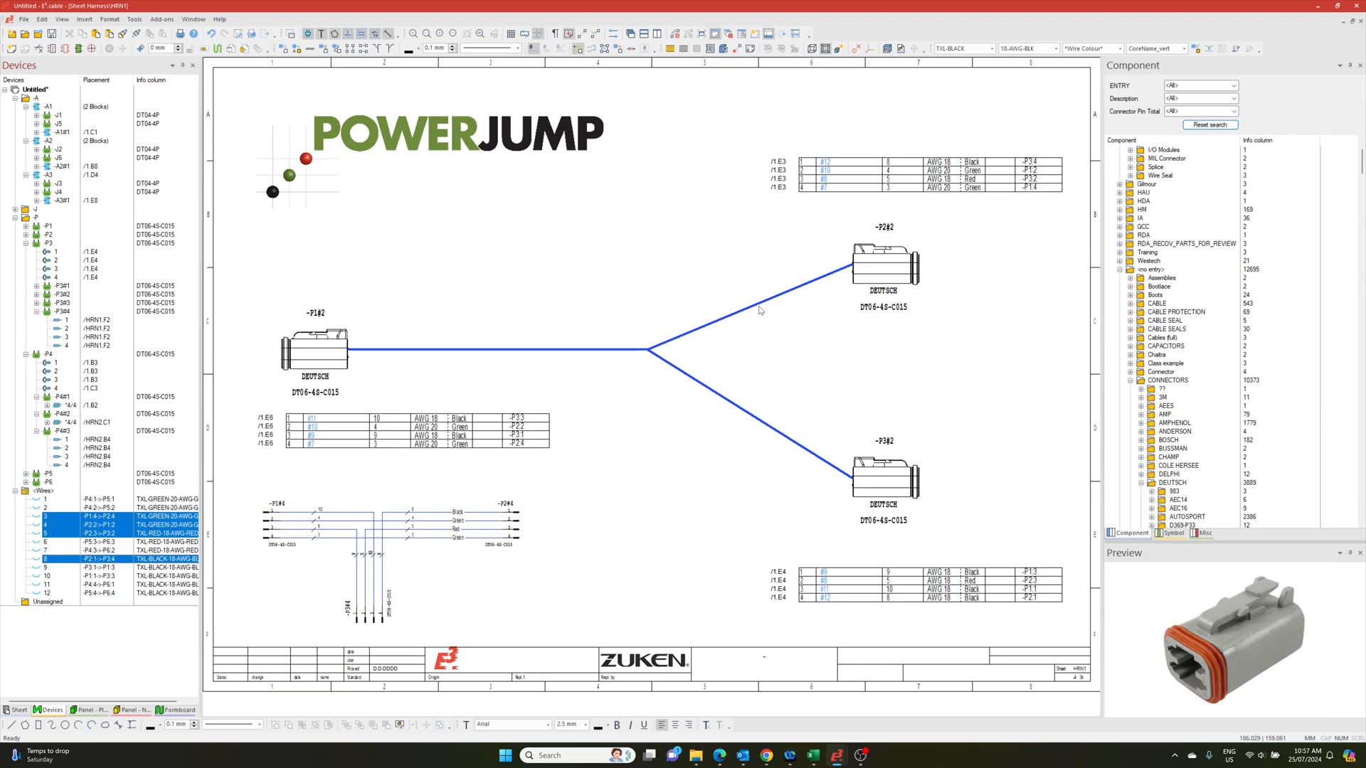
{"action": "mouse_move", "coordinate": [911, 190]}
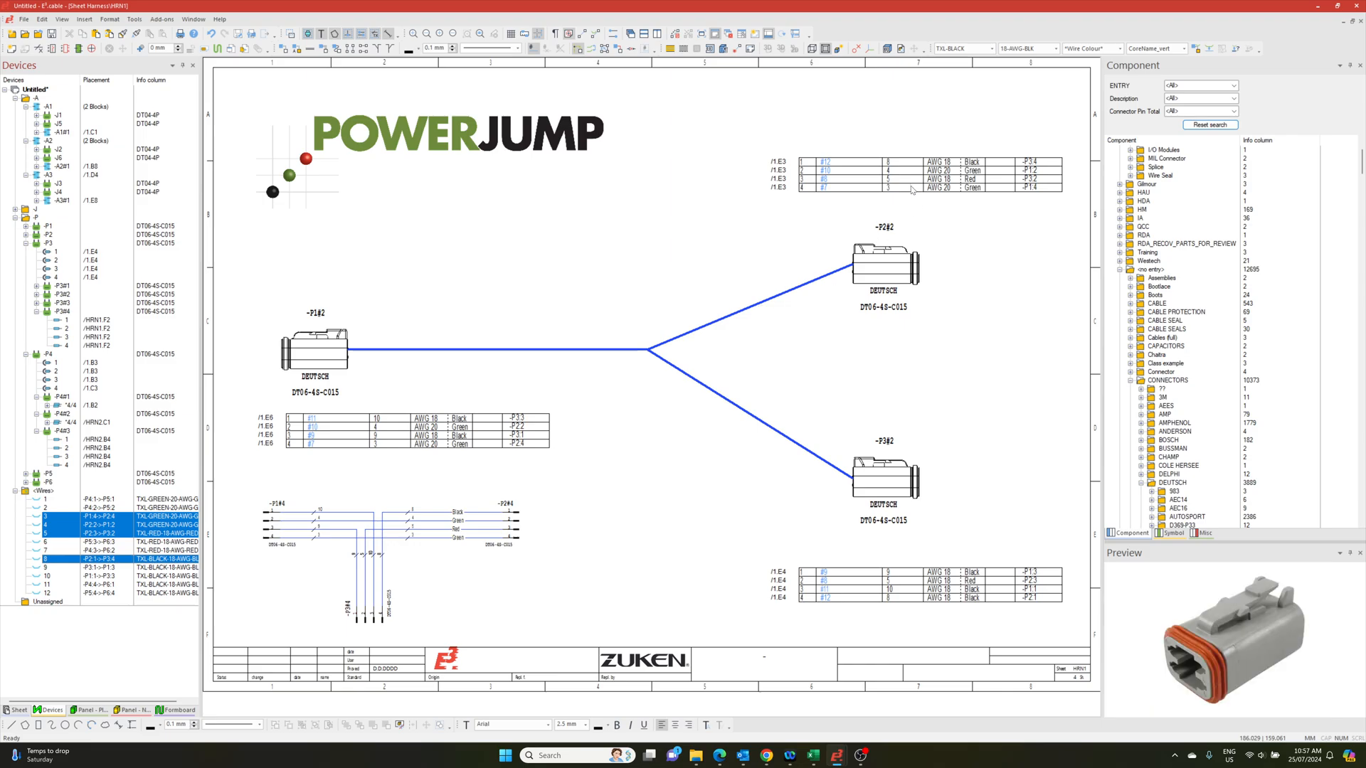
{"action": "mouse_move", "coordinate": [915, 191]}
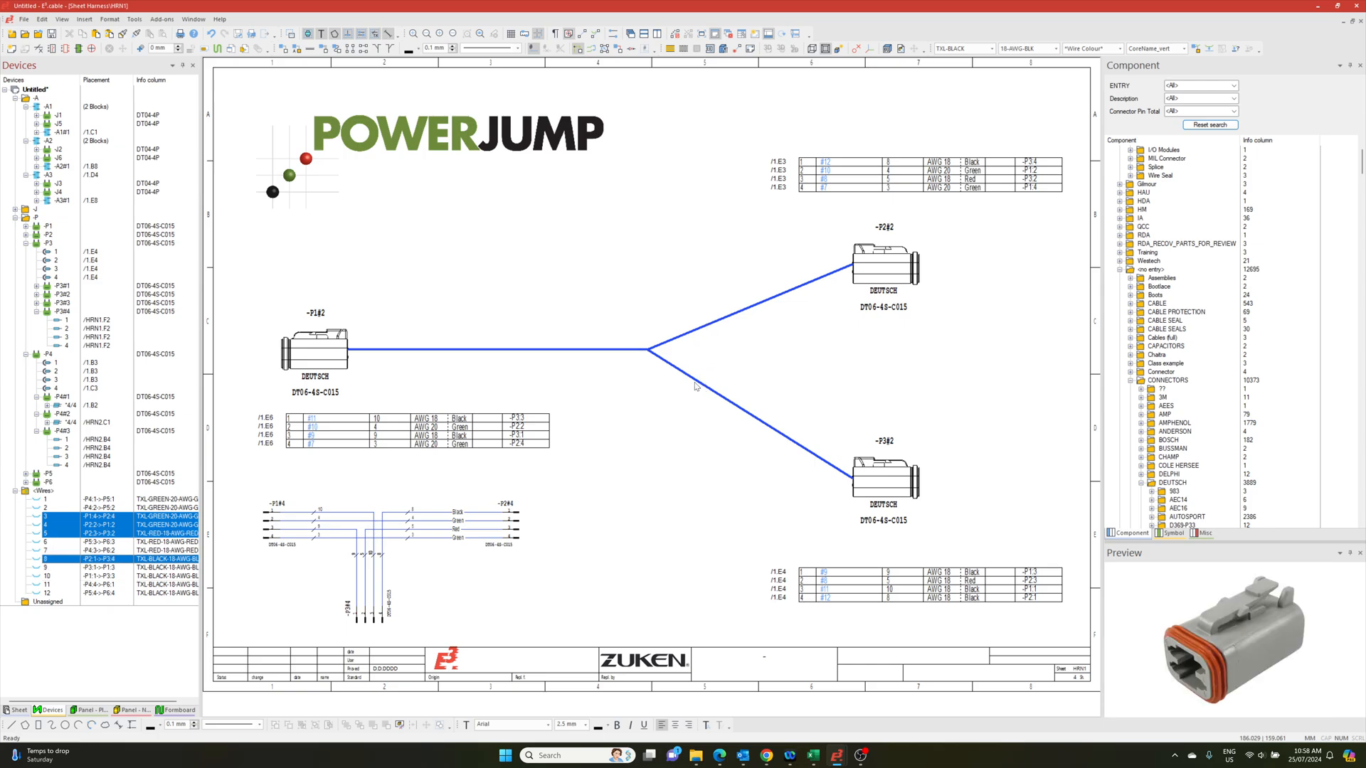
Open the Insert Cable dialog for the selected HRN1 wires.
{"action": "left_click", "coordinate": [84, 19]}
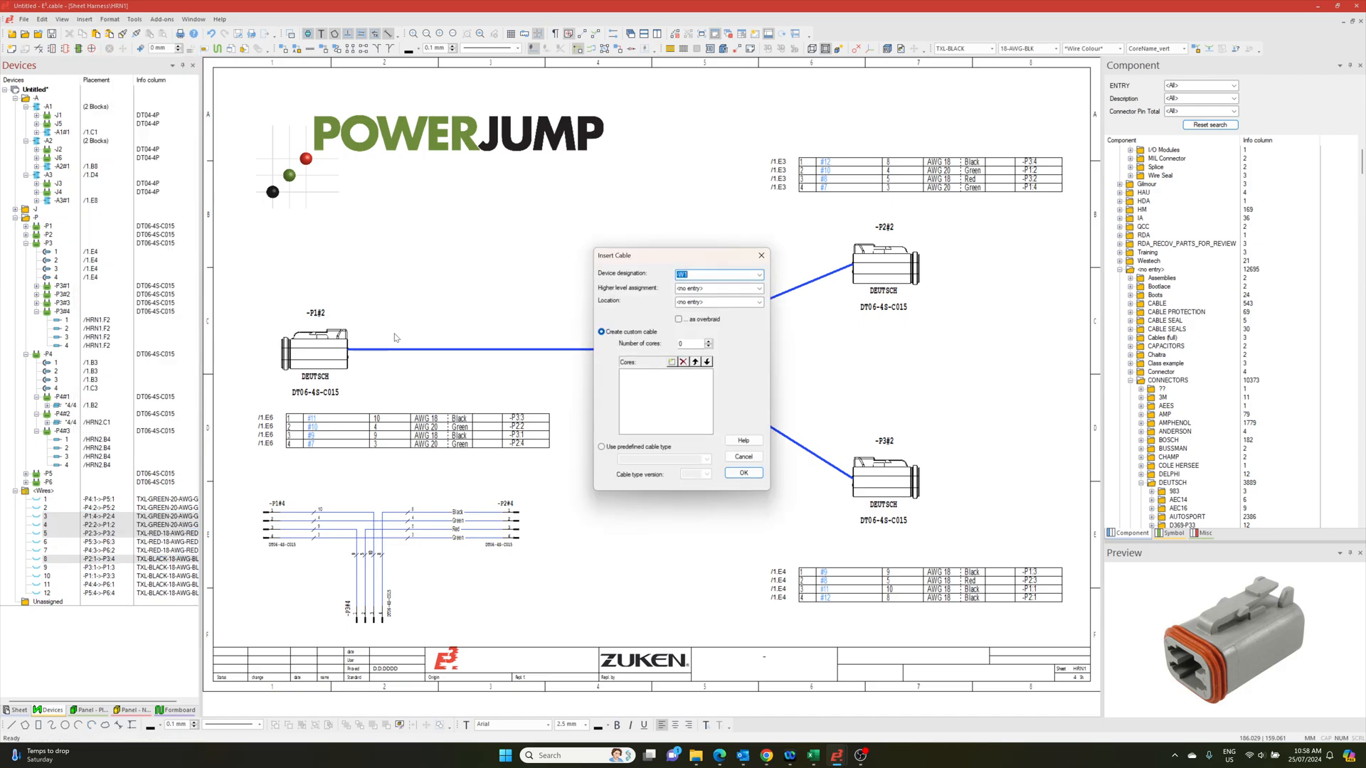
Name the new cable -HRN1 in Insert Cable and confirm.
{"action": "type", "text": "-HR"}
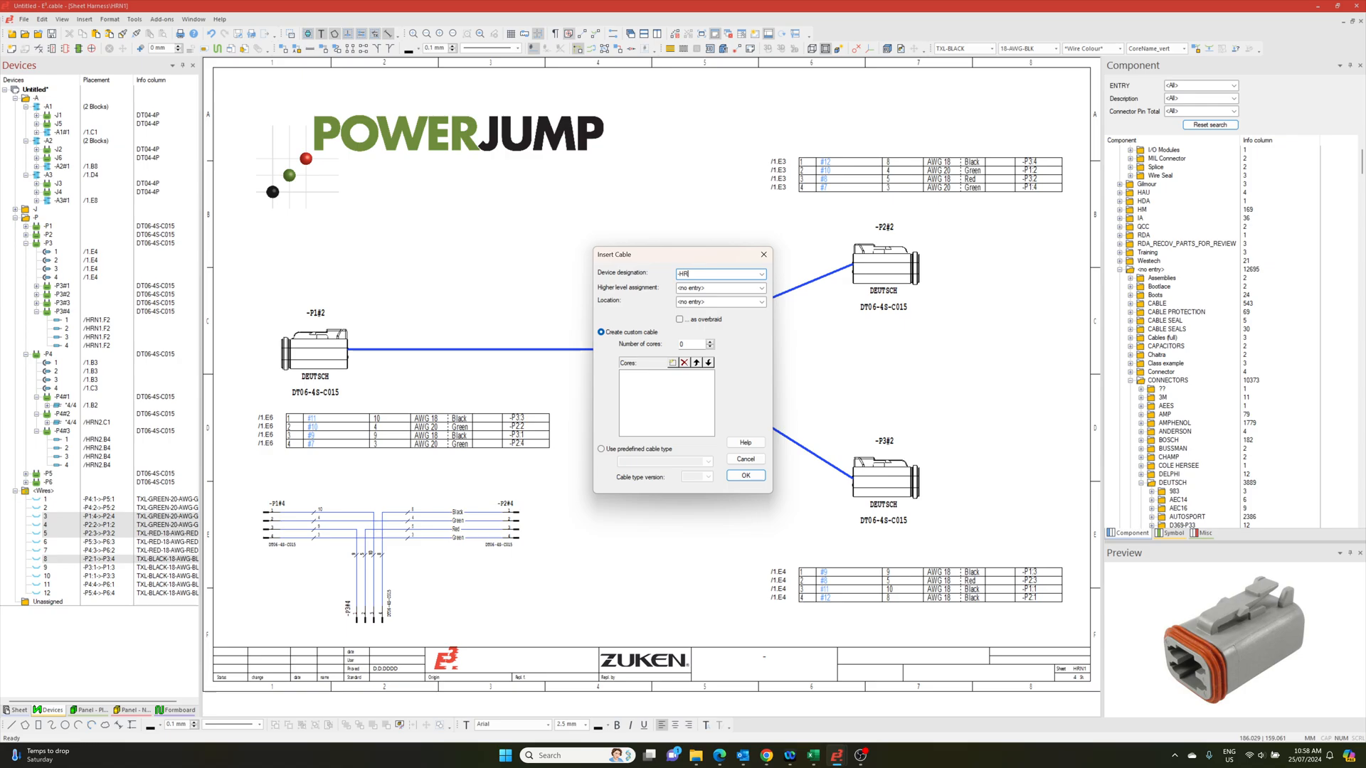
{"action": "left_click", "coordinate": [744, 474]}
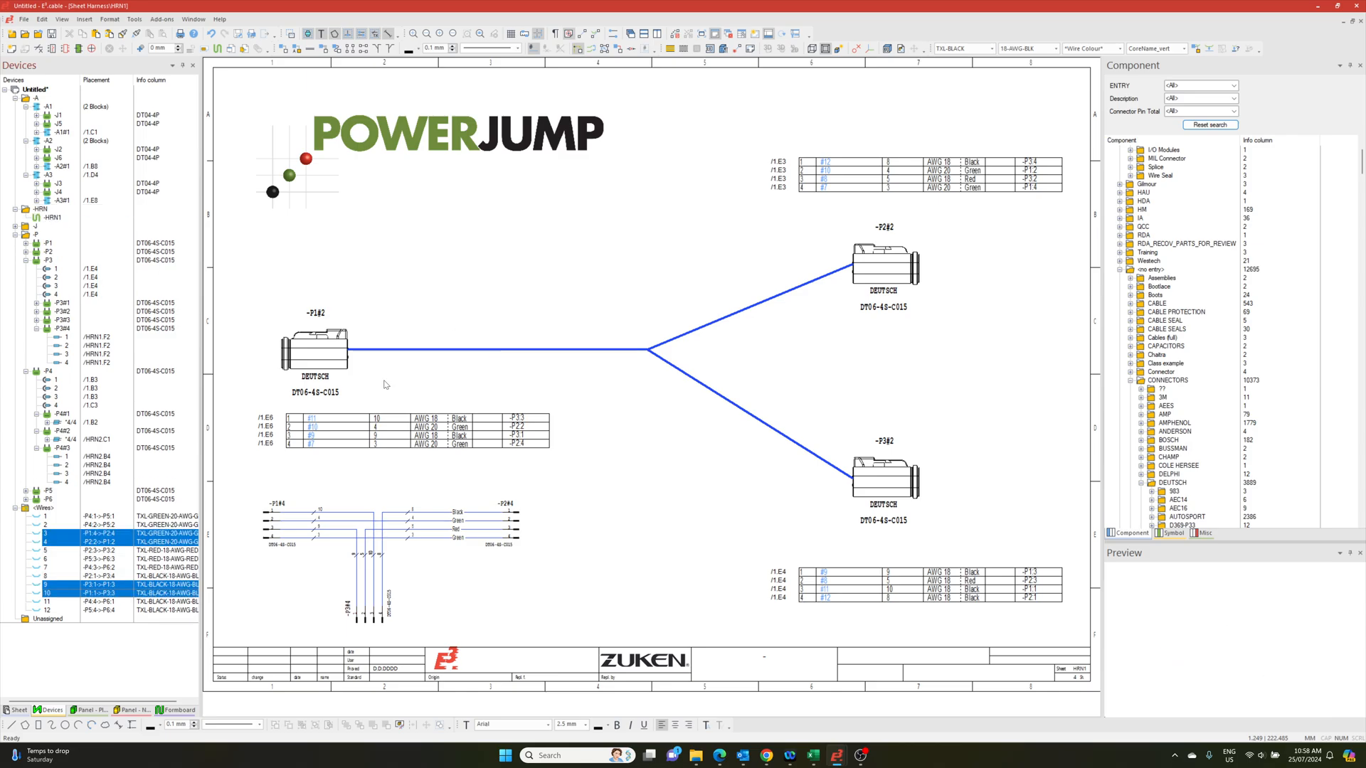
Expand -HRN1 to confirm wires 3, 4, 9 and 10, then open the overview layout sheet.
{"action": "left_click", "coordinate": [38, 209]}
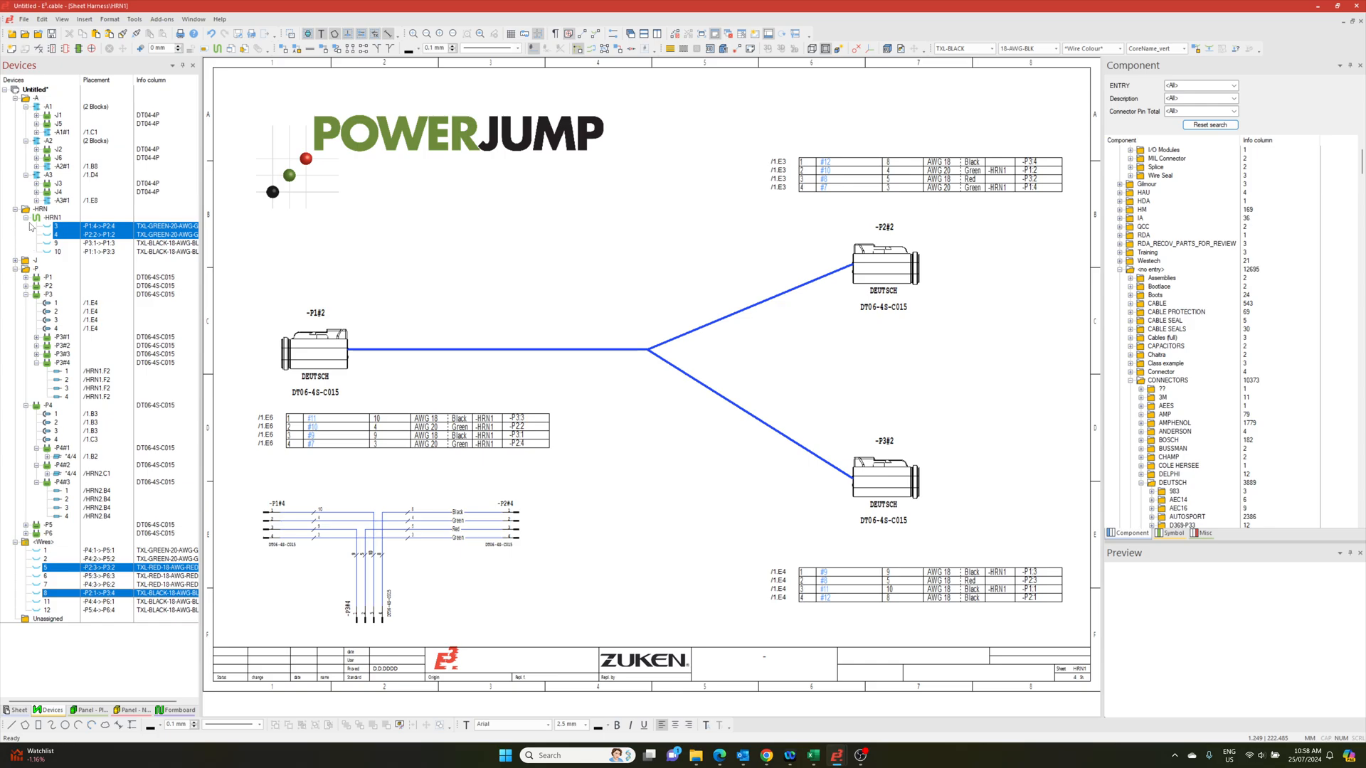
{"action": "left_click", "coordinate": [57, 252]}
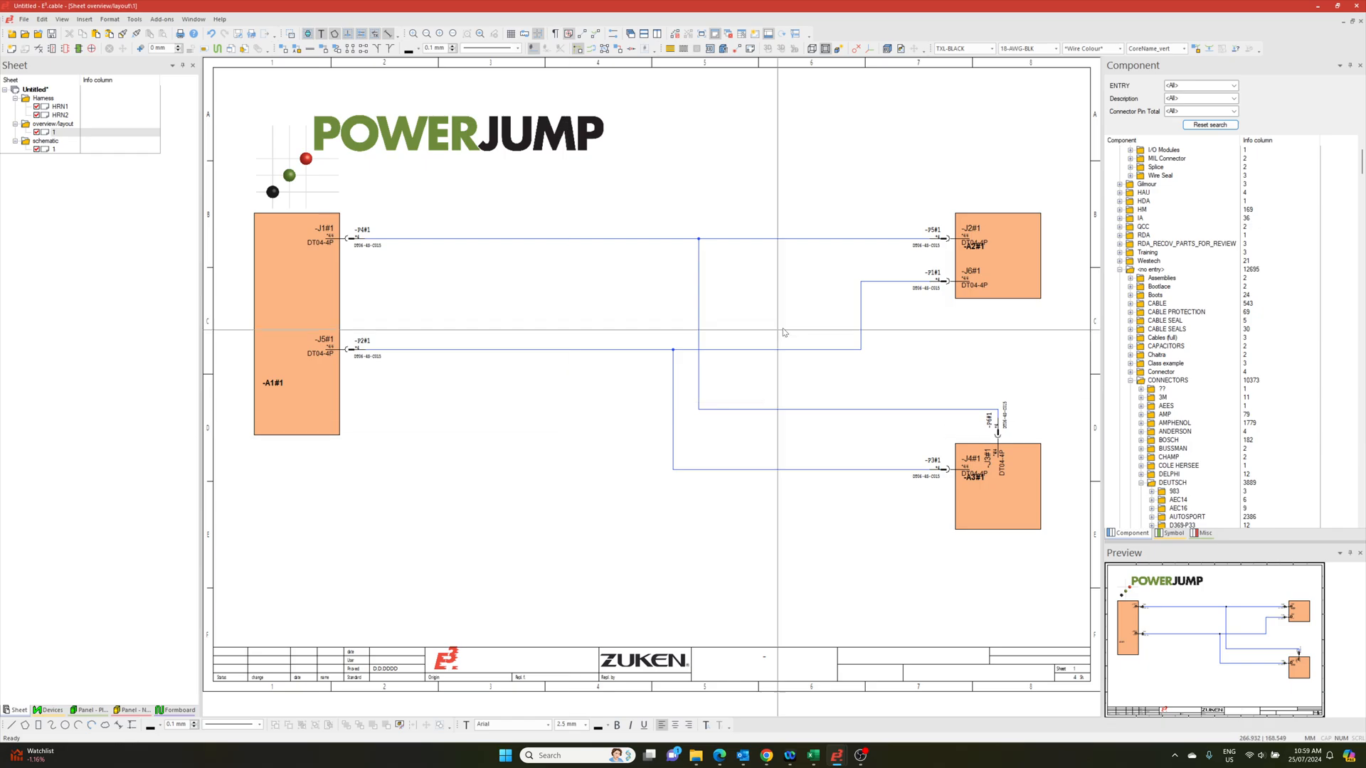
Label the overview layout's harness connection by Cable Name and inspect connector -P2#1 beside -J5#1.
{"action": "left_click", "coordinate": [1117, 48]}
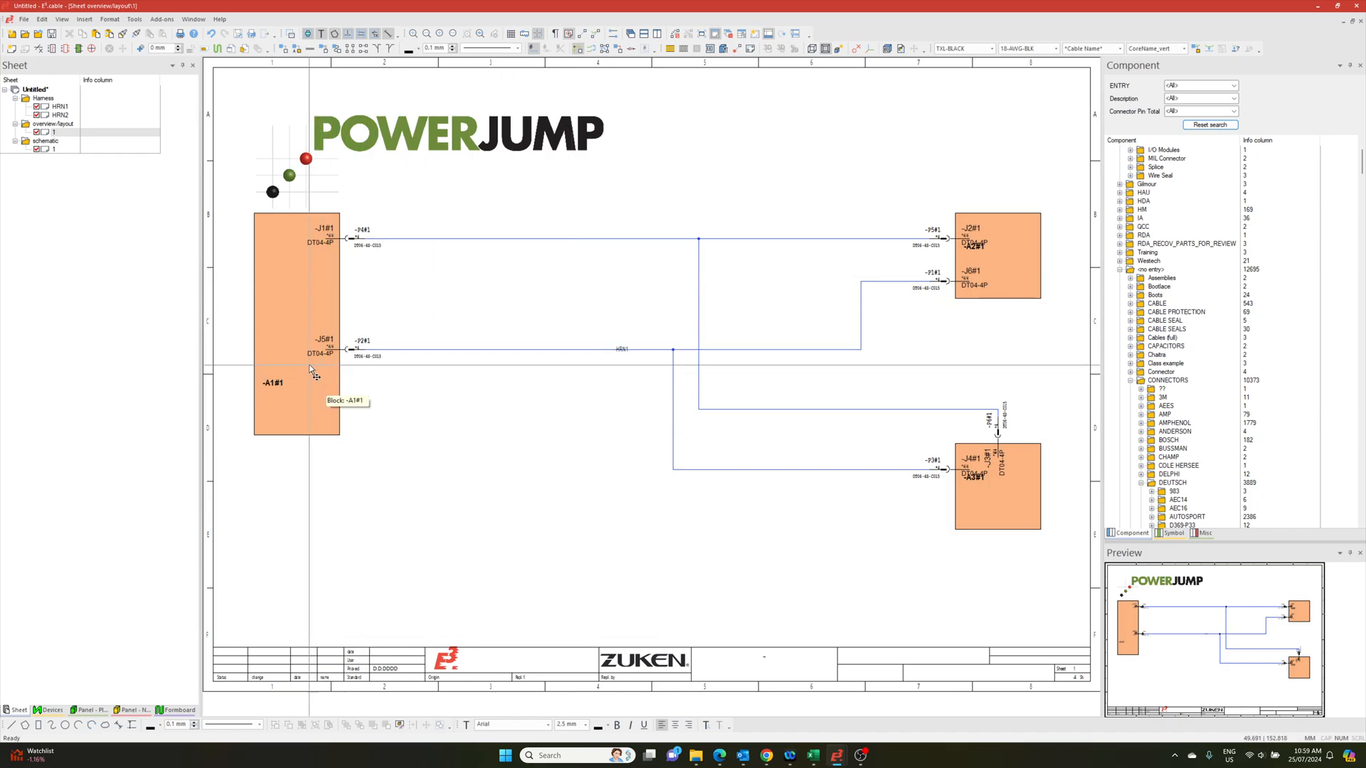
{"action": "mouse_move", "coordinate": [1070, 320]}
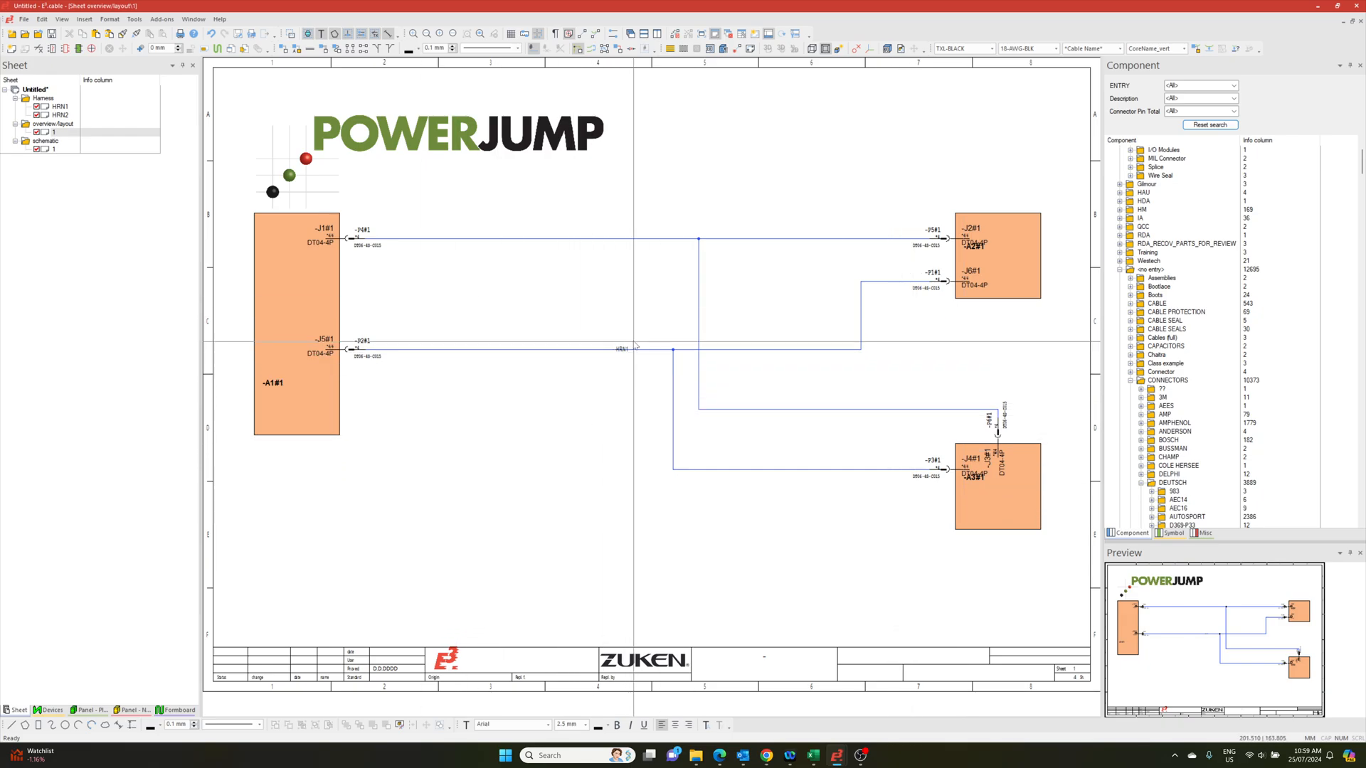
{"action": "mouse_move", "coordinate": [627, 396]}
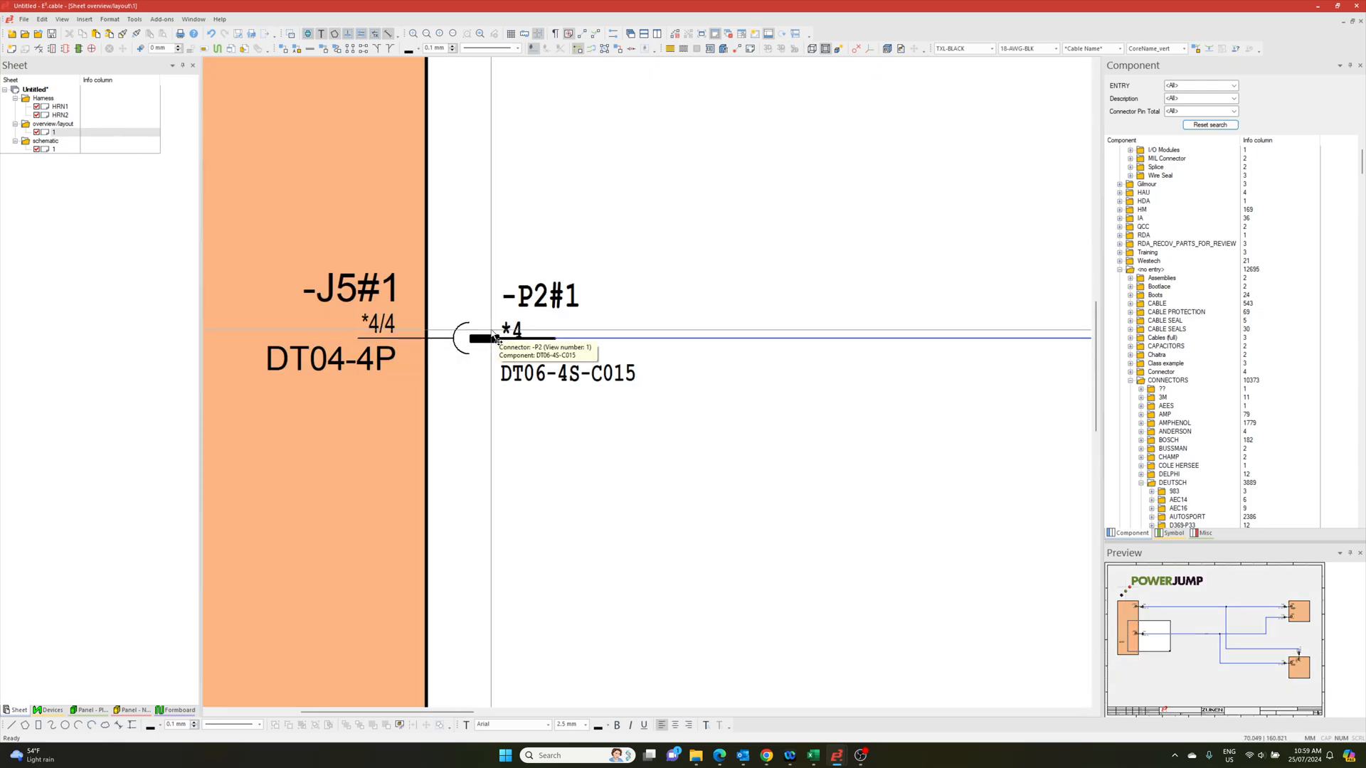
{"action": "left_click", "coordinate": [50, 709]}
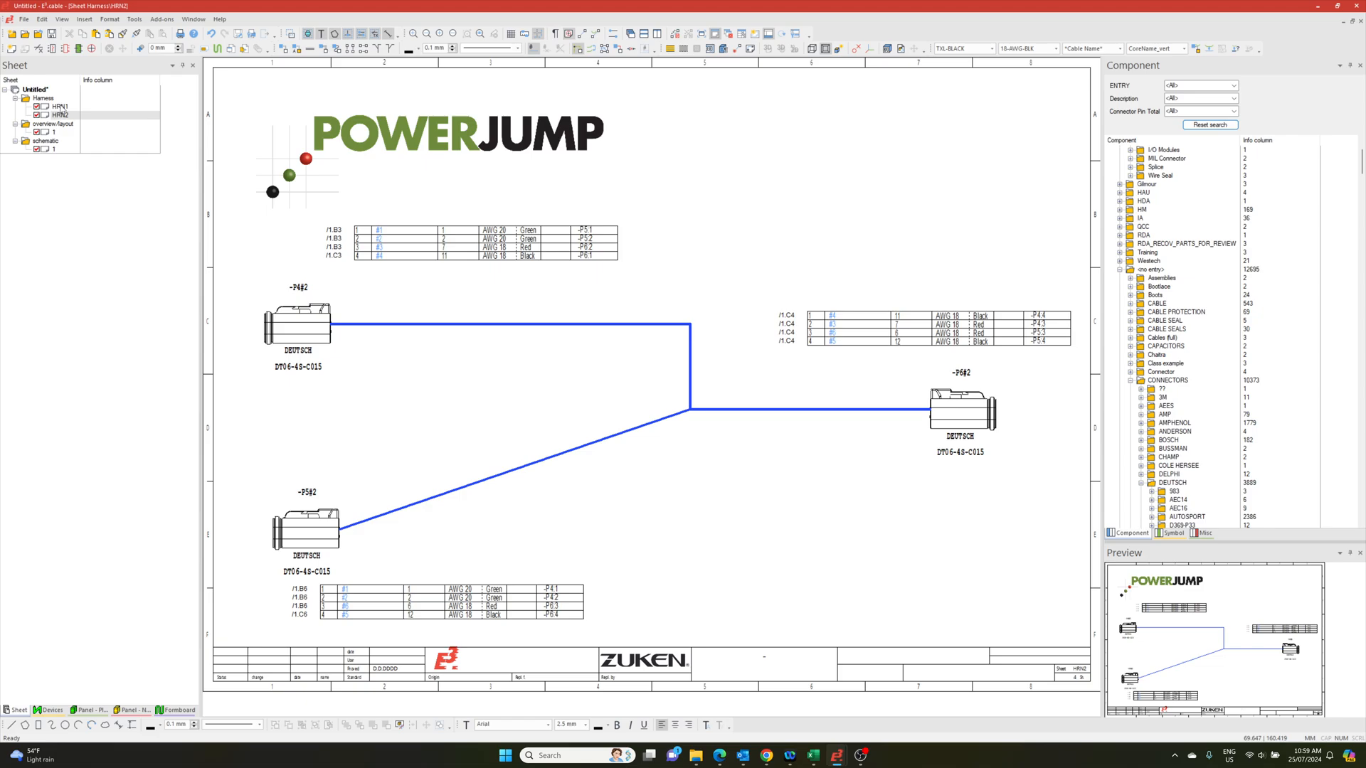
Show harness sheet HRN1 with the Devices list expanded to connector P2 and its pins.
{"action": "left_click", "coordinate": [60, 106]}
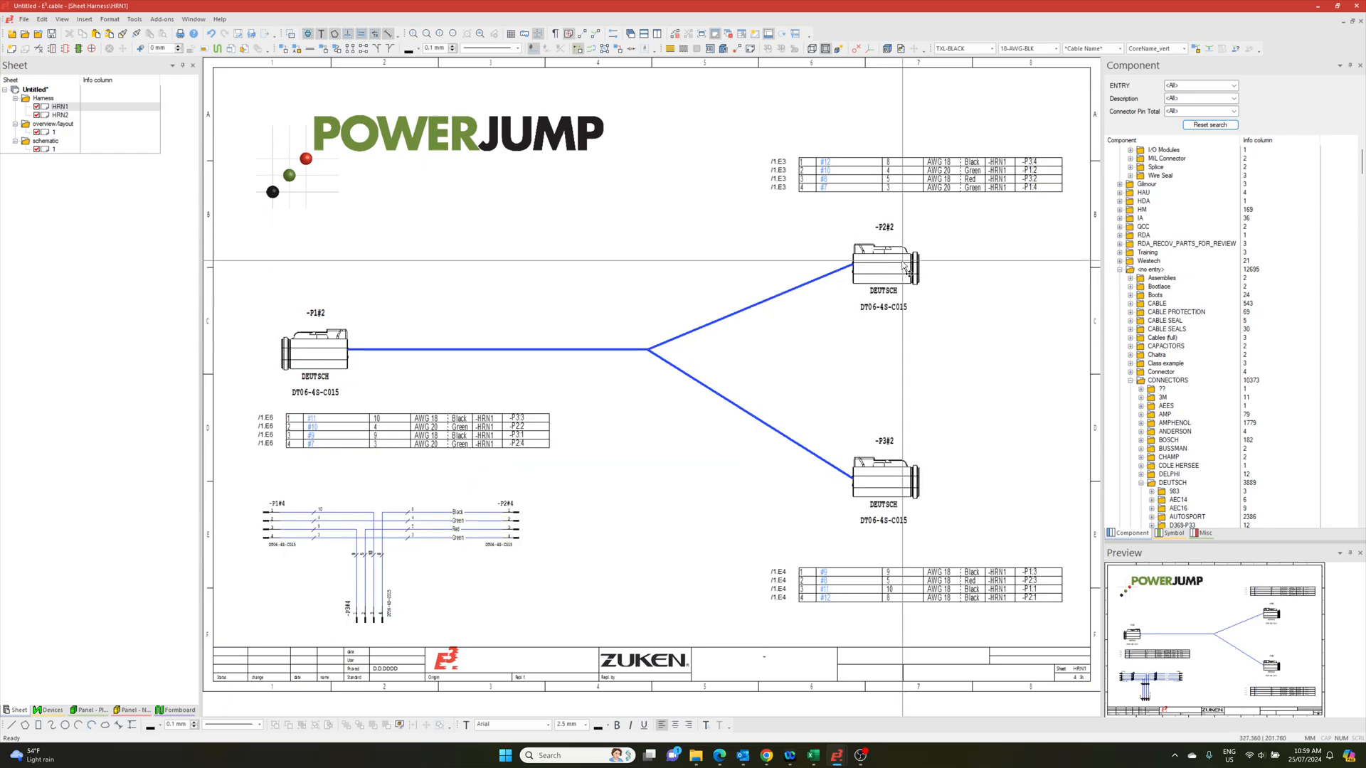
{"action": "left_click", "coordinate": [47, 709]}
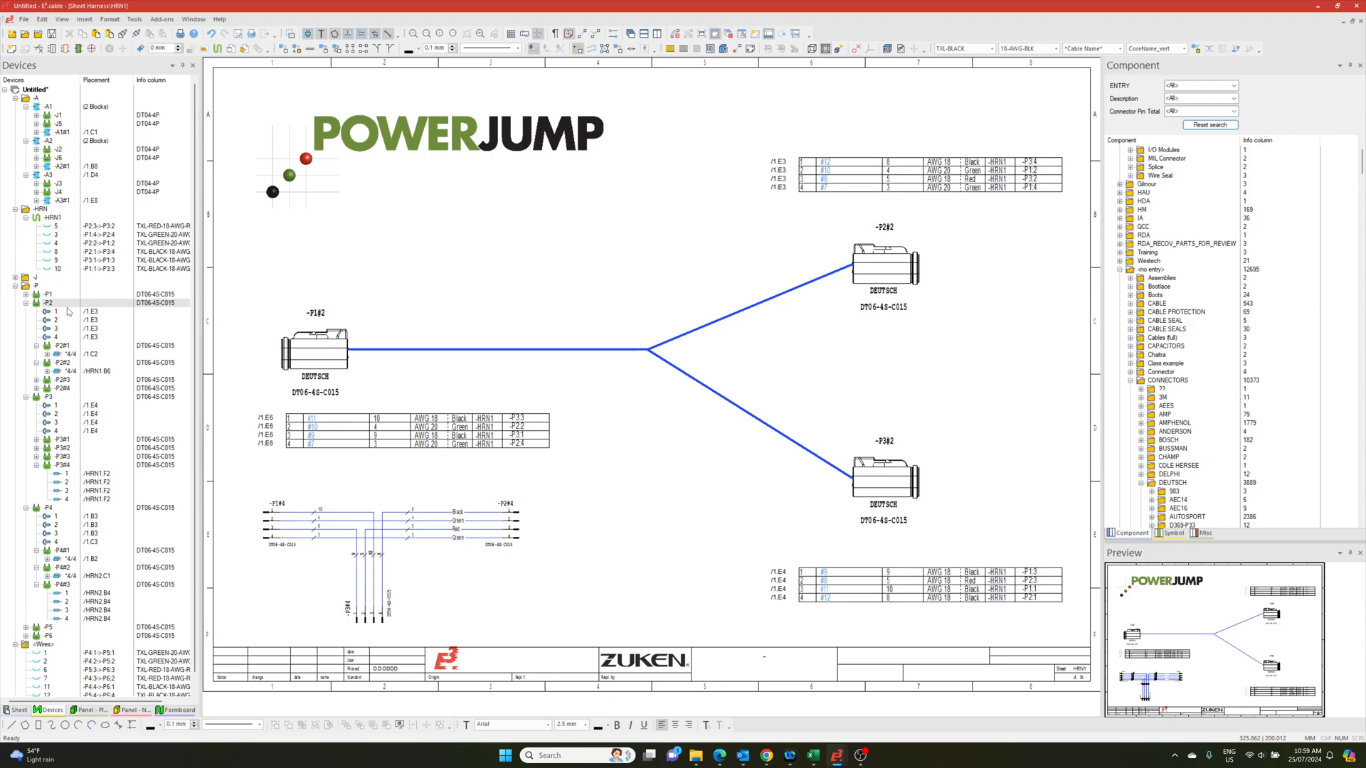
Rename connector P2 to connector1 and view it beside J5 on the schematic.
{"action": "left_click", "coordinate": [47, 302]}
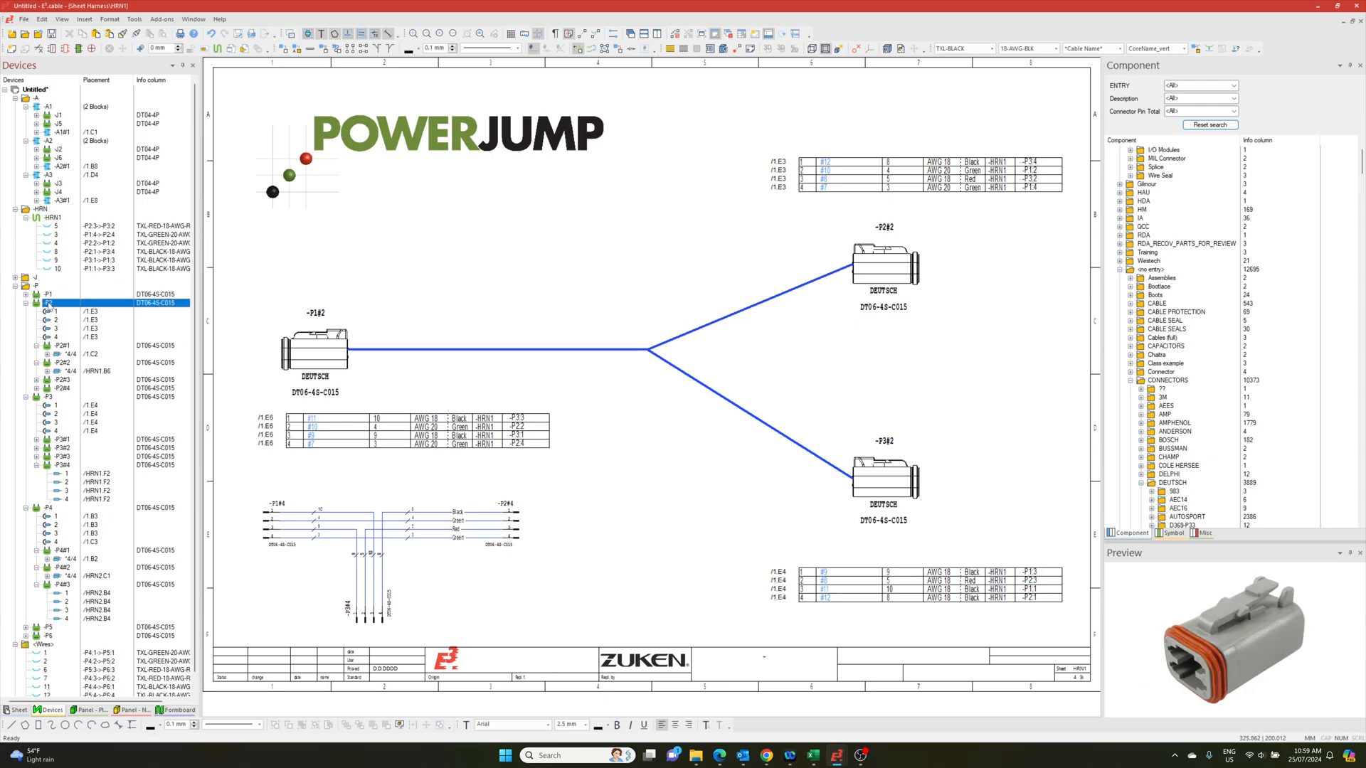
{"action": "double_click", "coordinate": [48, 303]}
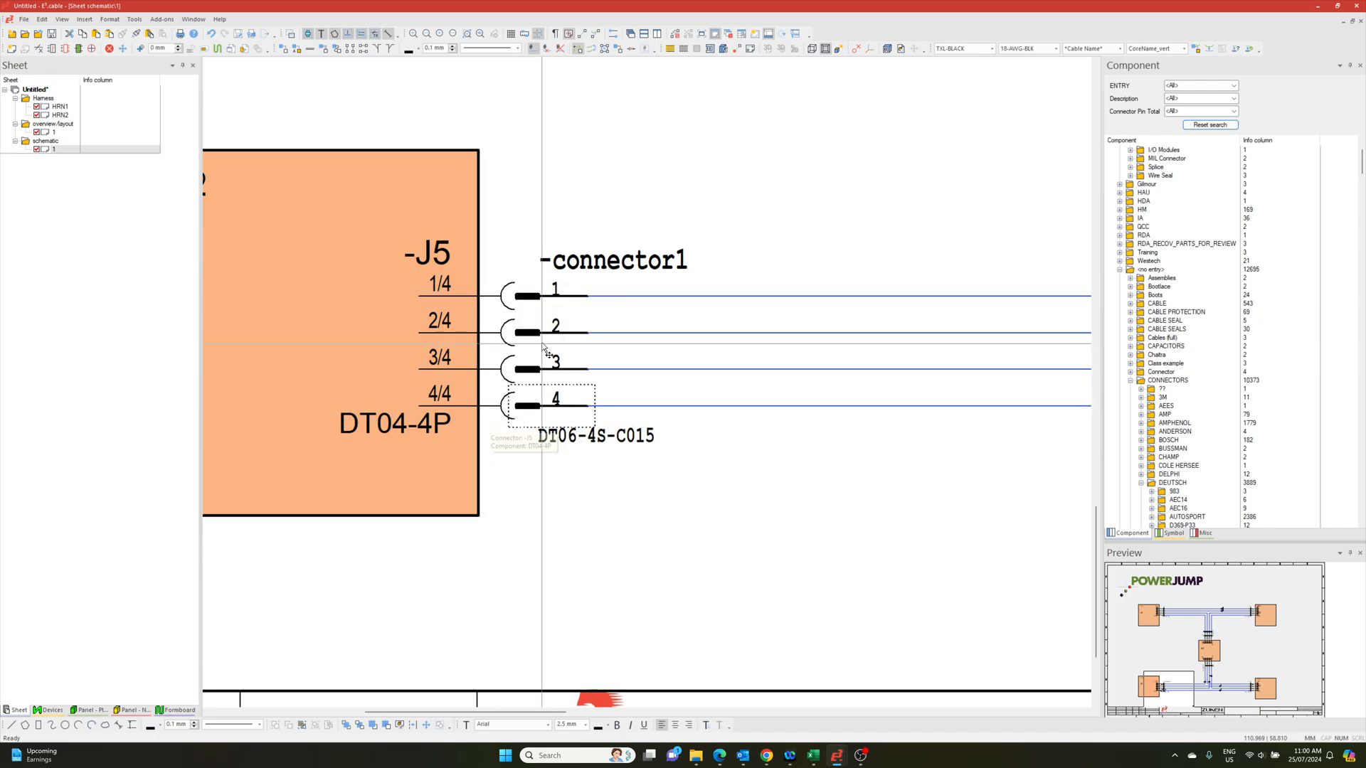
{"action": "mouse_move", "coordinate": [623, 451]}
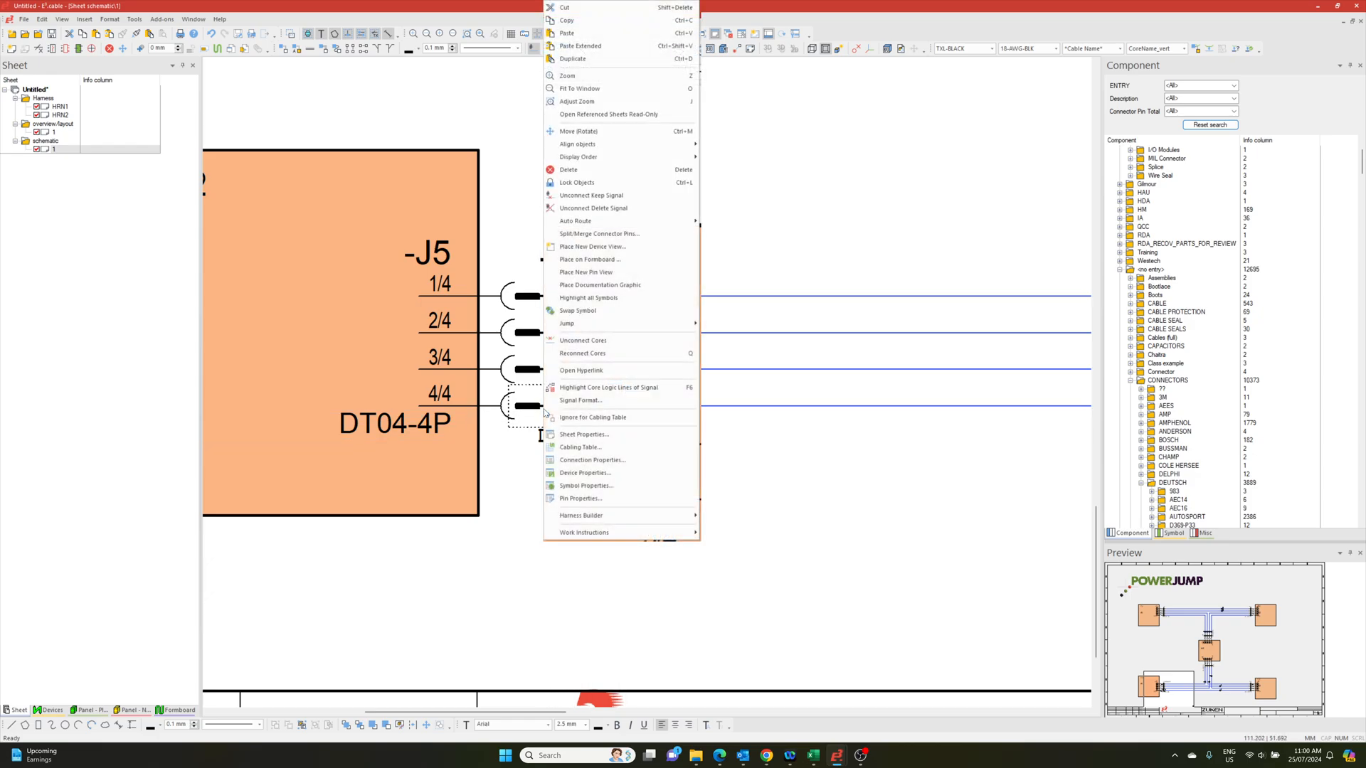
{"action": "mouse_move", "coordinate": [567, 323]}
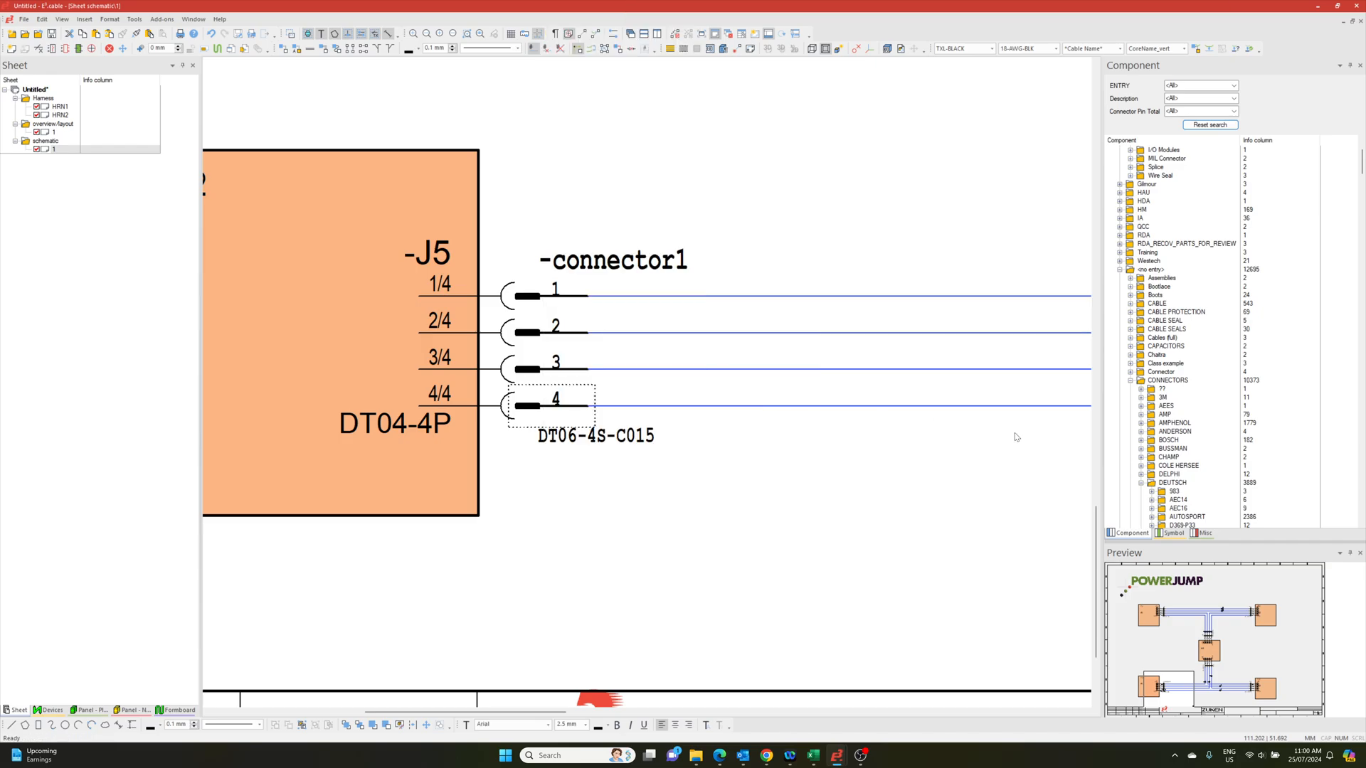
Preview the DT06-4S library variants, then open J5's Device Properties on the Pins tab.
{"action": "left_click", "coordinate": [1190, 473]}
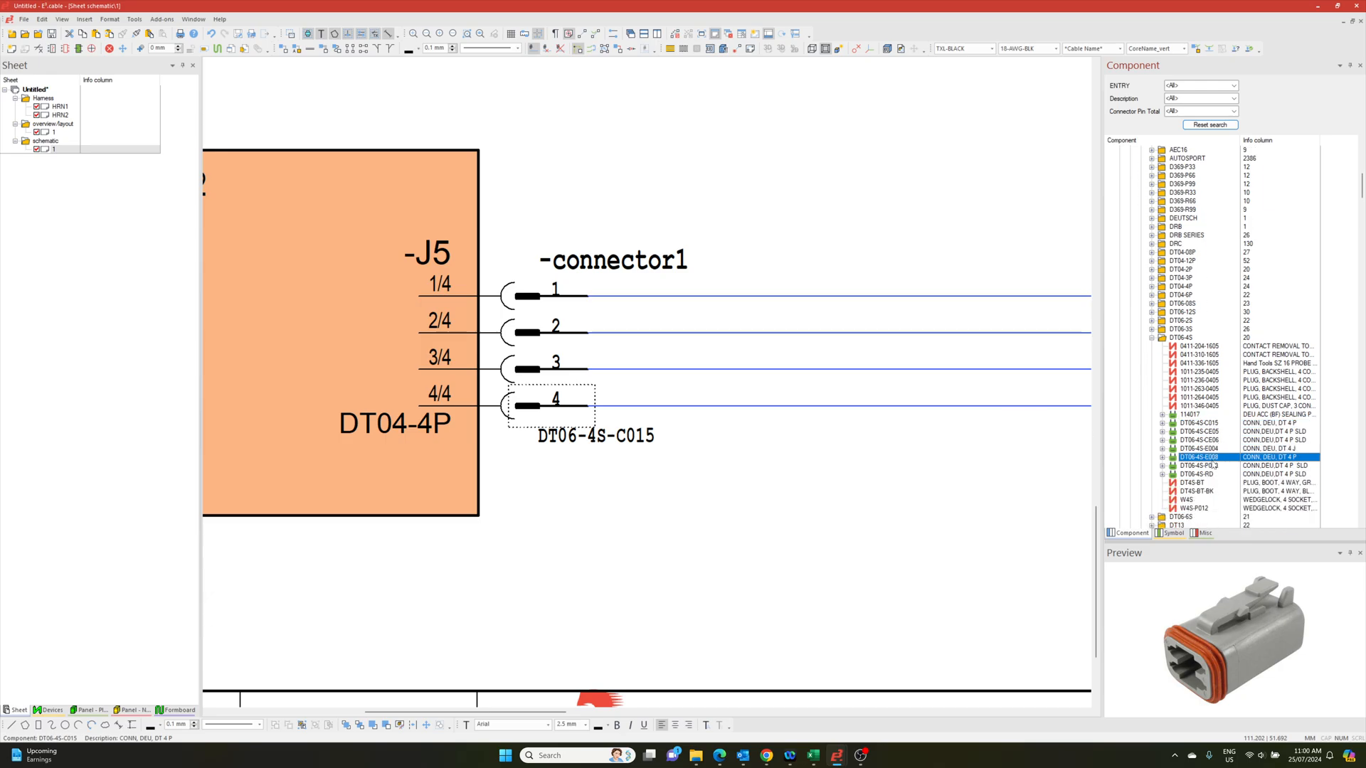
{"action": "left_click", "coordinate": [1202, 466]}
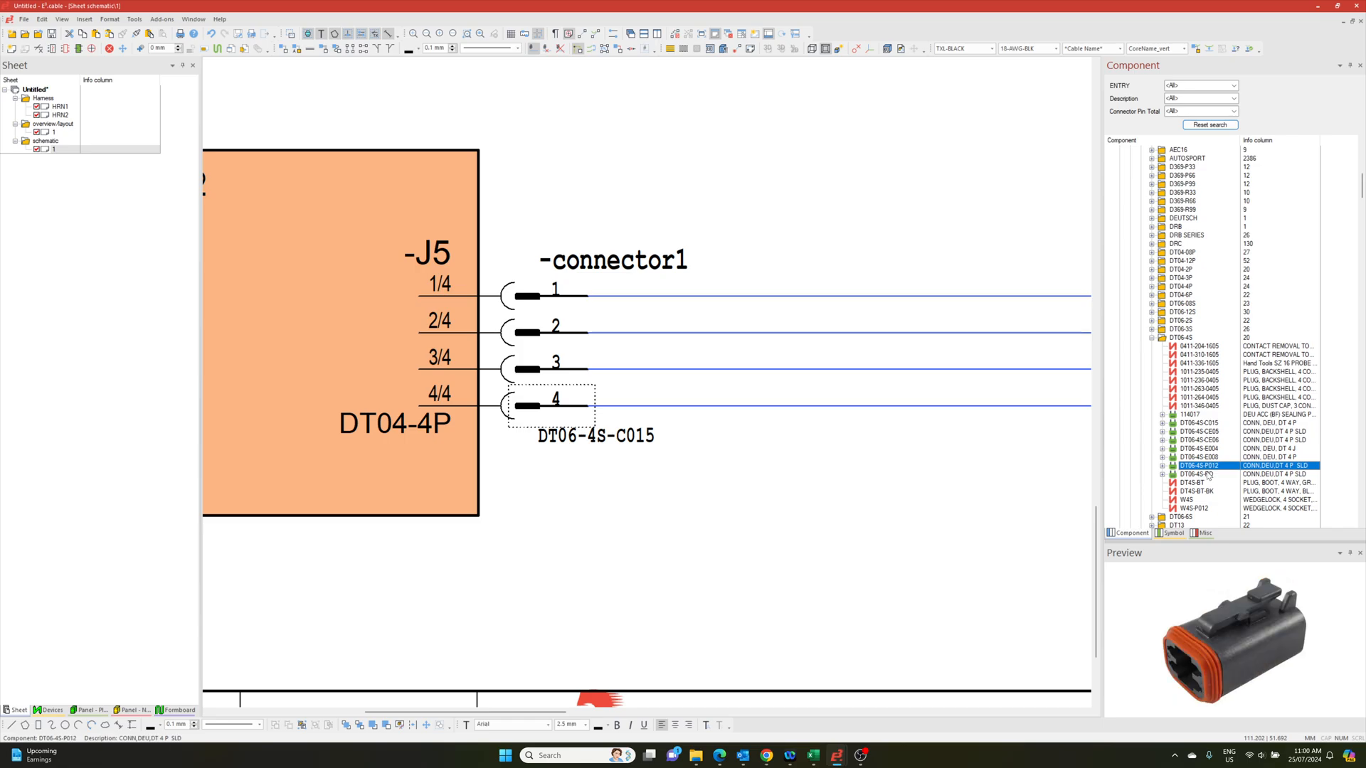
{"action": "left_click", "coordinate": [1202, 473]}
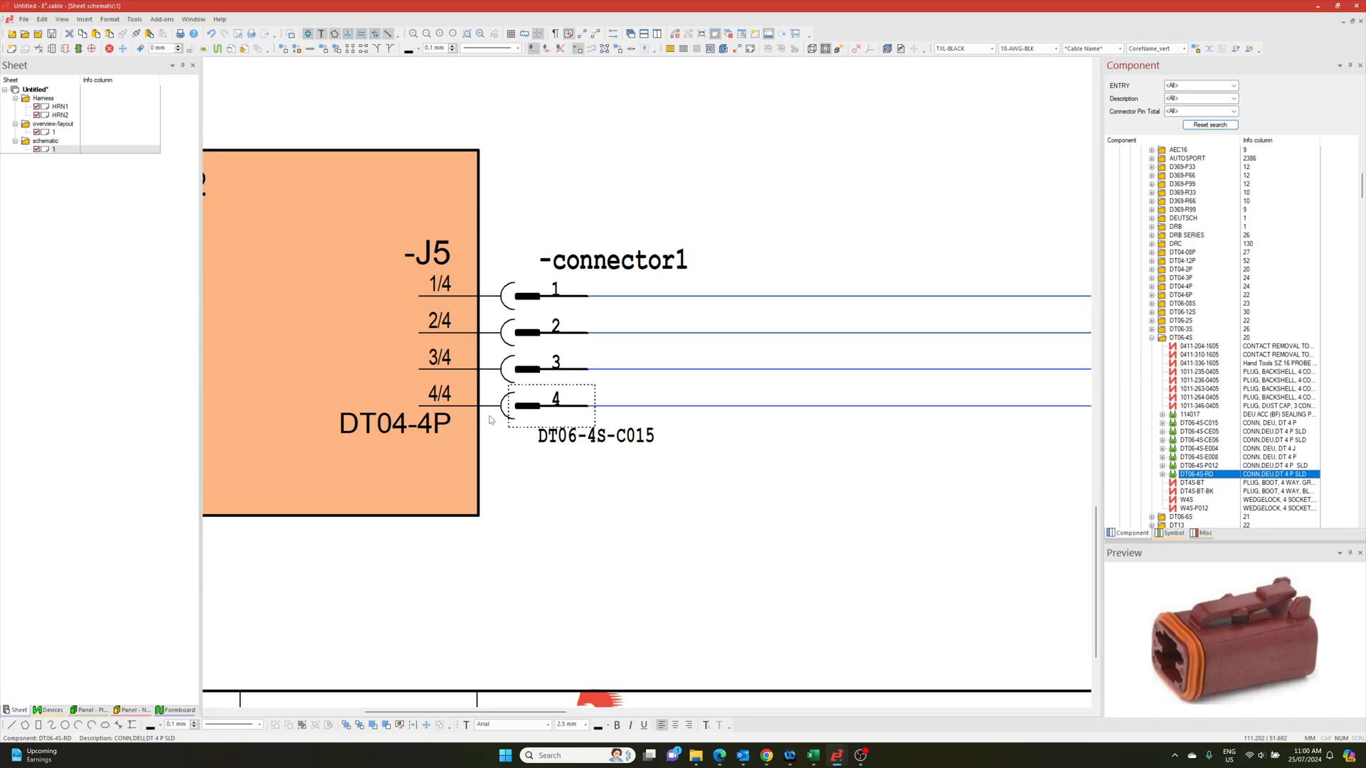
{"action": "right_click", "coordinate": [462, 410]}
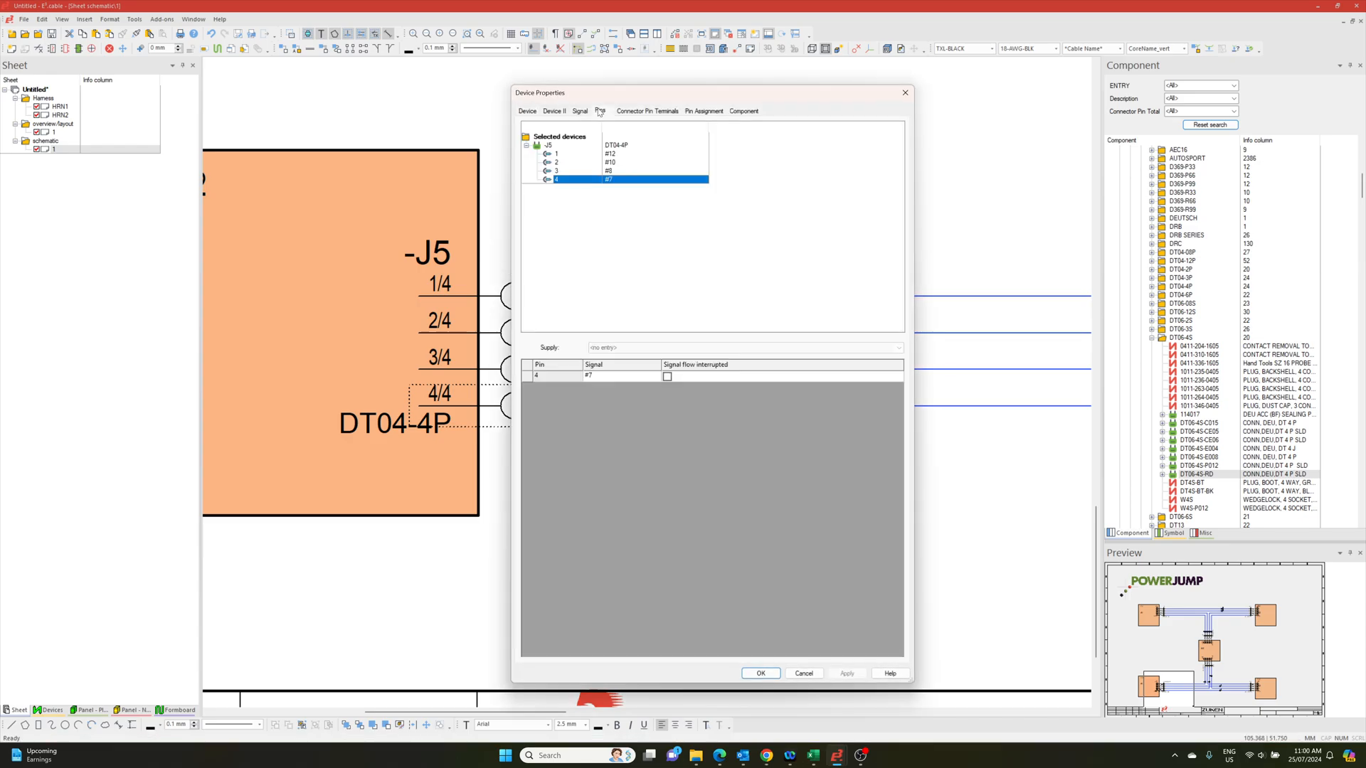
Close J5's Device Properties and fit the whole schematic sheet in view.
{"action": "left_click", "coordinate": [599, 111]}
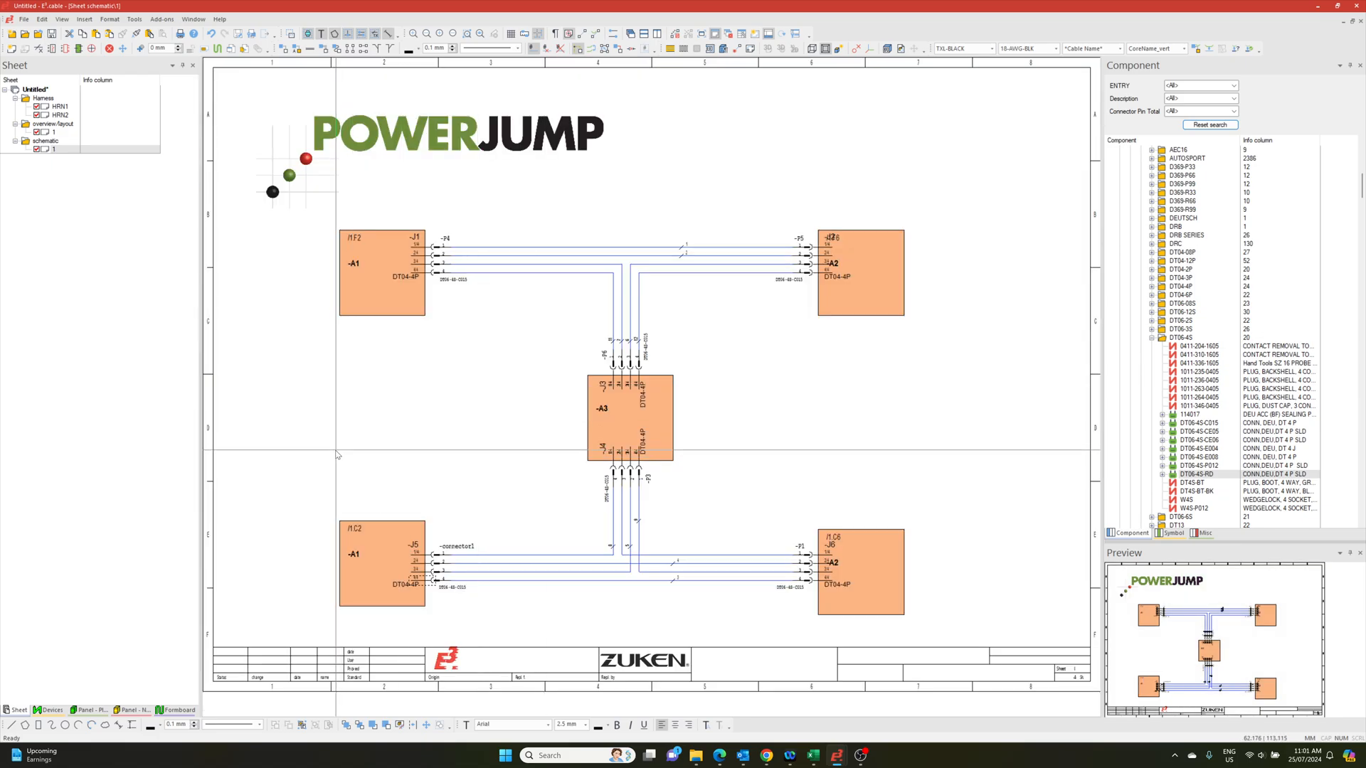
{"action": "left_click", "coordinate": [58, 106]}
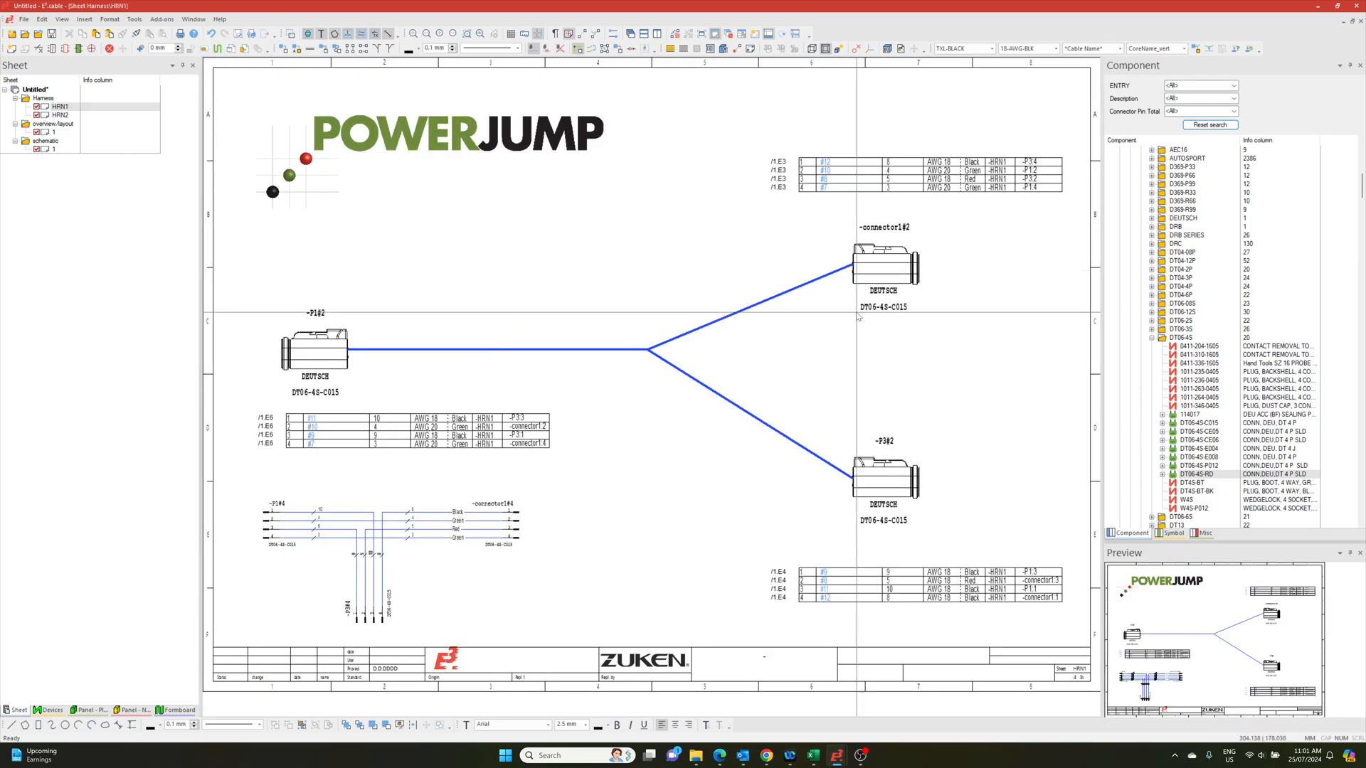
{"action": "mouse_move", "coordinate": [322, 357]}
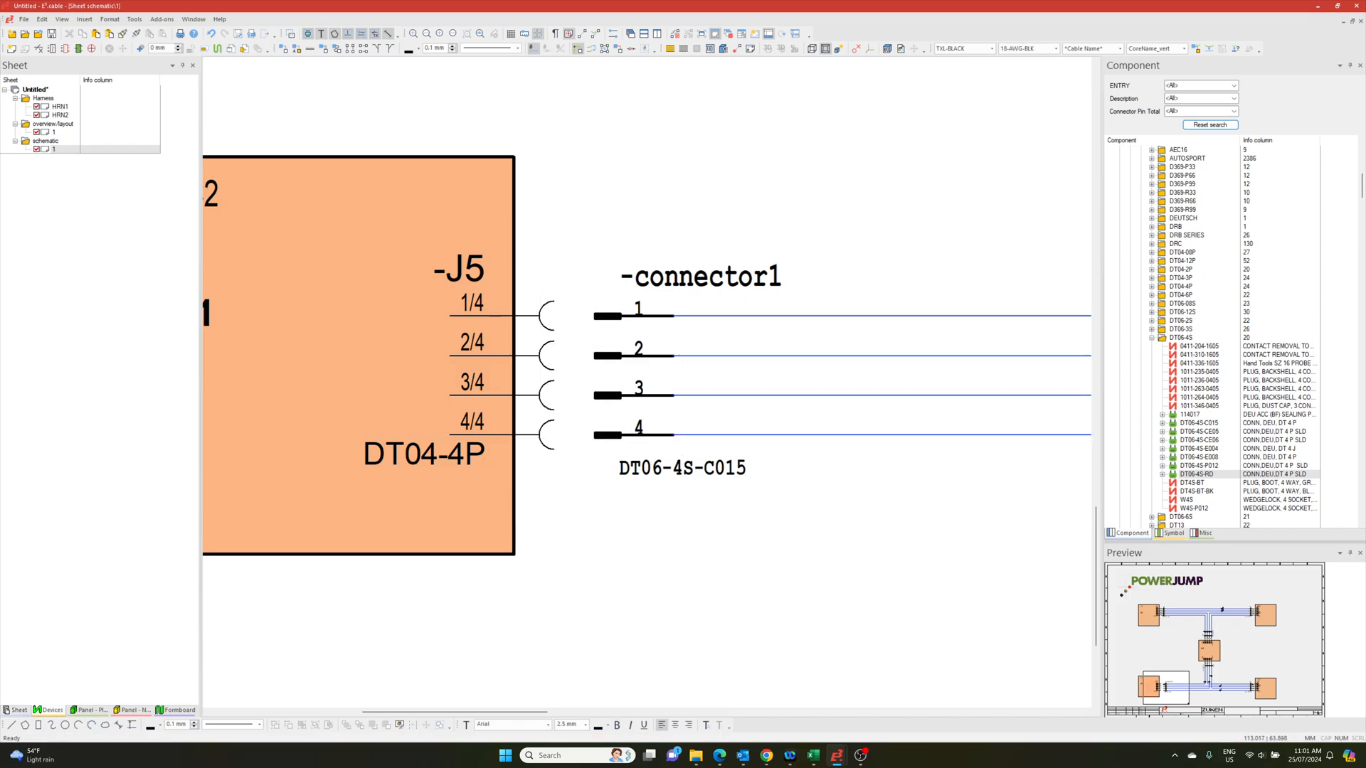
Set connector1's component to DT06-6S in its Device Properties, replacing DT06-4S-C015.
{"action": "right_click", "coordinate": [57, 218]}
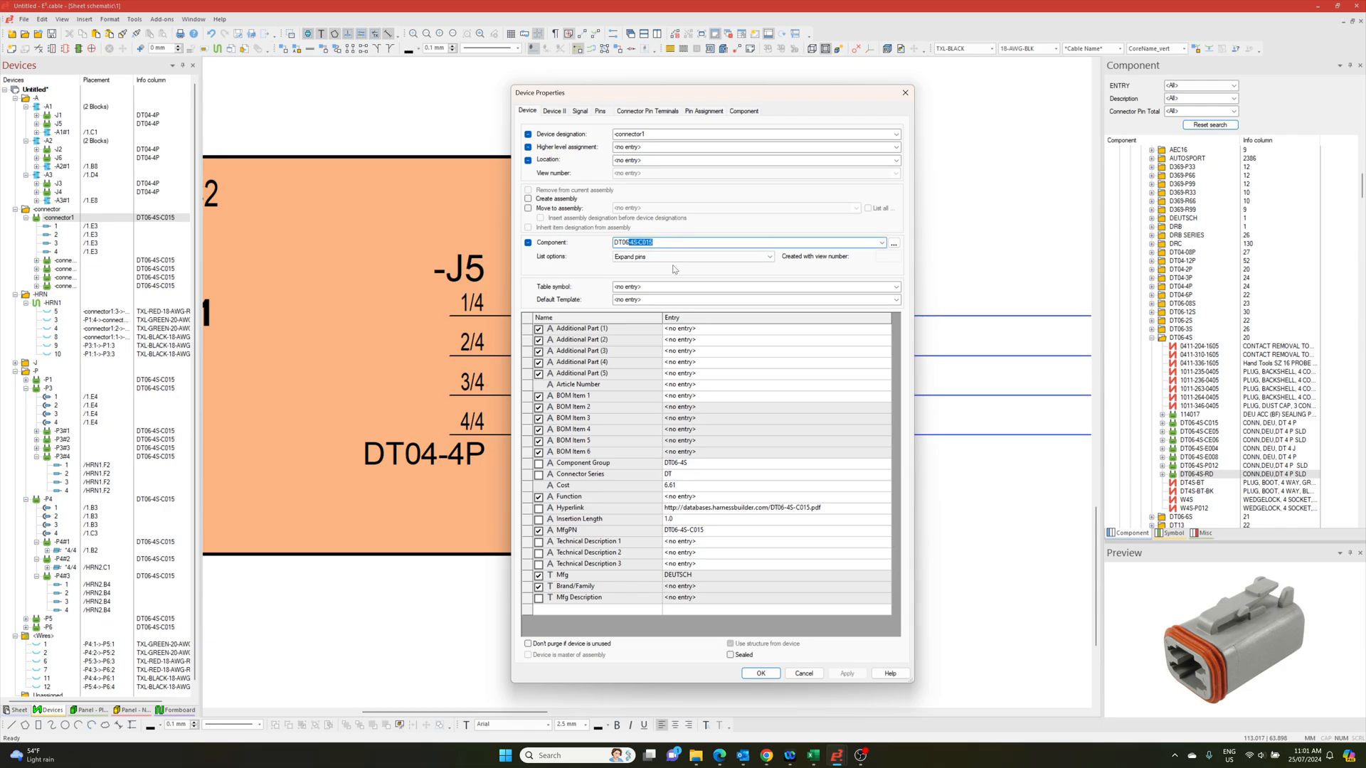
{"action": "type", "text": "DT06-6"}
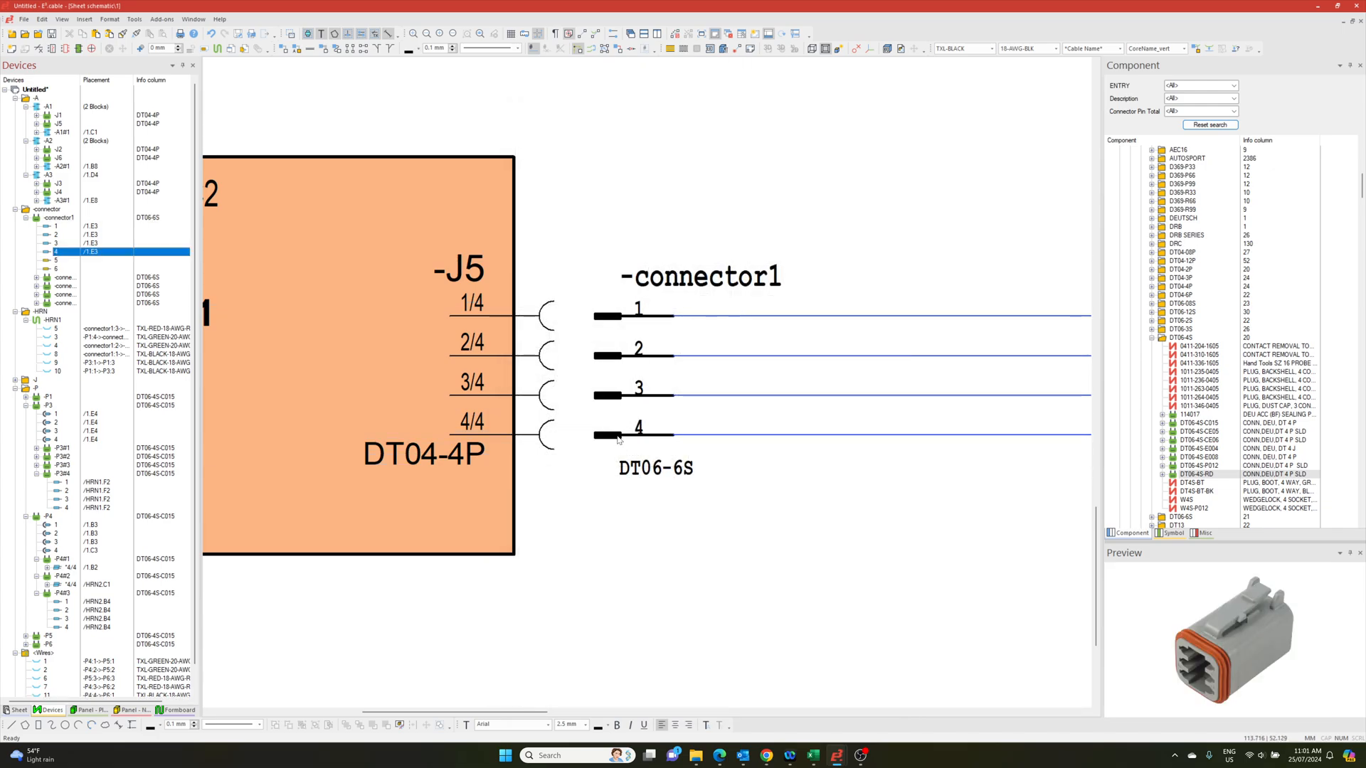
{"action": "mouse_move", "coordinate": [498, 379]}
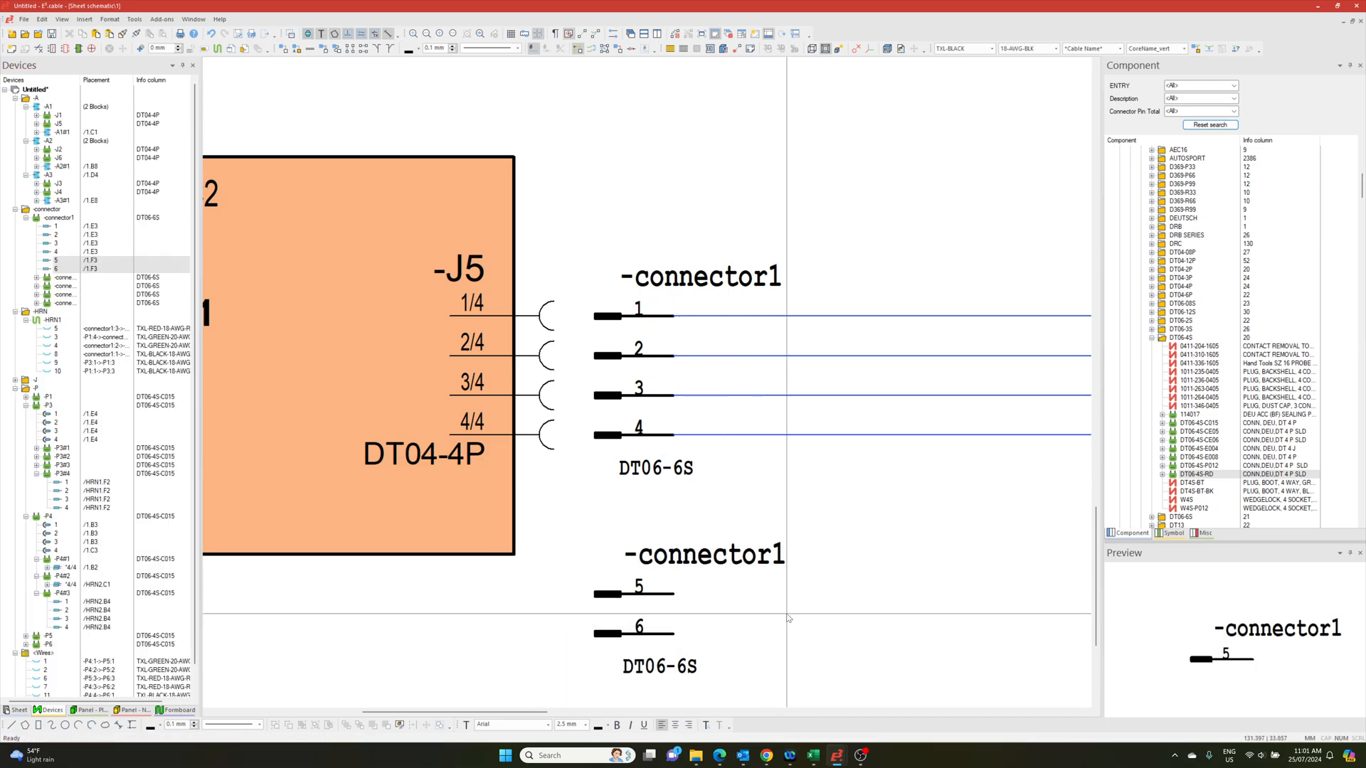
Place connector1's pins 5 and 6 below its first four pins, then show harness HRN2.
{"action": "left_click", "coordinate": [14, 710]}
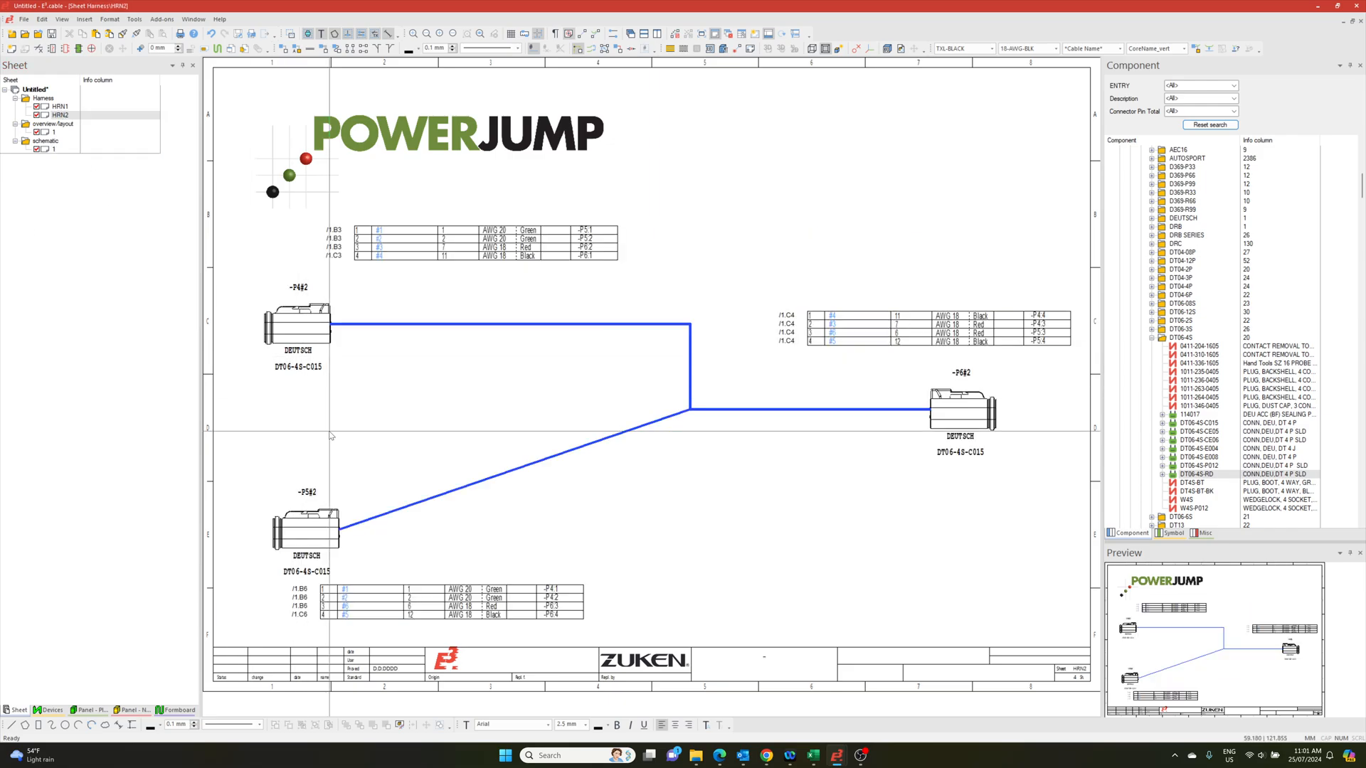
Inspect connector1's six-pin DT06-6S symbol on HRN1, then open the overview layout sheet.
{"action": "left_click", "coordinate": [61, 106]}
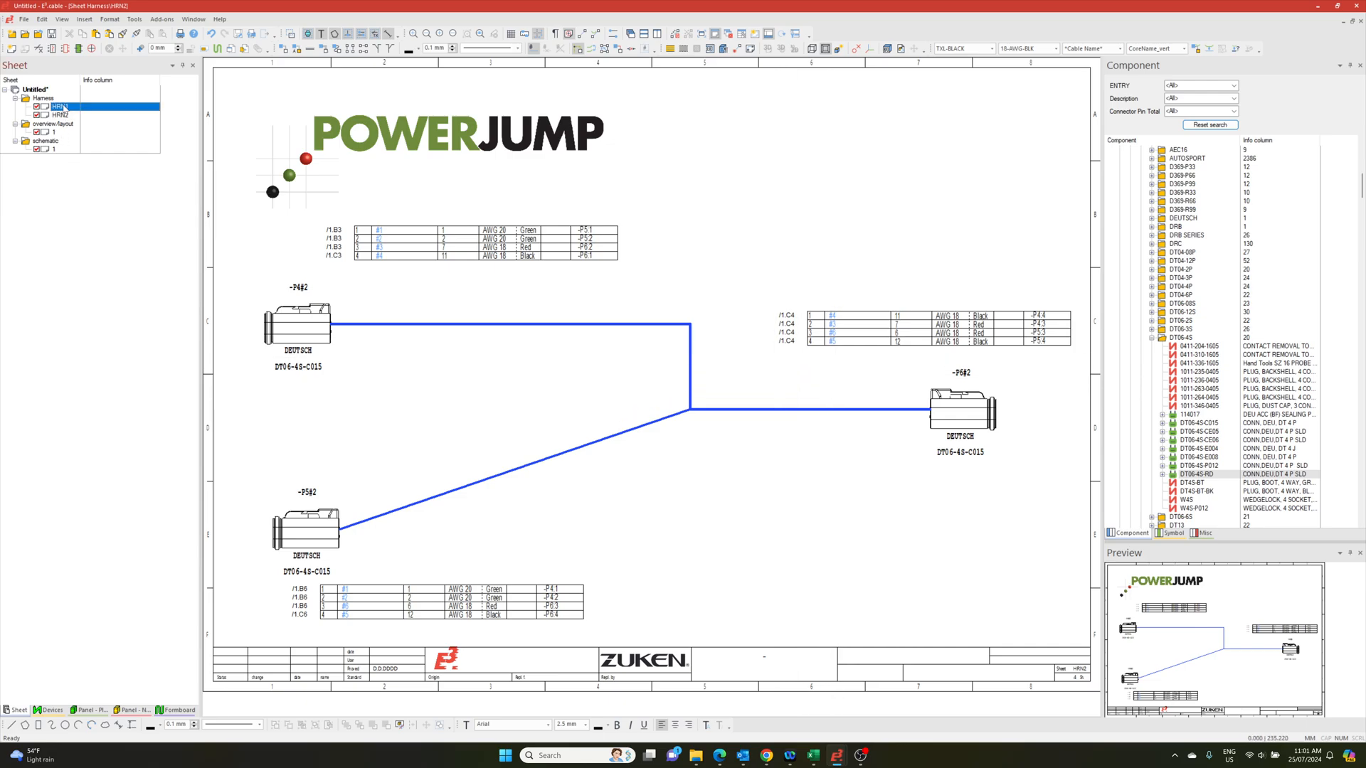
{"action": "left_click", "coordinate": [60, 106]}
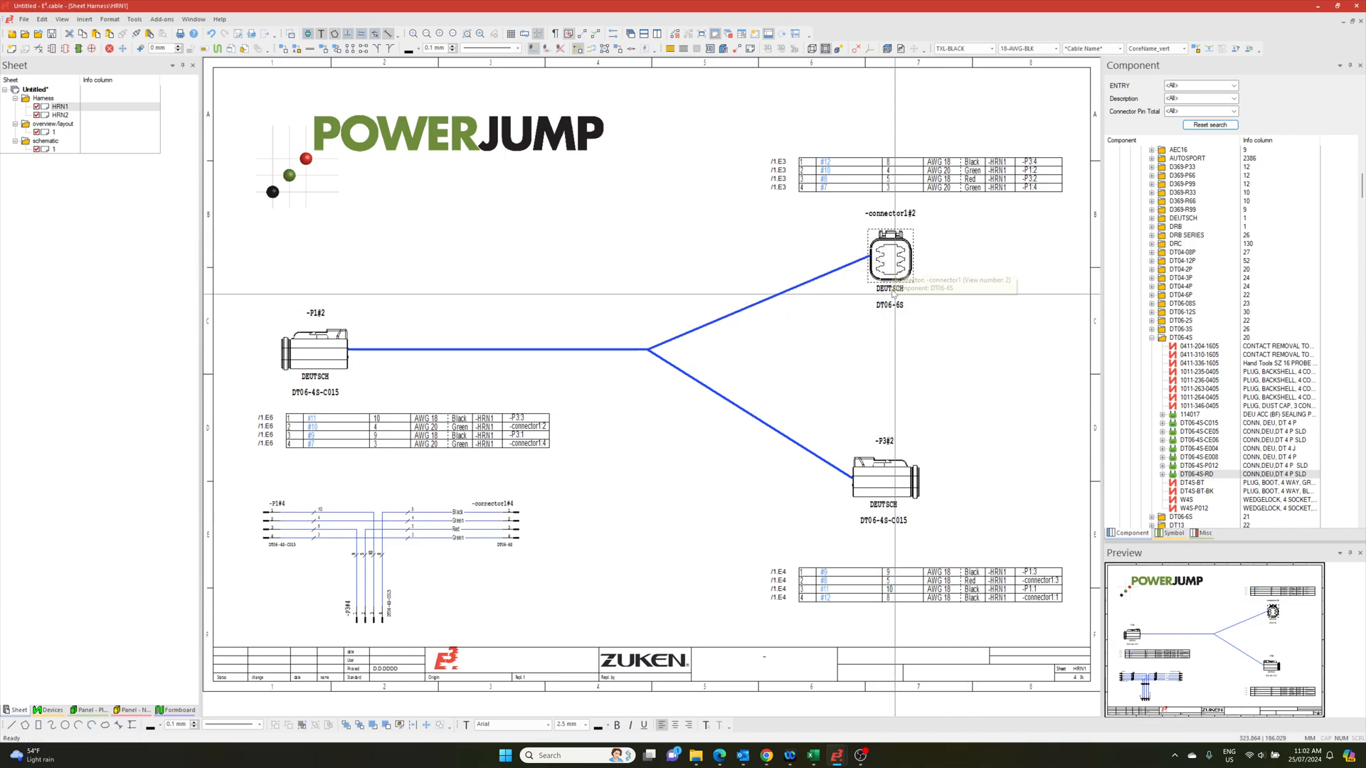
{"action": "mouse_move", "coordinate": [741, 505]}
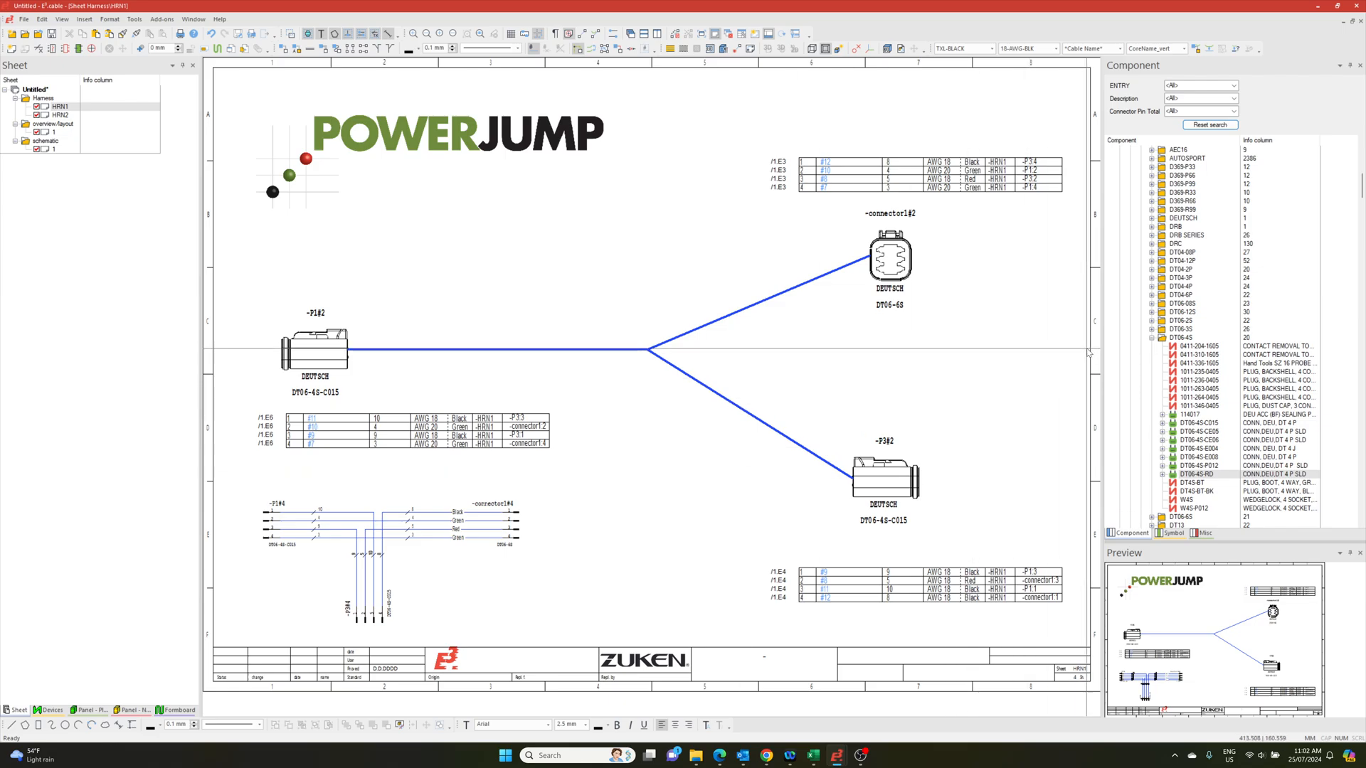
{"action": "mouse_move", "coordinate": [1089, 357]}
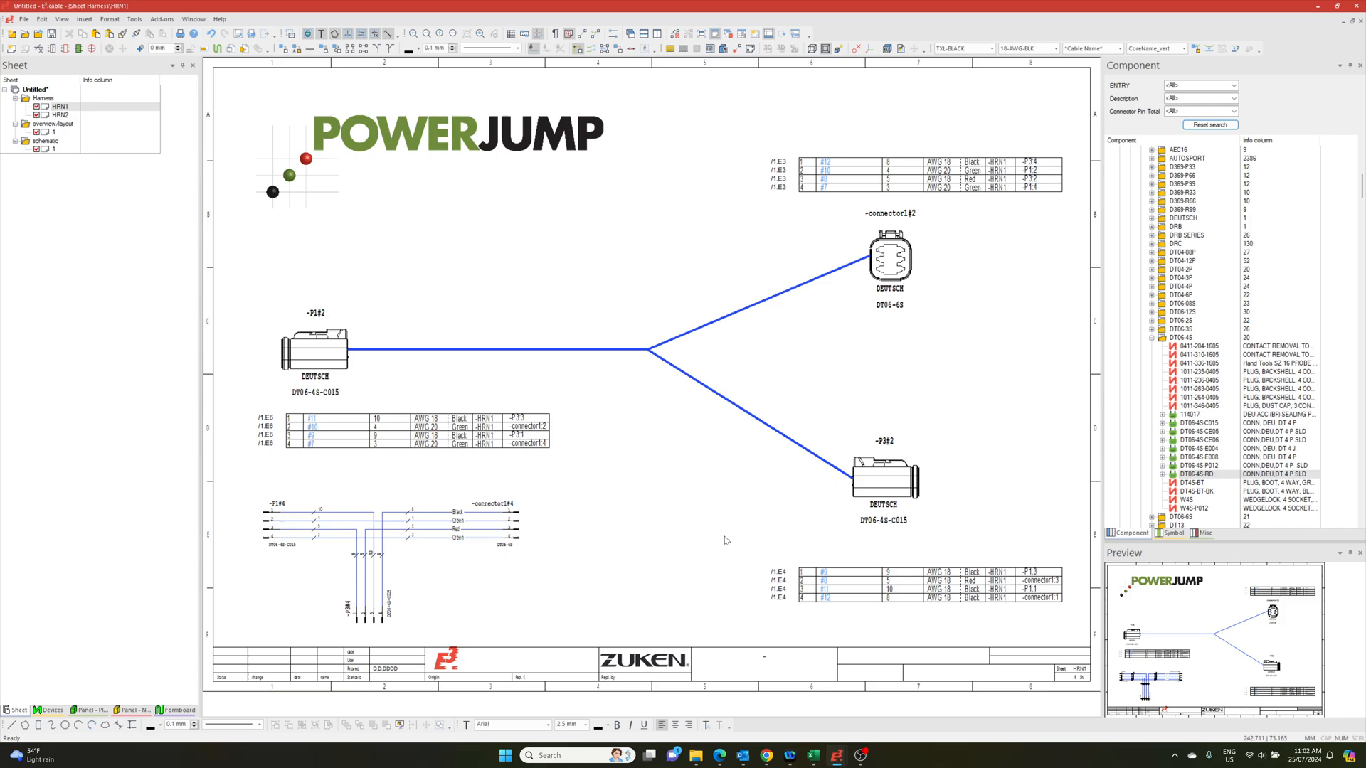
{"action": "left_click", "coordinate": [52, 148]}
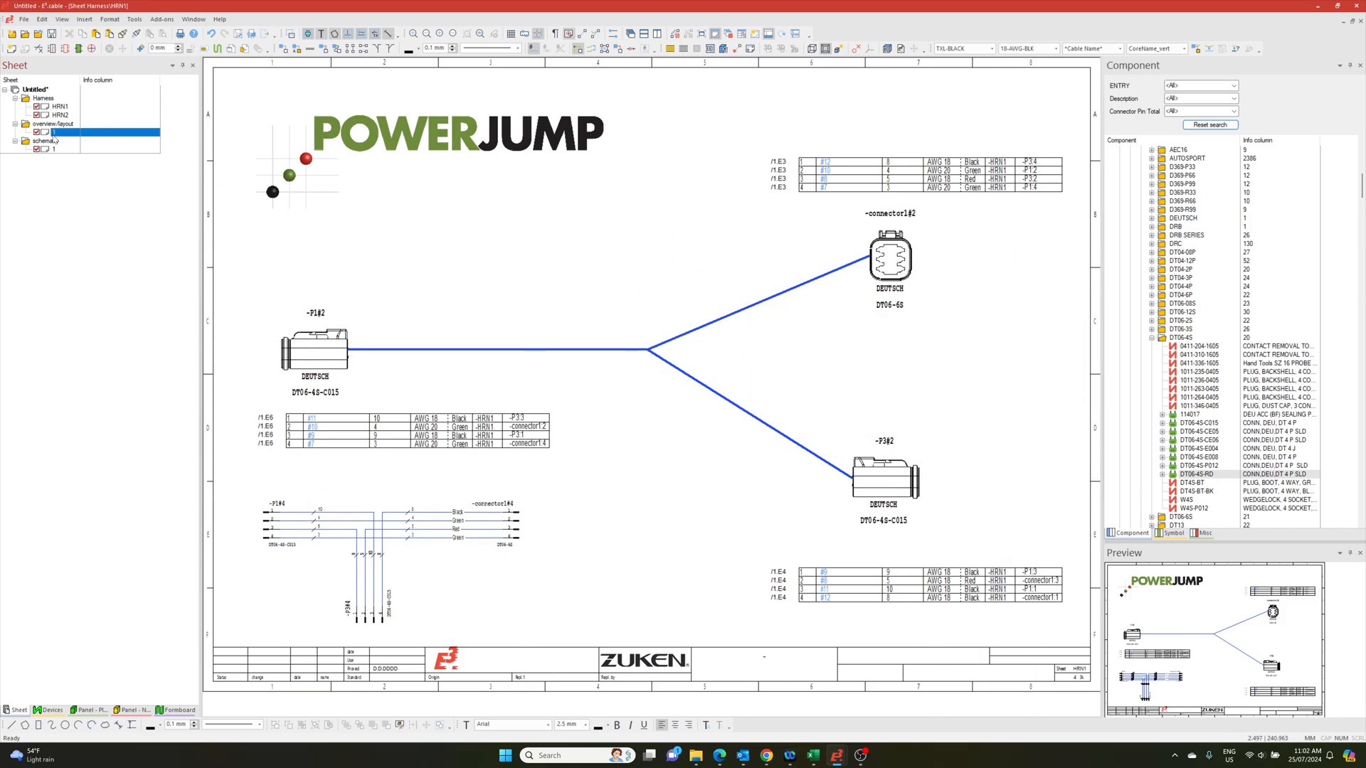